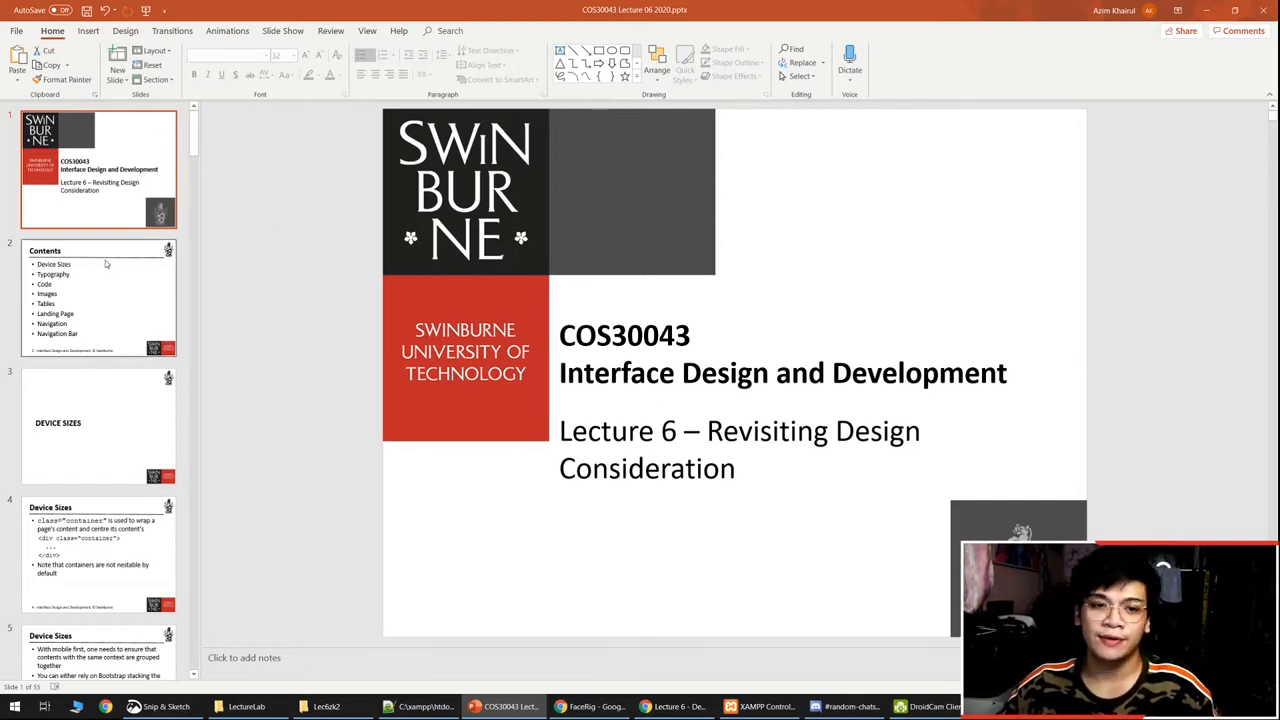
Step: Go from the title slide to slide 2, the Contents slide listing lecture topics
{"action": "left_click", "coordinate": [97, 295]}
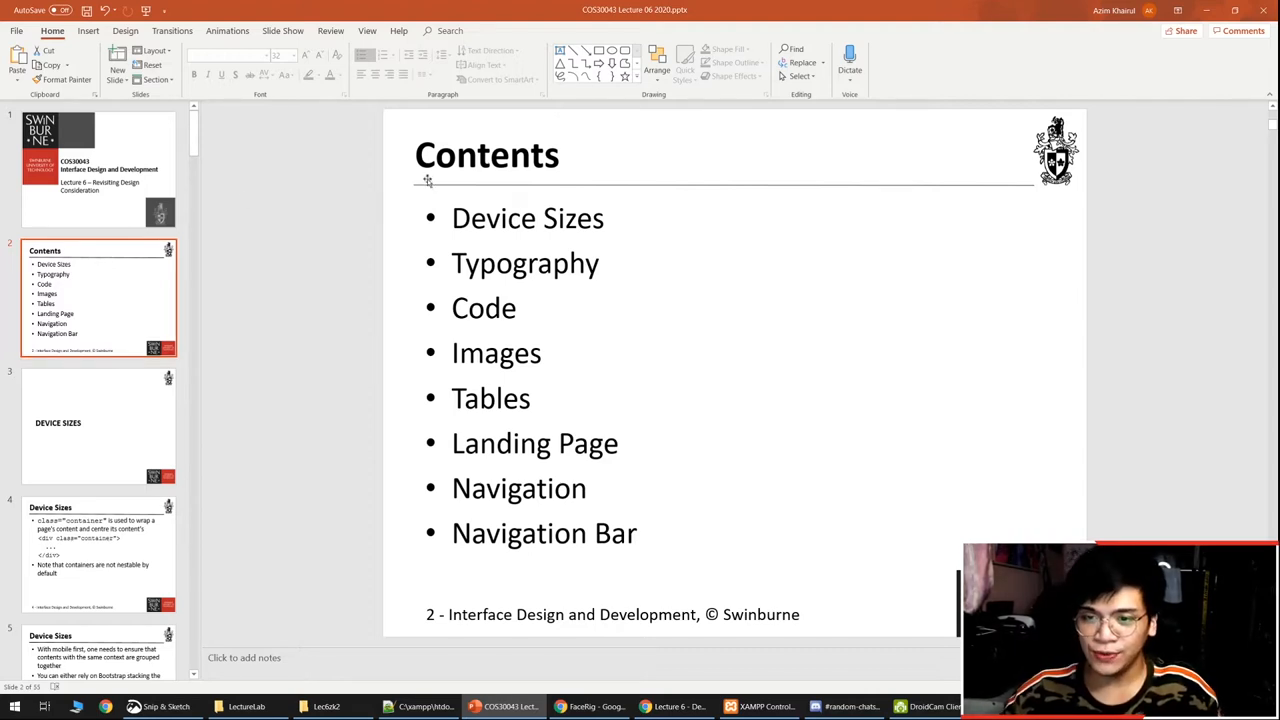
{"action": "mouse_move", "coordinate": [427, 180]}
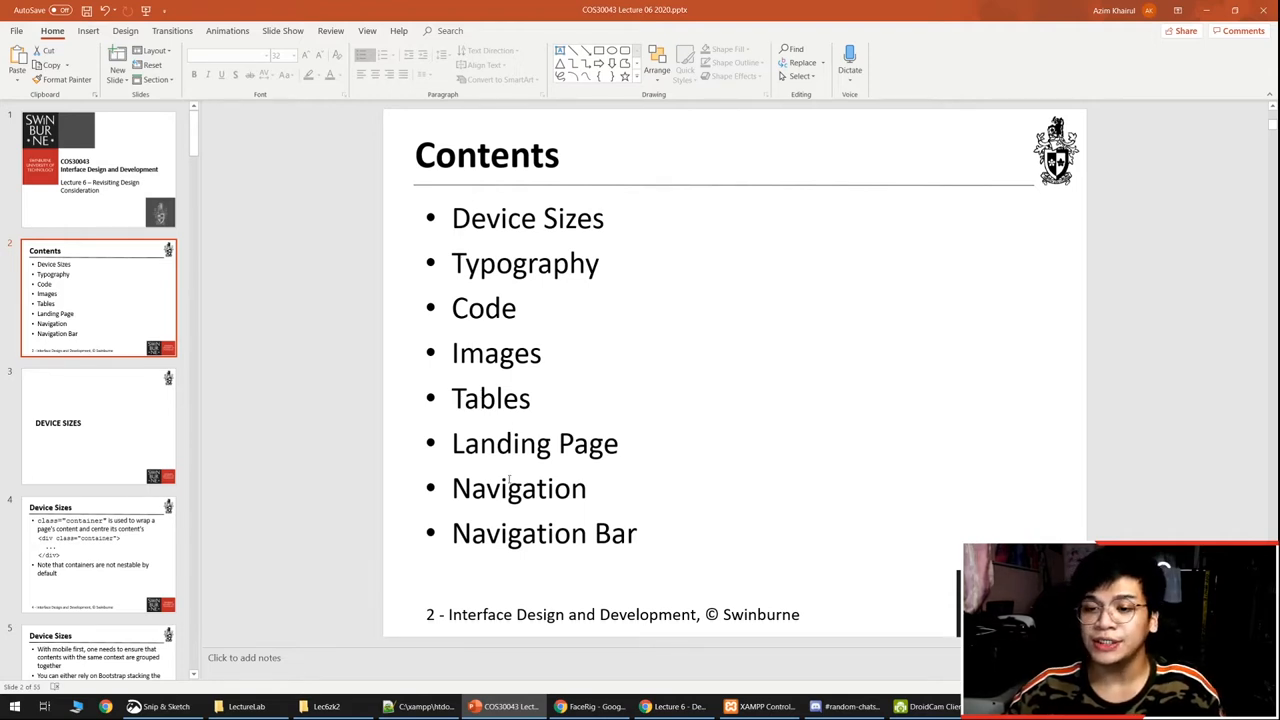
{"action": "mouse_move", "coordinate": [390, 401]}
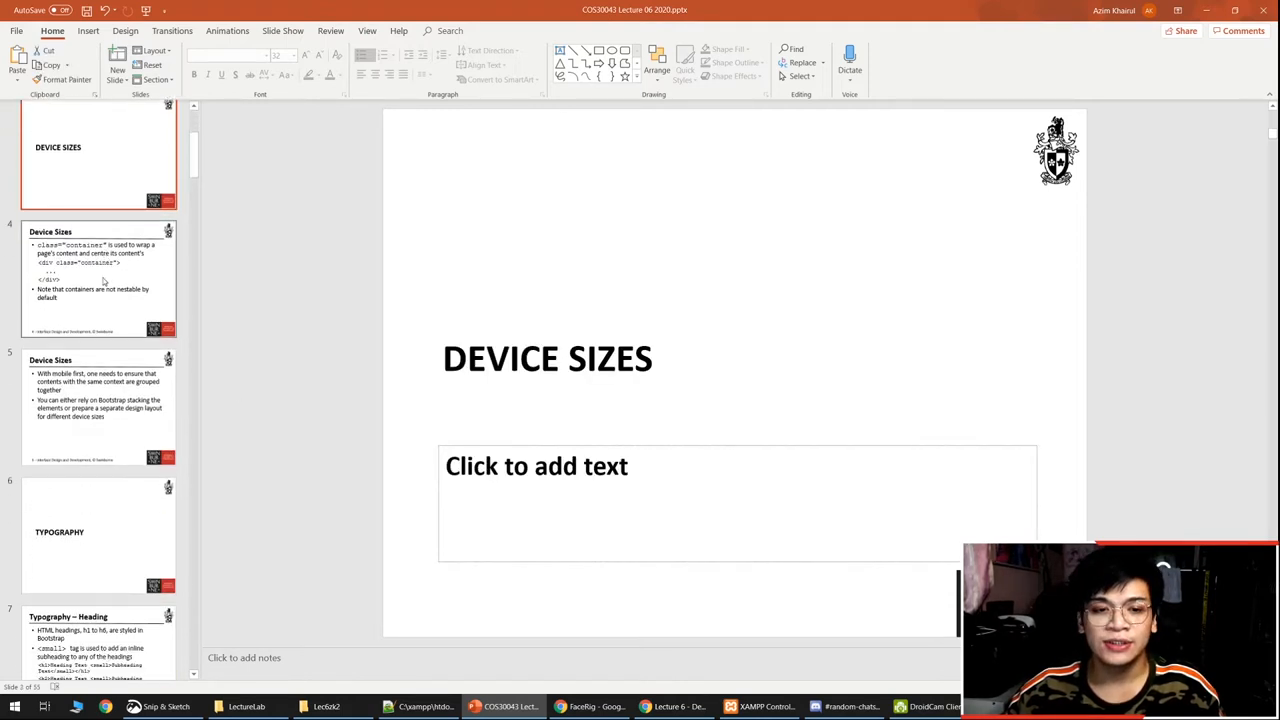
Step: Advance to slide 4 on wrapping content in containers, then to slide 5 on mobile-first grouping
{"action": "left_click", "coordinate": [97, 277]}
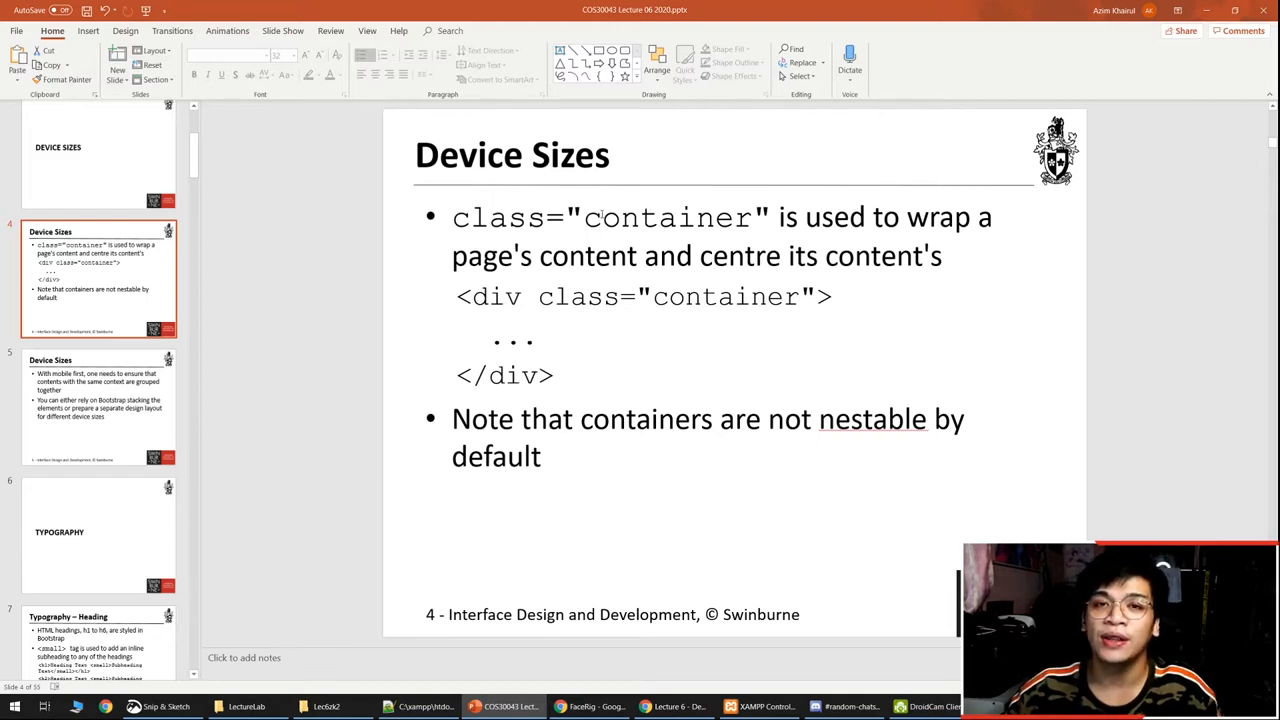
{"action": "mouse_move", "coordinate": [556, 193]}
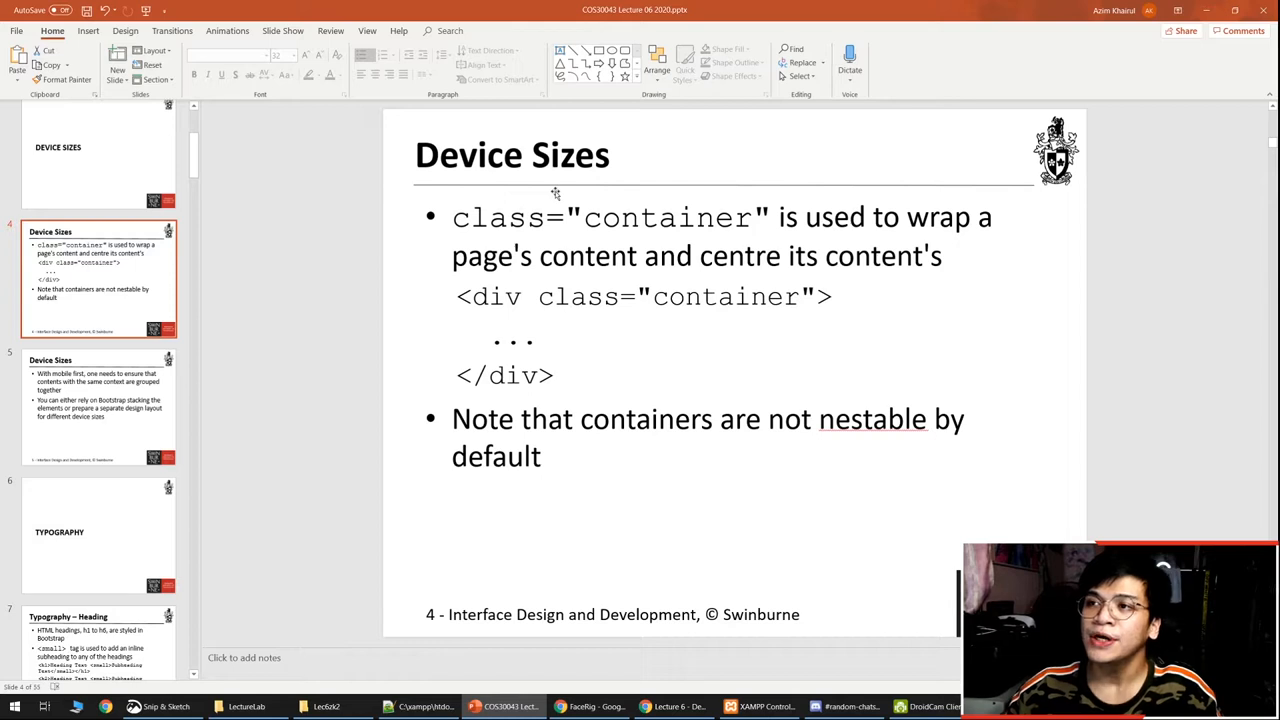
{"action": "mouse_move", "coordinate": [529, 205]}
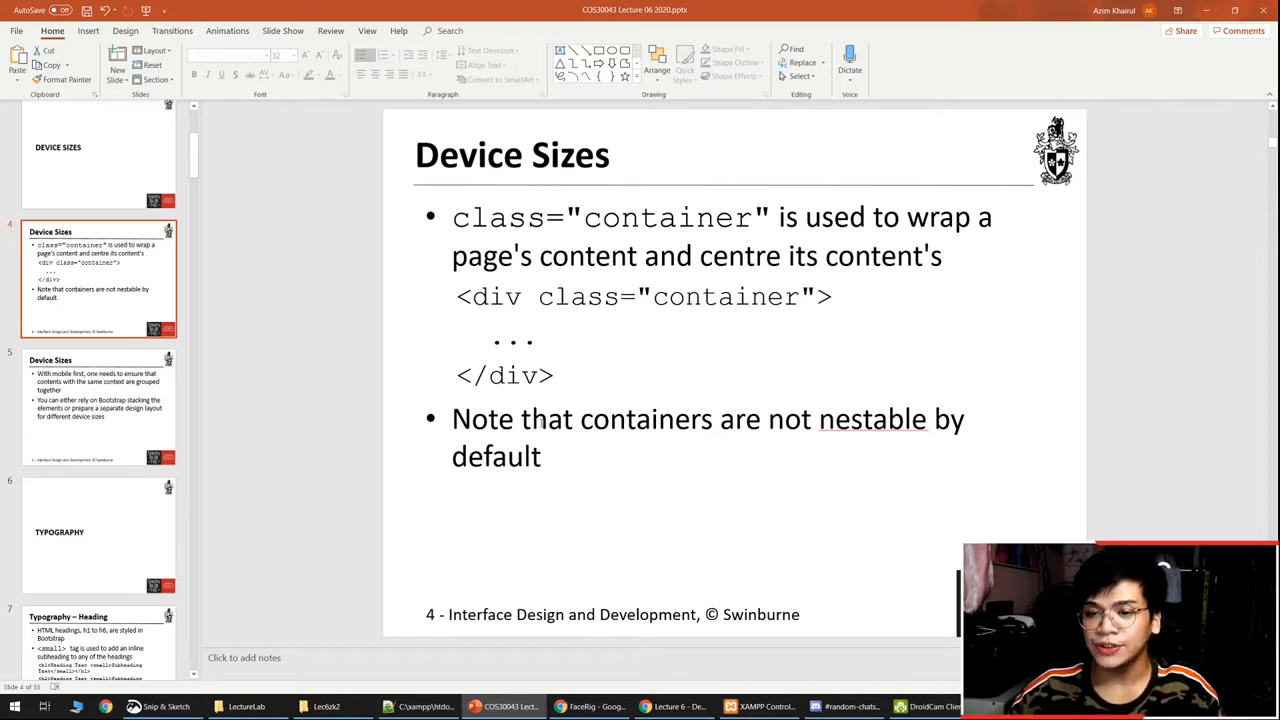
{"action": "mouse_move", "coordinate": [768, 437]}
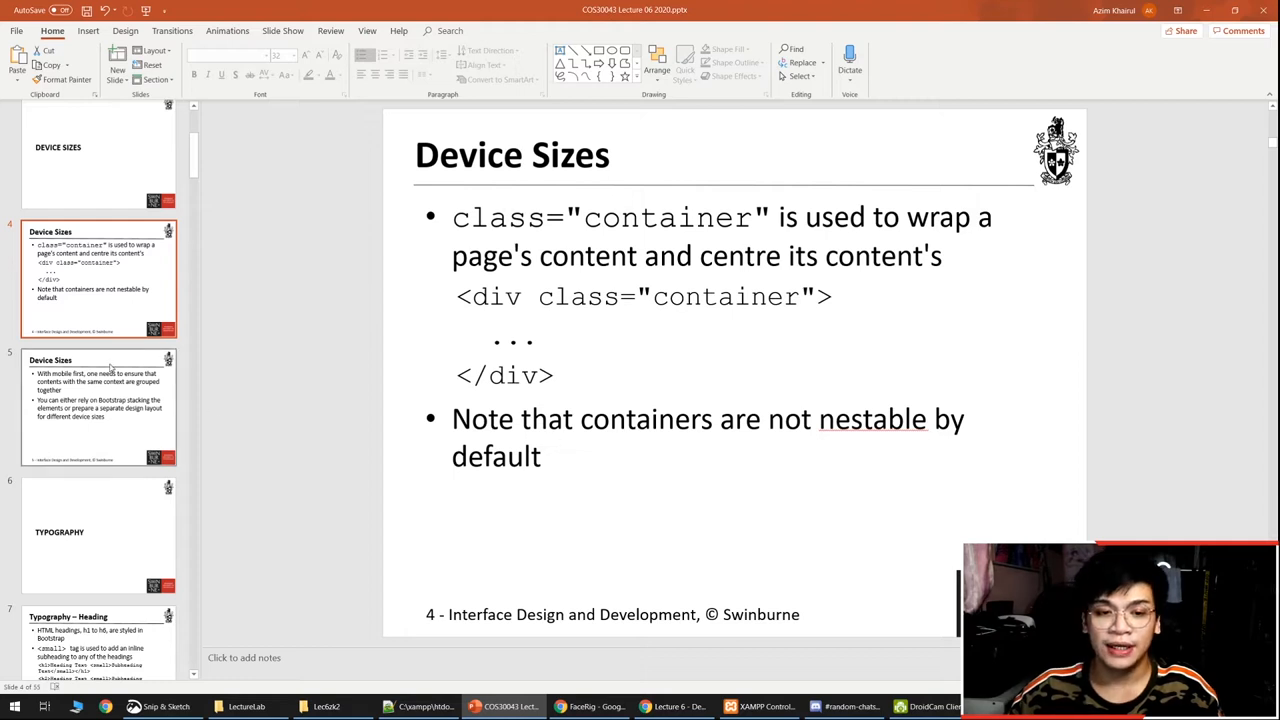
{"action": "left_click", "coordinate": [98, 405]}
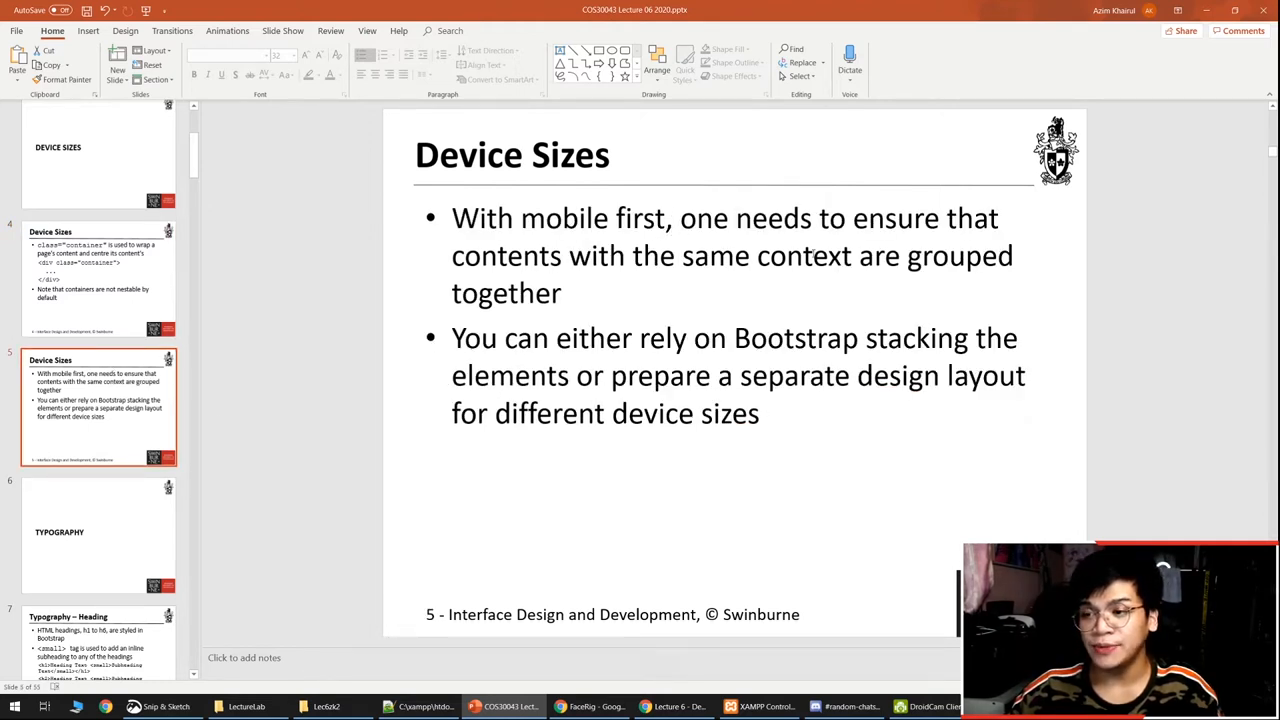
{"action": "left_click", "coordinate": [568, 293]}
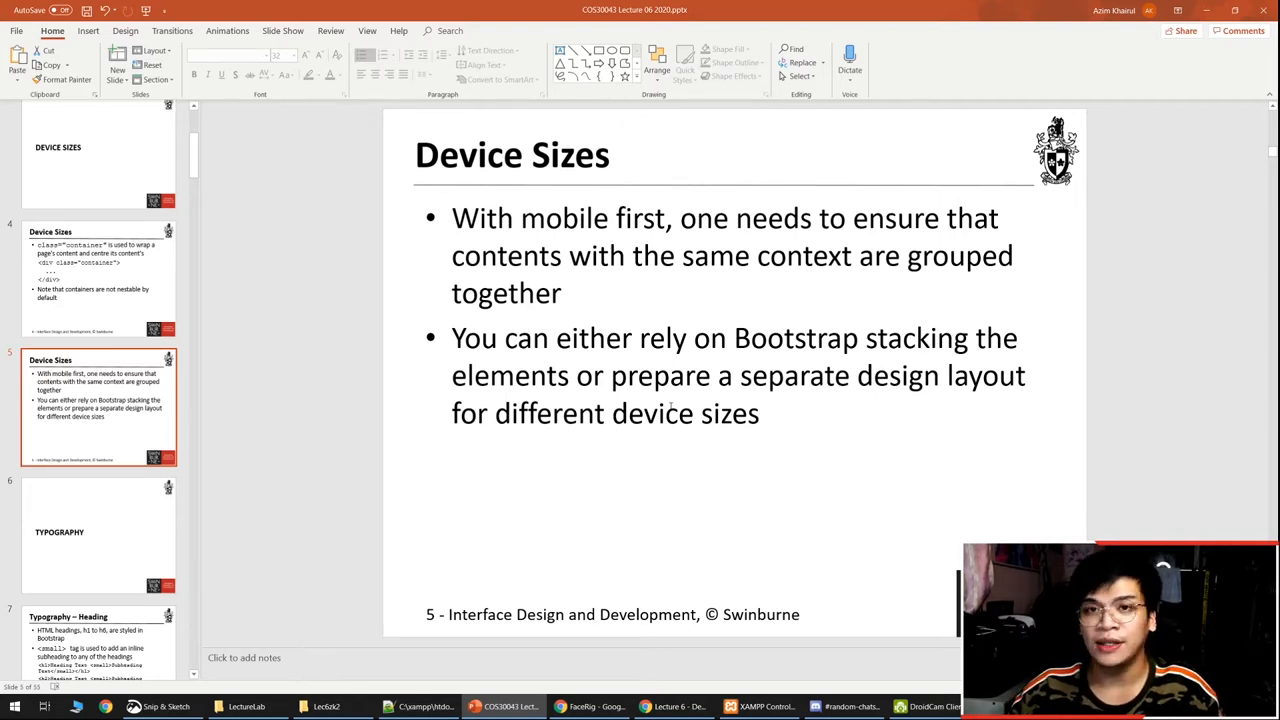
{"action": "mouse_move", "coordinate": [690, 169]}
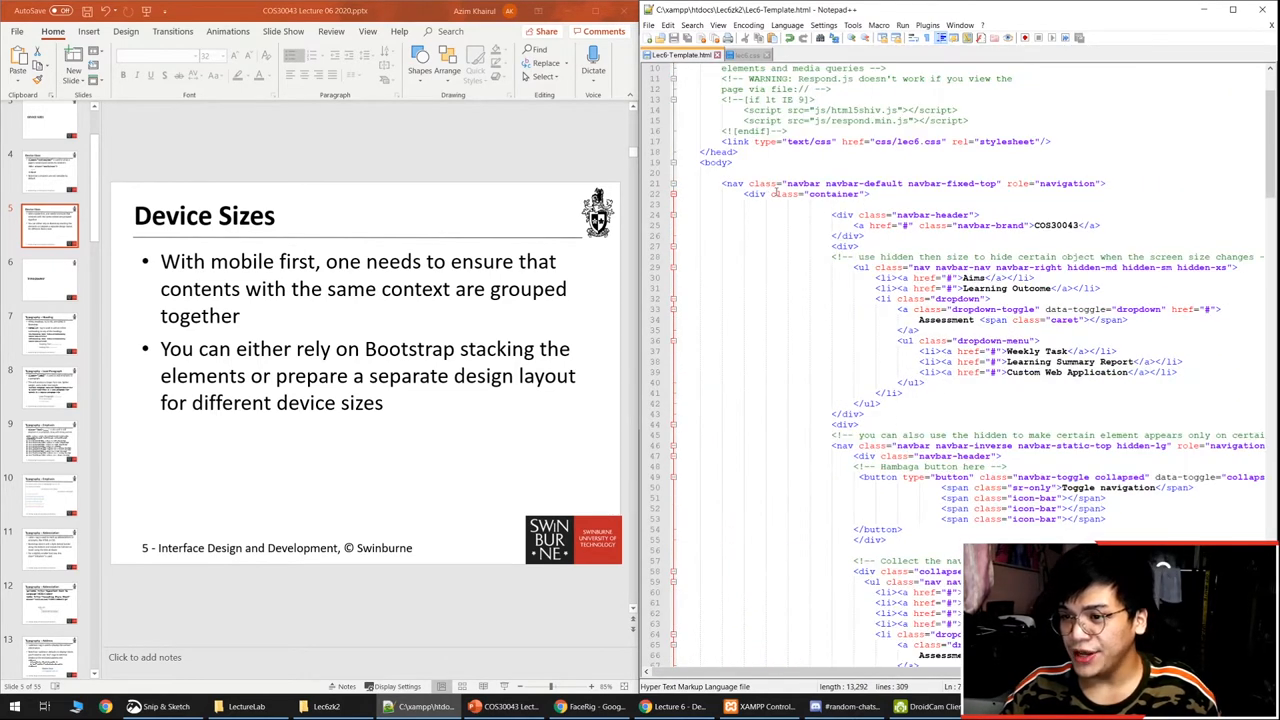
Step: Scroll Lec6-Template.html to the hidden-md/sm/xs menu list and hidden-lg inverse navbar
{"action": "scroll", "scroll_direction": "down", "scroll_amount": 3}
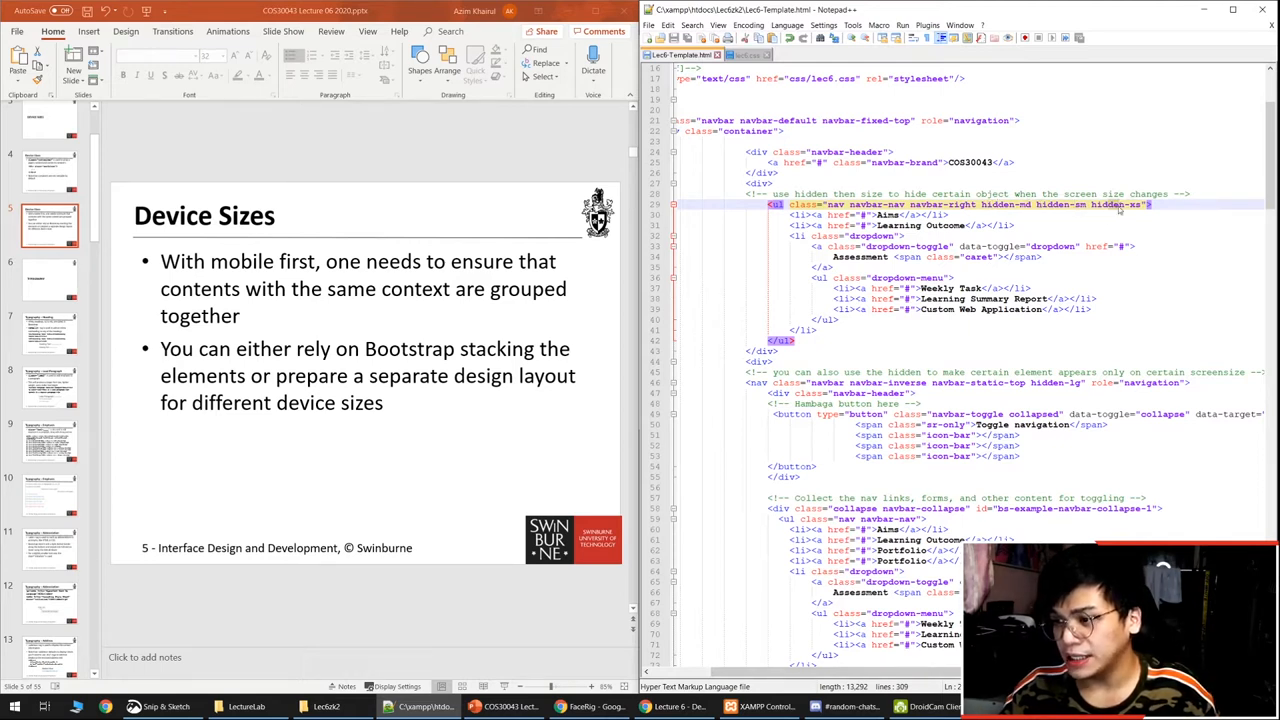
{"action": "scroll", "scroll_direction": "down", "scroll_amount": 3}
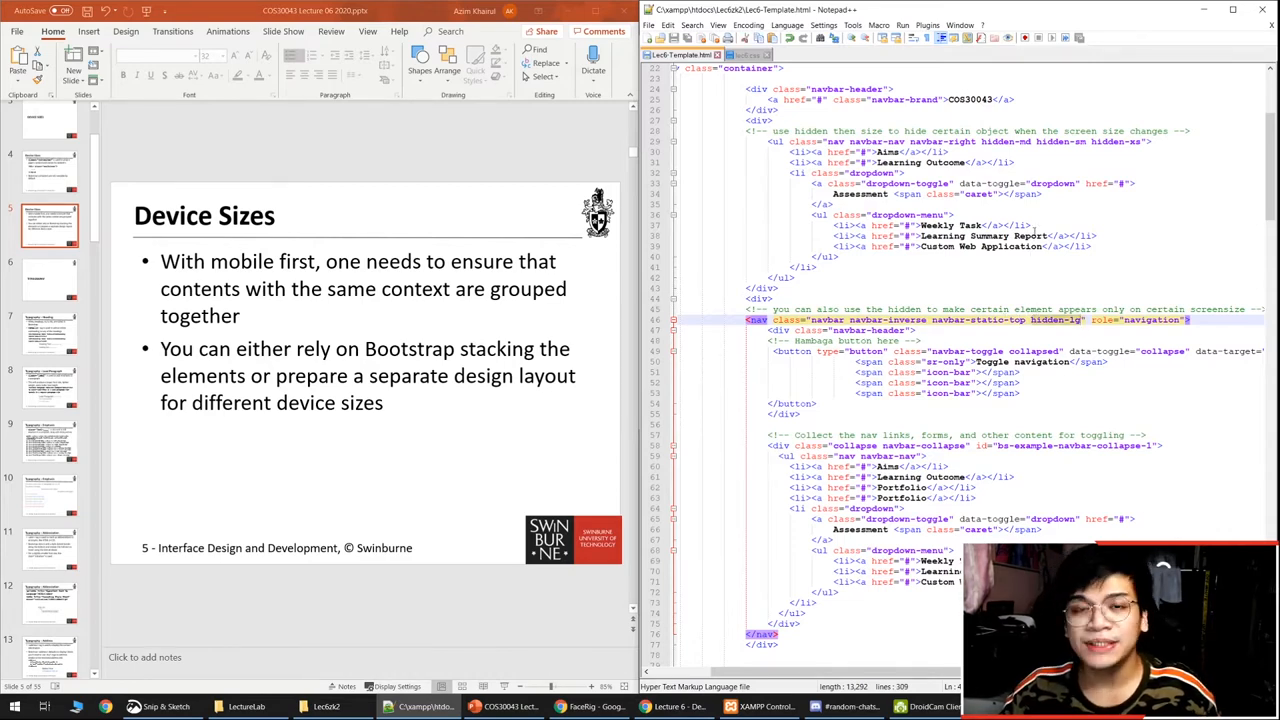
{"action": "scroll", "scroll_direction": "up", "scroll_amount": 3}
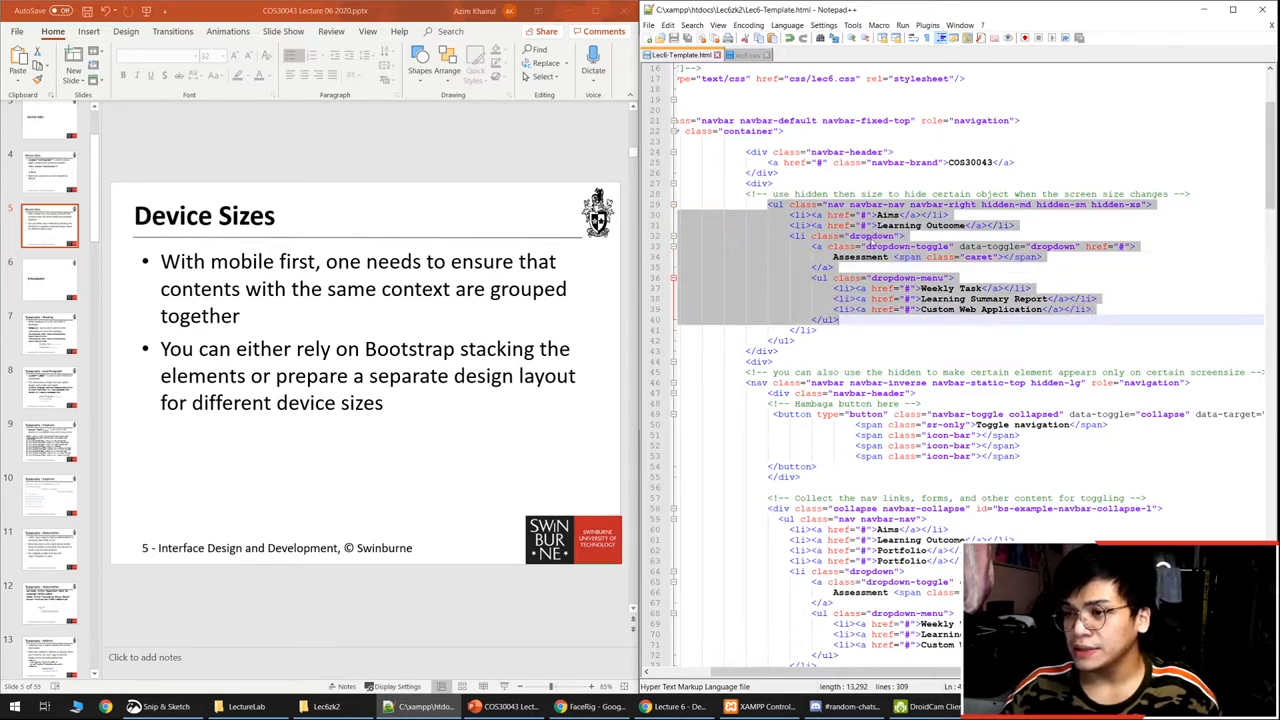
{"action": "mouse_move", "coordinate": [1000, 208]}
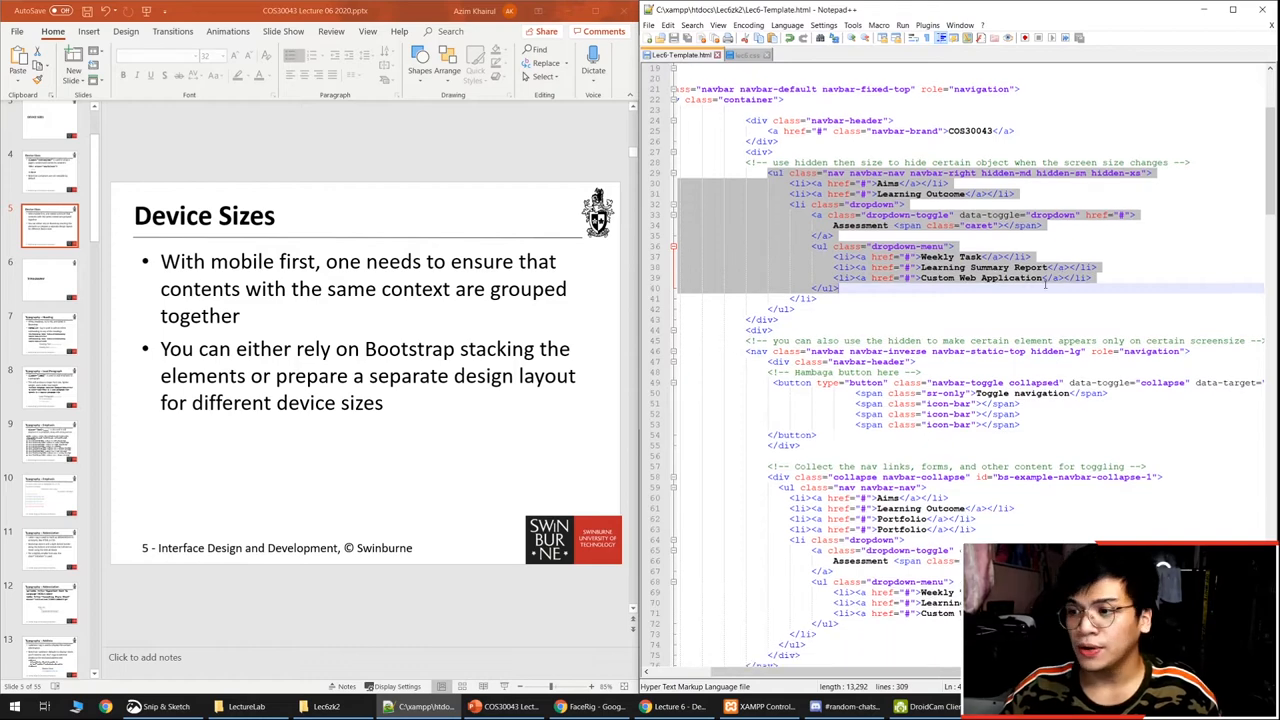
{"action": "scroll", "scroll_direction": "down", "scroll_amount": 3}
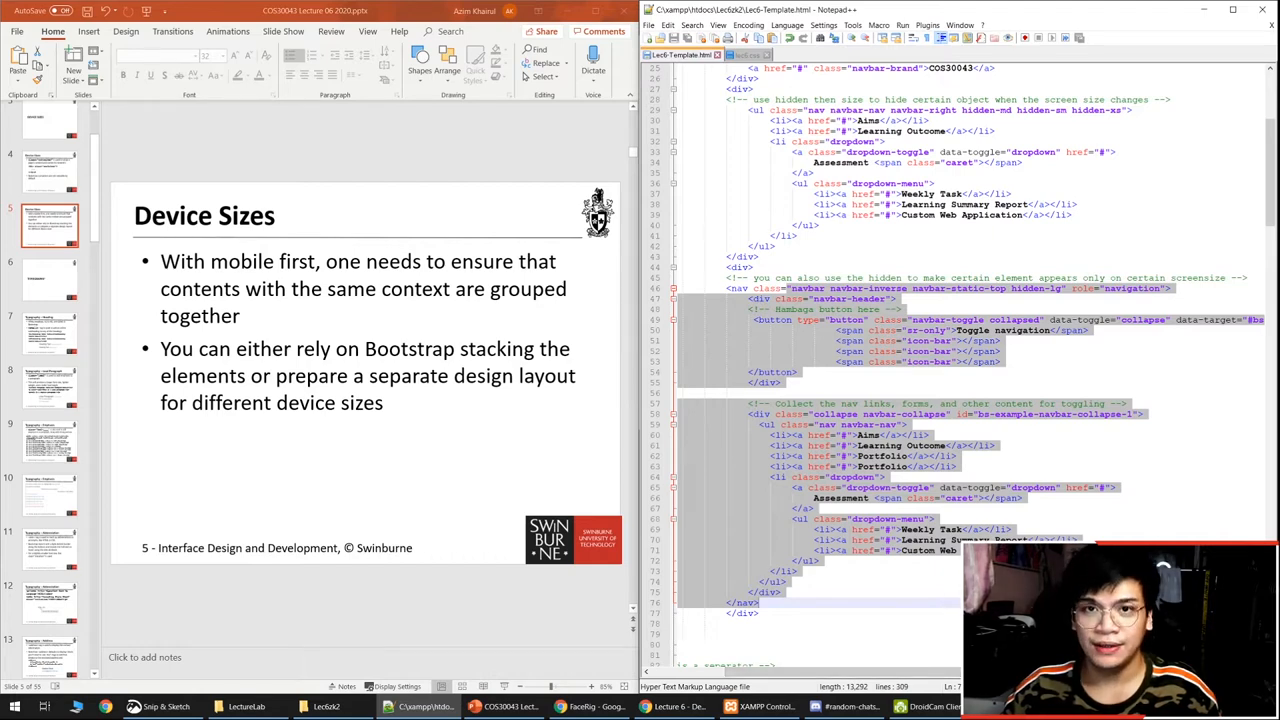
{"action": "mouse_move", "coordinate": [675, 706]}
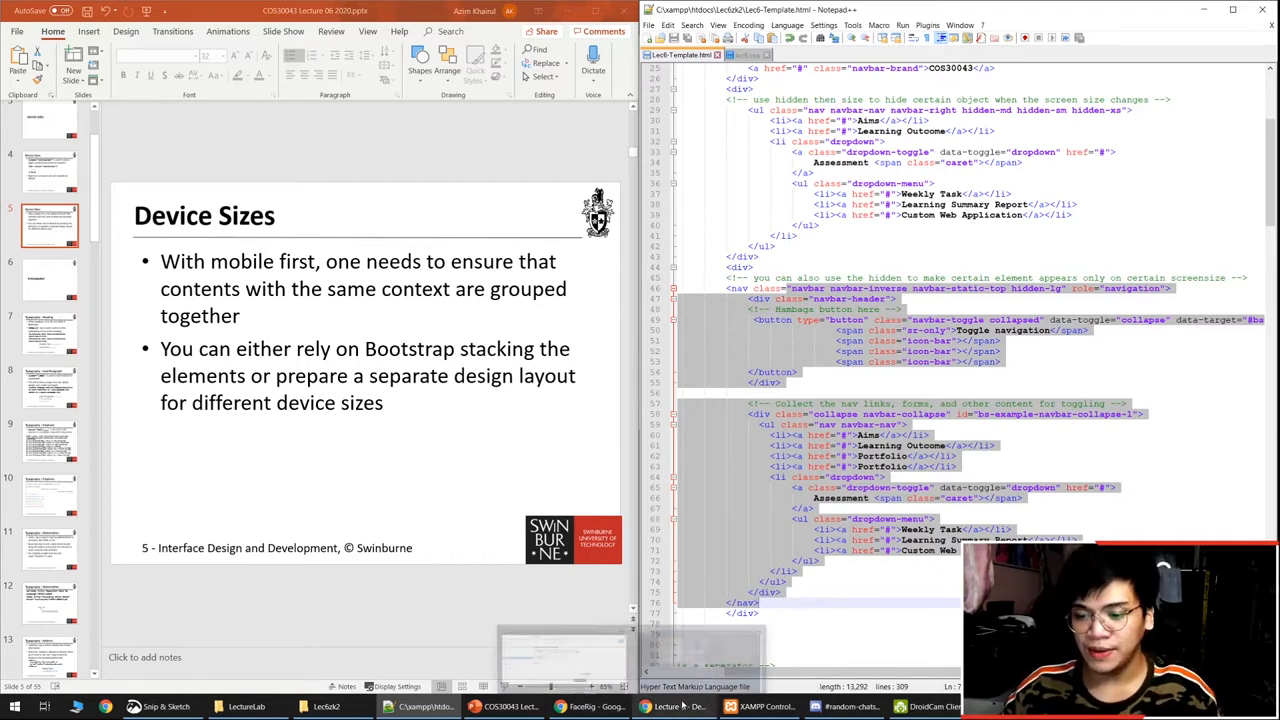
{"action": "left_click", "coordinate": [674, 707]}
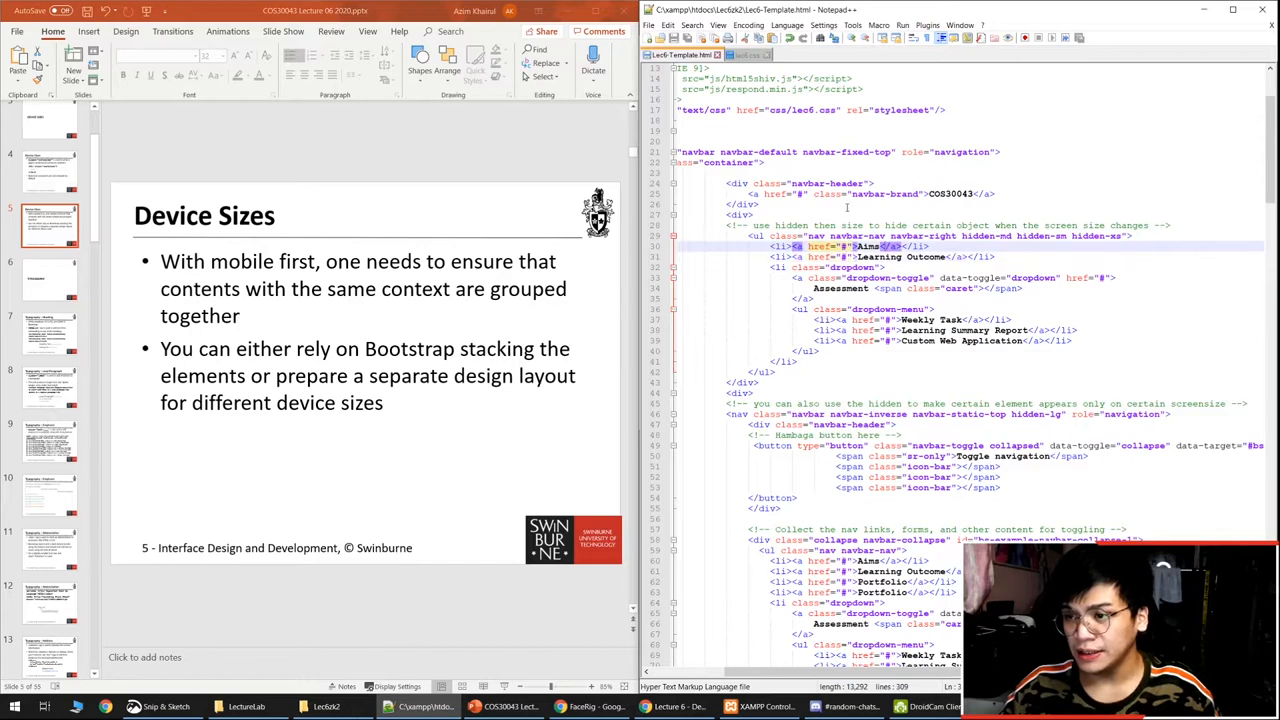
{"action": "scroll", "scroll_direction": "up", "scroll_amount": 3}
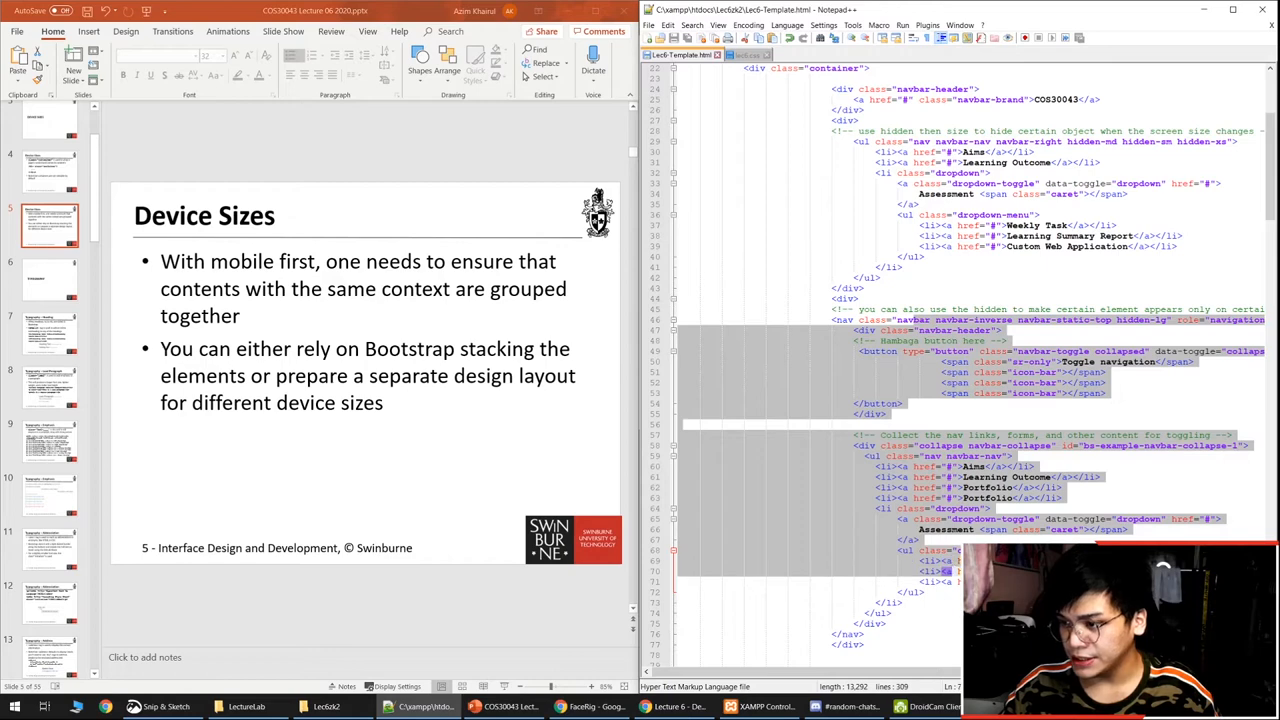
{"action": "left_click", "coordinate": [1020, 382]}
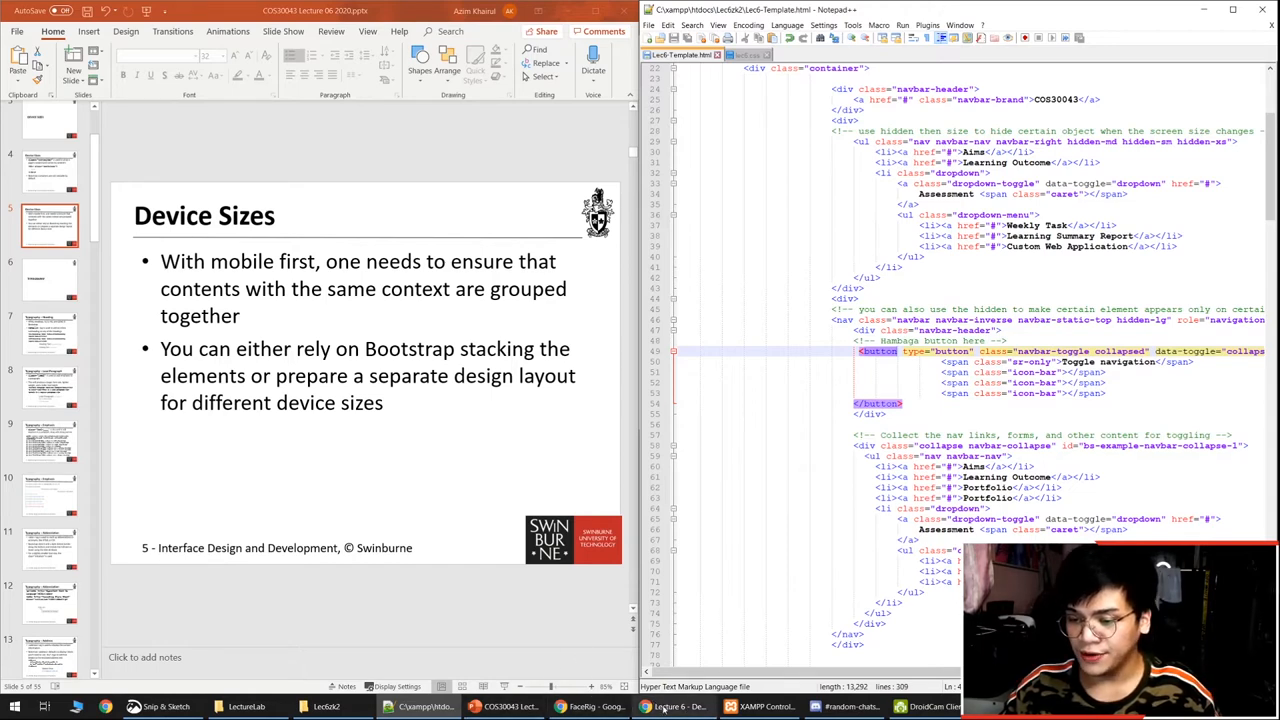
Step: Open the Lecture 6 demo page and expand its hamburger menu and Assessment dropdown
{"action": "left_click", "coordinate": [673, 706]}
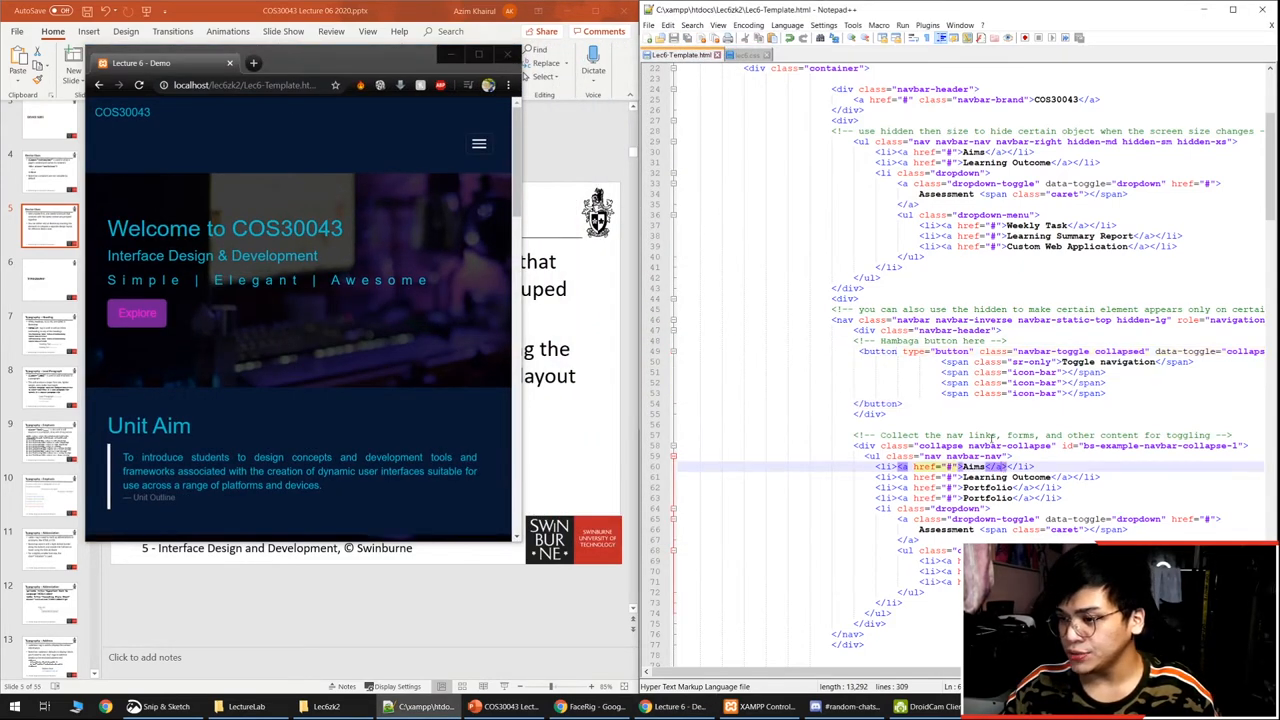
{"action": "scroll", "scroll_direction": "down", "scroll_amount": 3}
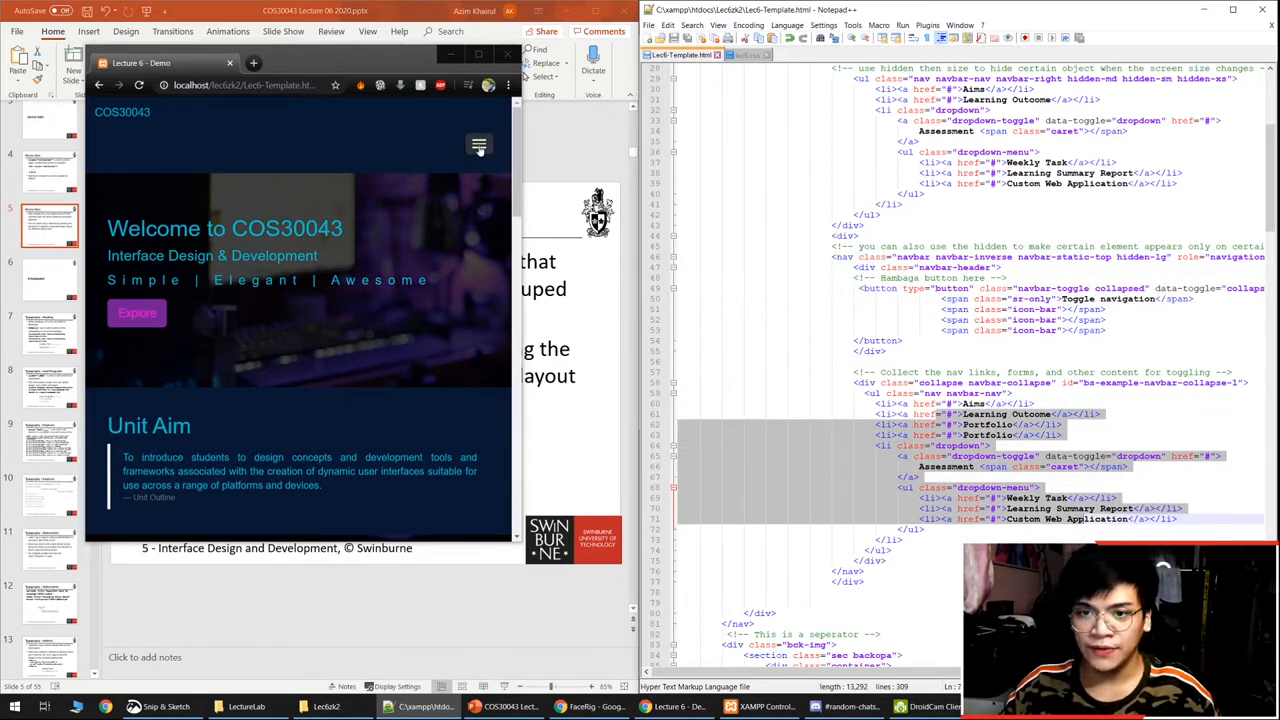
{"action": "left_click", "coordinate": [478, 143]}
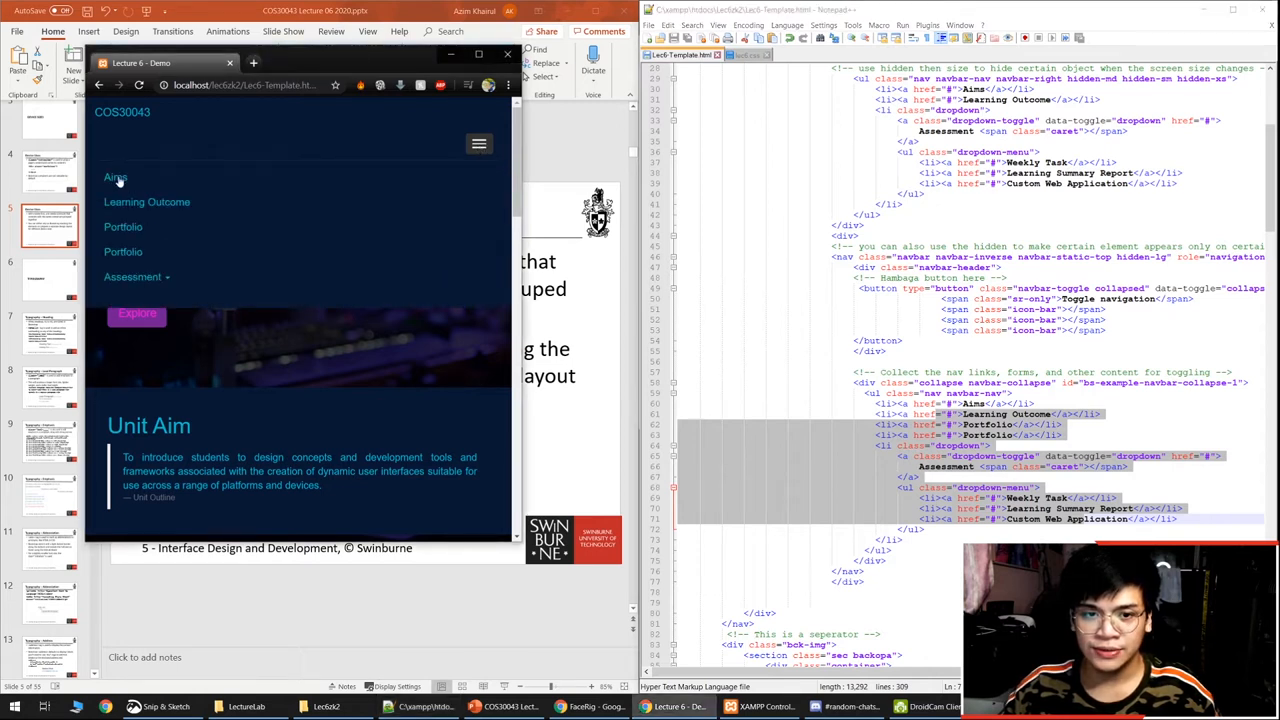
{"action": "left_click", "coordinate": [132, 277]}
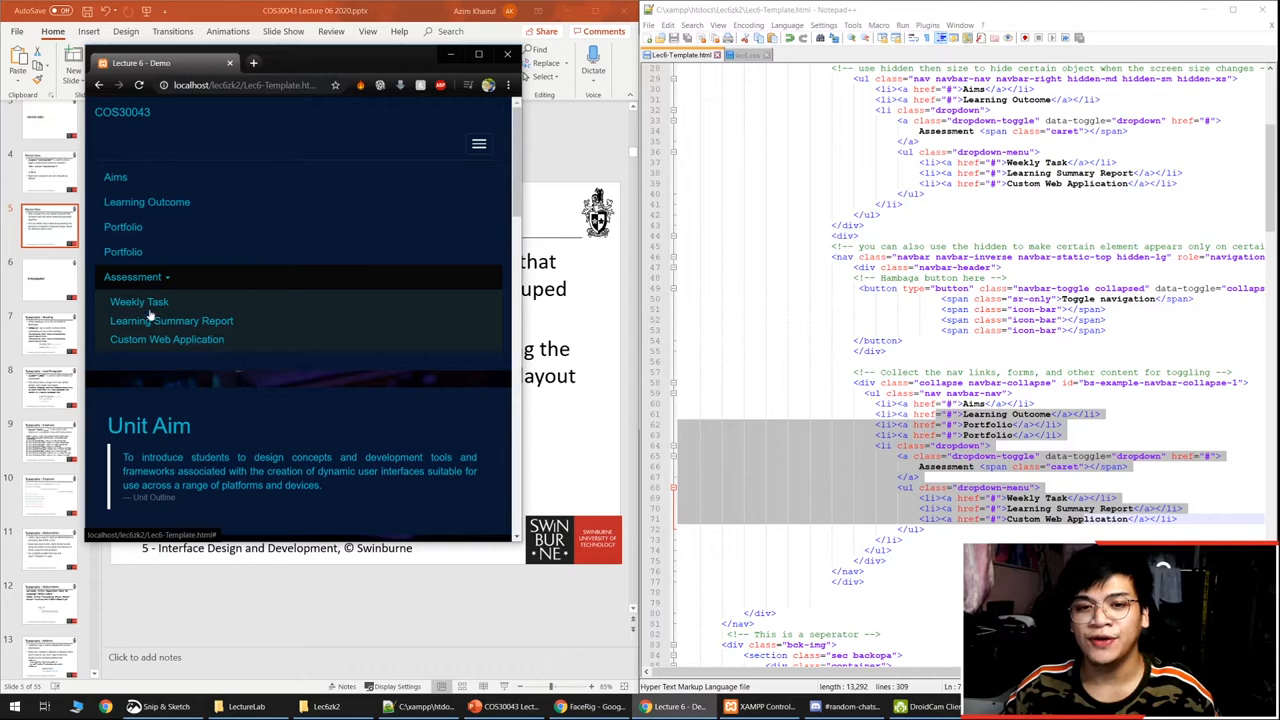
{"action": "left_click", "coordinate": [479, 144]}
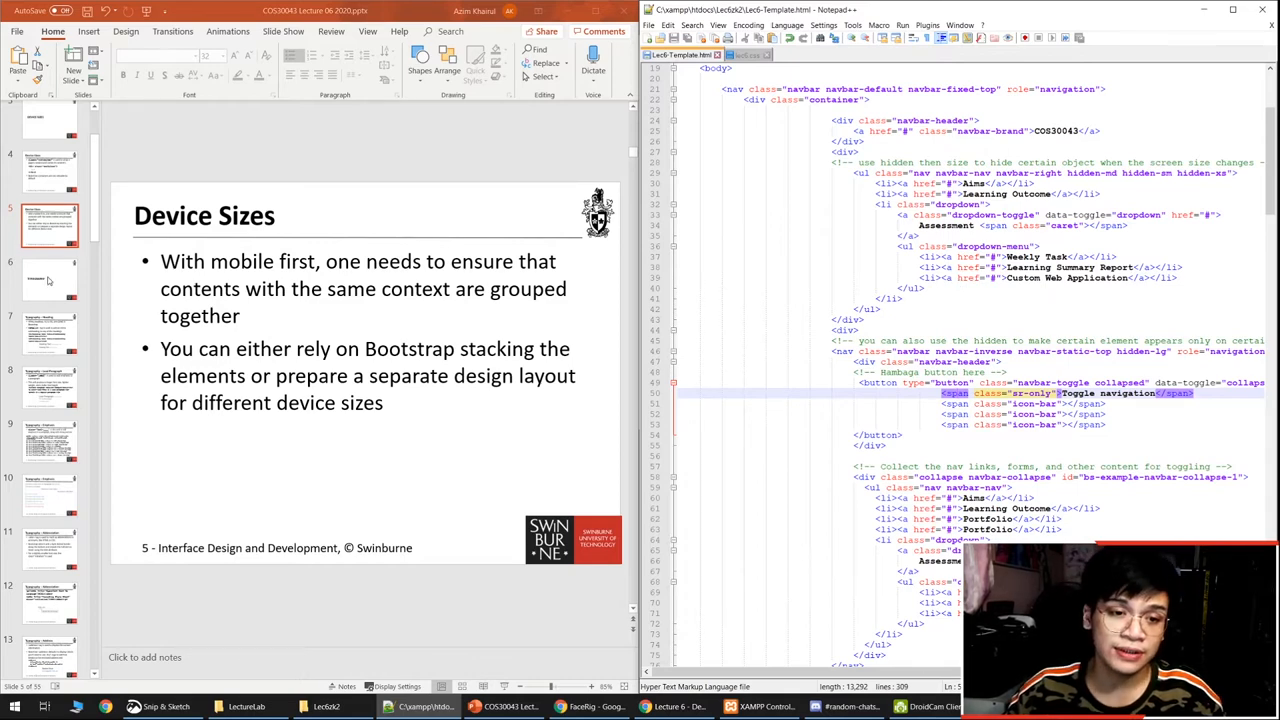
Step: Return to the lecture deck on slide 7, Typography – Heading
{"action": "left_click", "coordinate": [49, 280]}
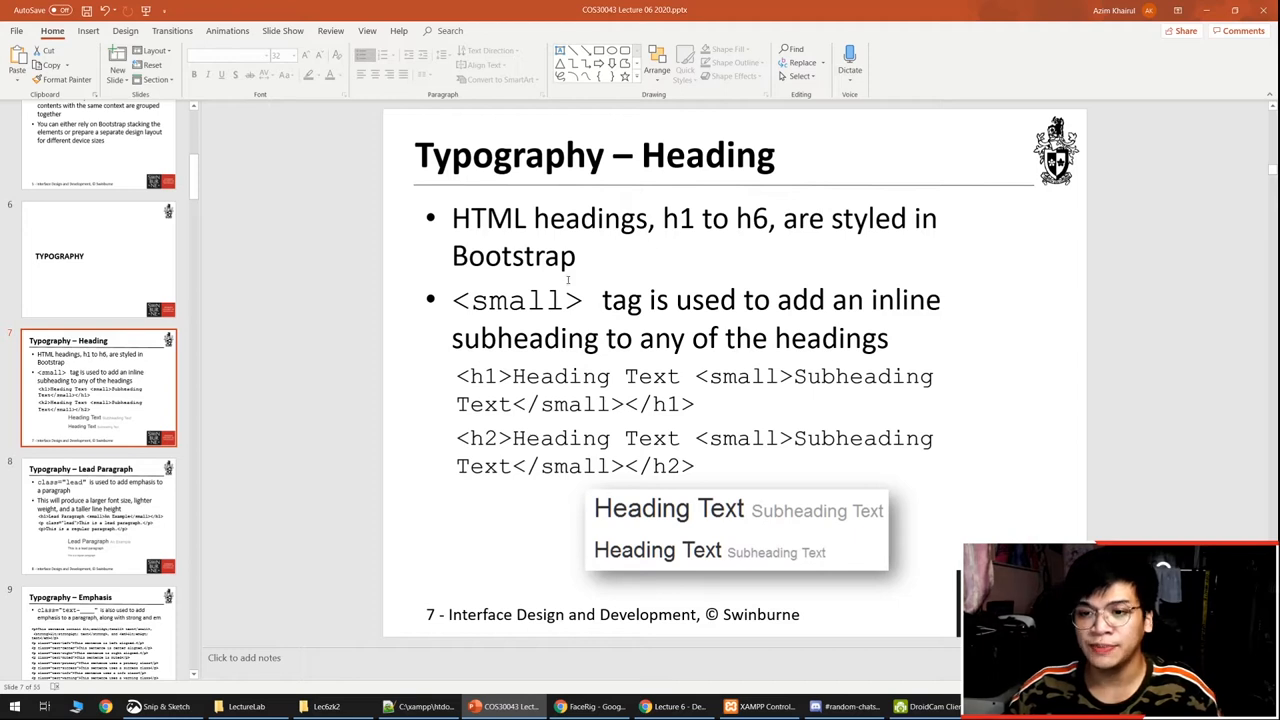
{"action": "mouse_move", "coordinate": [568, 272]}
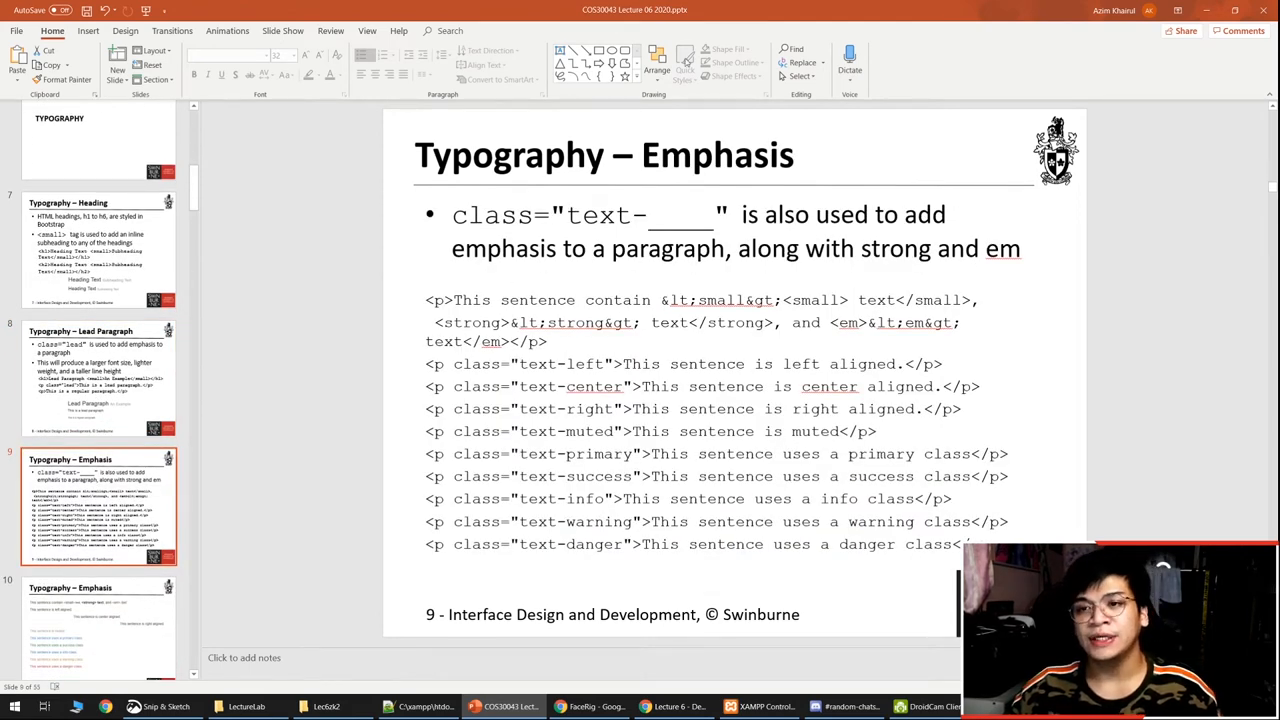
{"action": "mouse_move", "coordinate": [516, 193]}
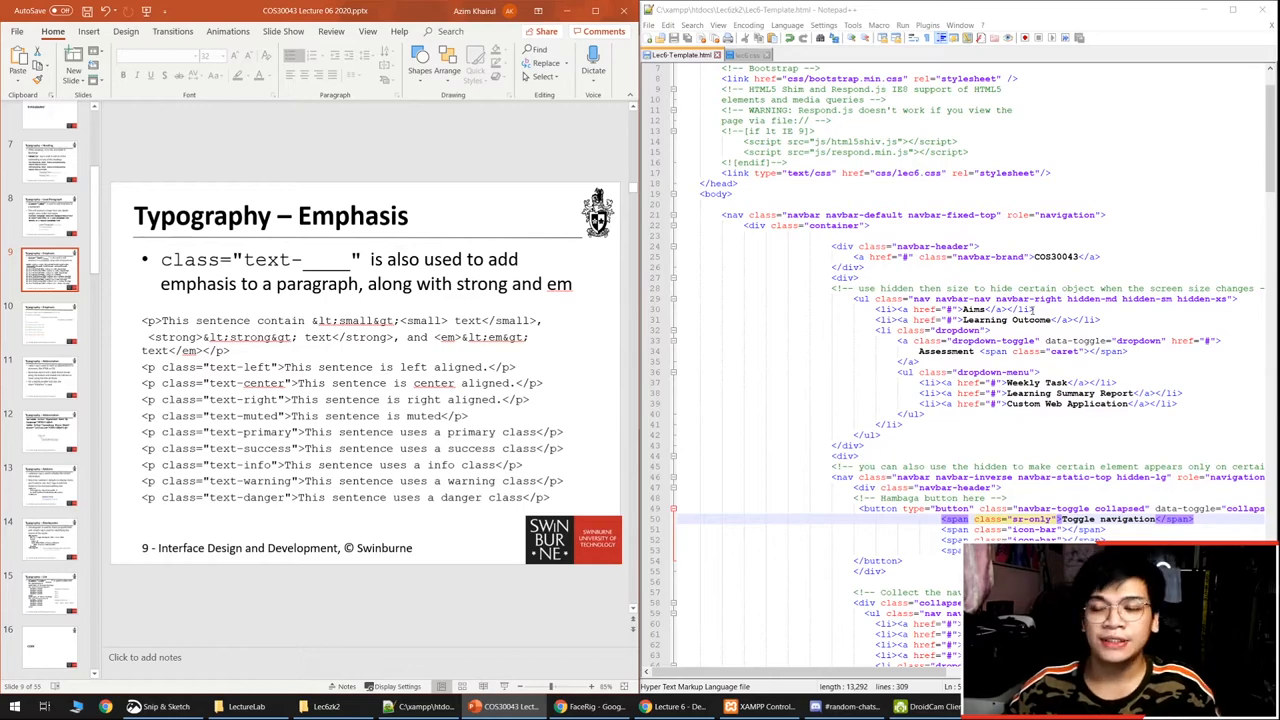
Step: Scroll Lec6-Template.html down to the col-md-4 Typography section near line 220
{"action": "scroll", "scroll_direction": "down", "scroll_amount": 3}
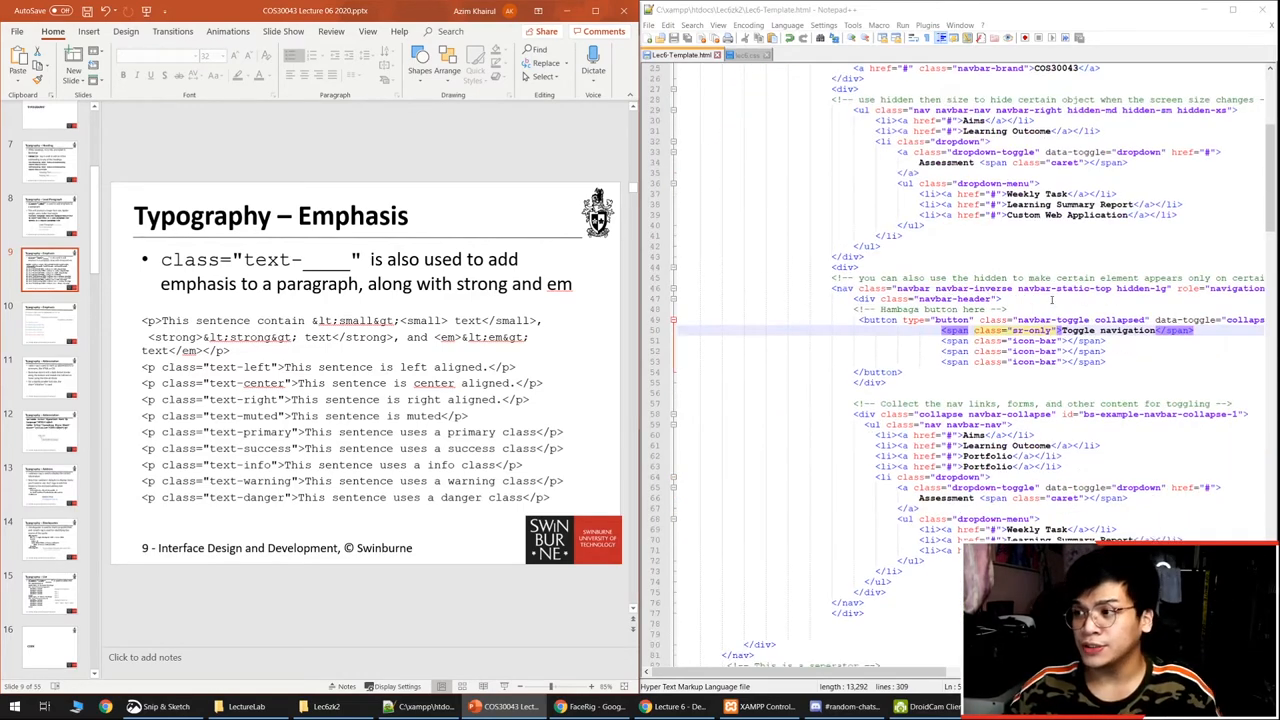
{"action": "scroll", "scroll_direction": "down", "scroll_amount": 3}
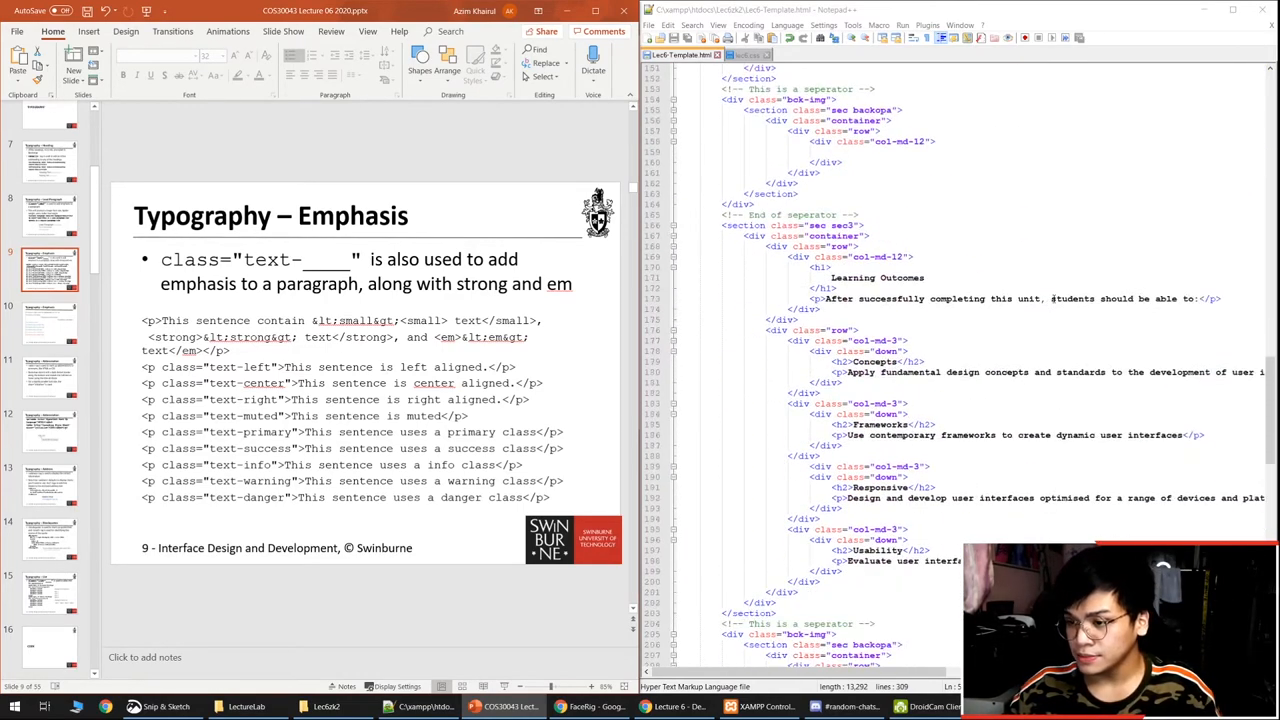
{"action": "scroll", "scroll_direction": "down", "scroll_amount": 3}
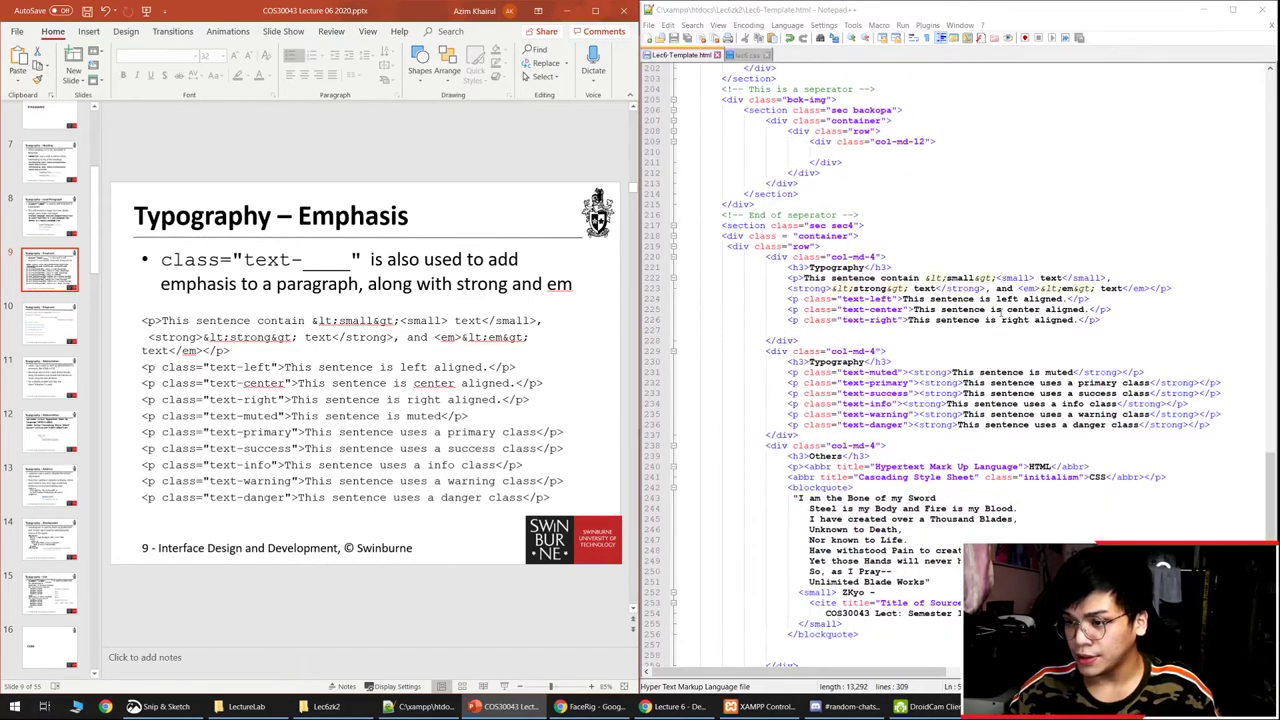
{"action": "scroll", "scroll_direction": "down", "scroll_amount": 3}
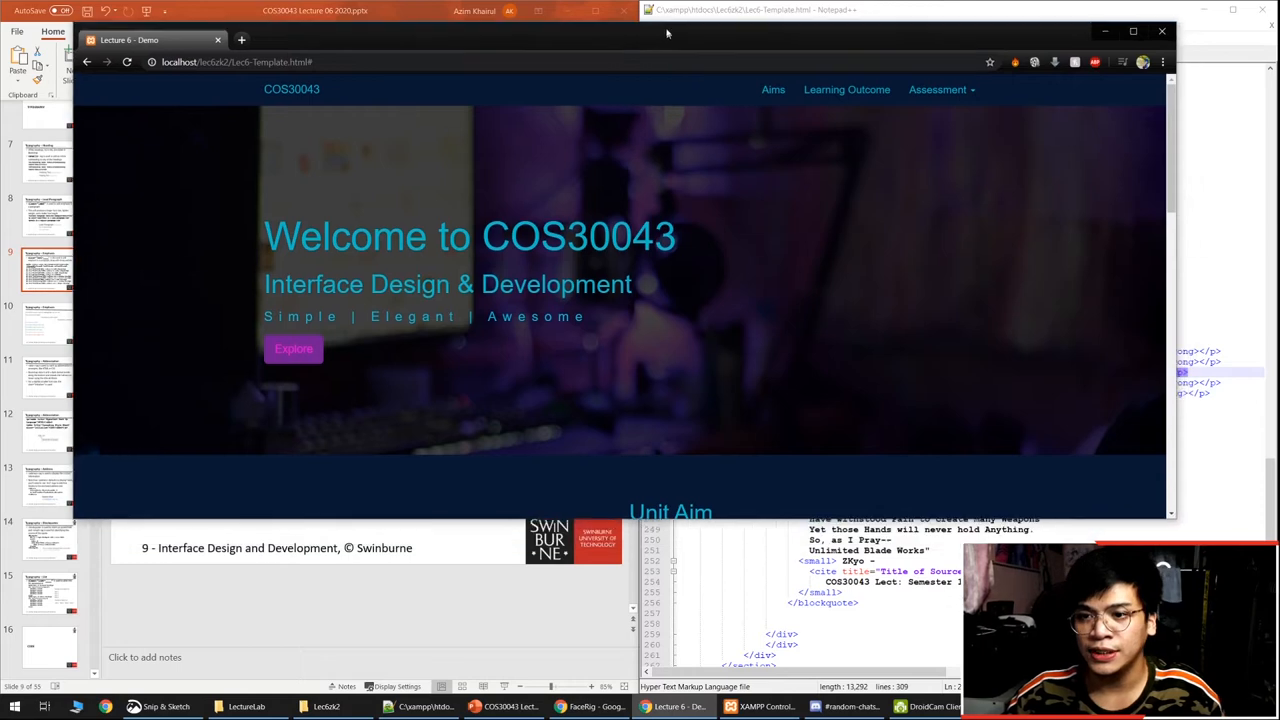
Step: Scroll the demo page to its rendered Typography section and clear the text selection
{"action": "scroll", "scroll_direction": "down", "scroll_amount": 3}
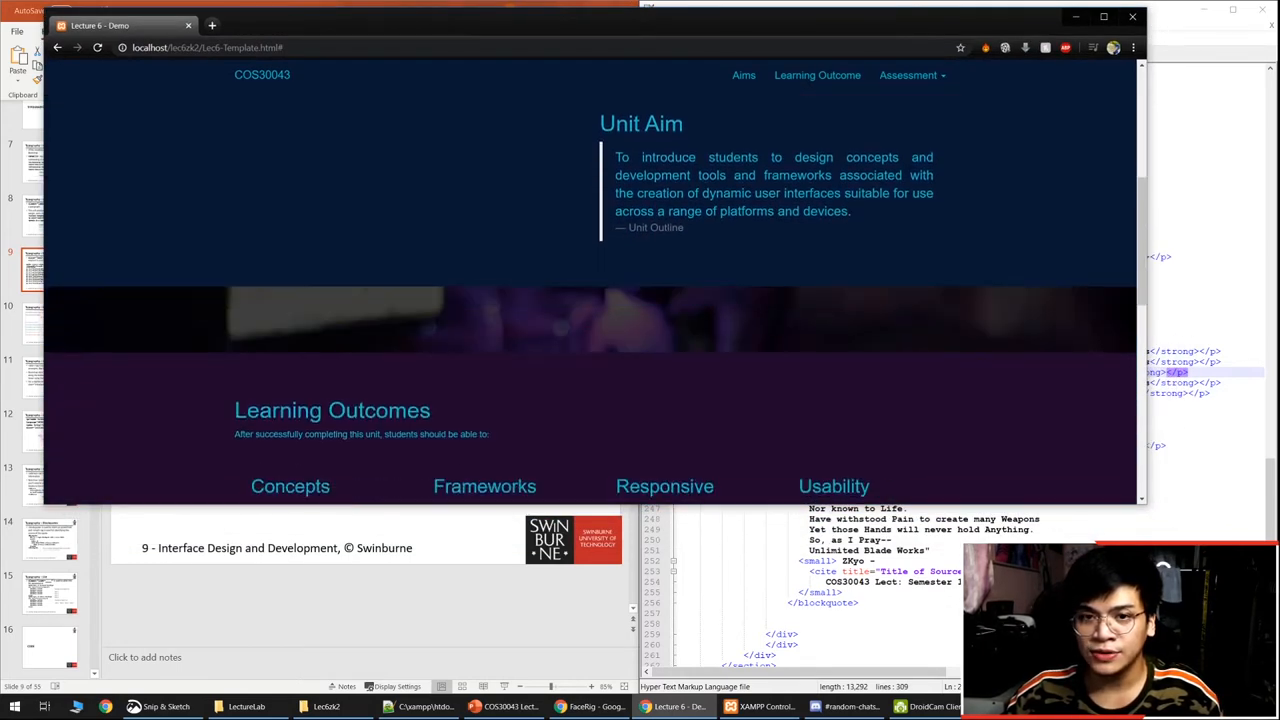
{"action": "scroll", "scroll_direction": "down", "scroll_amount": 3}
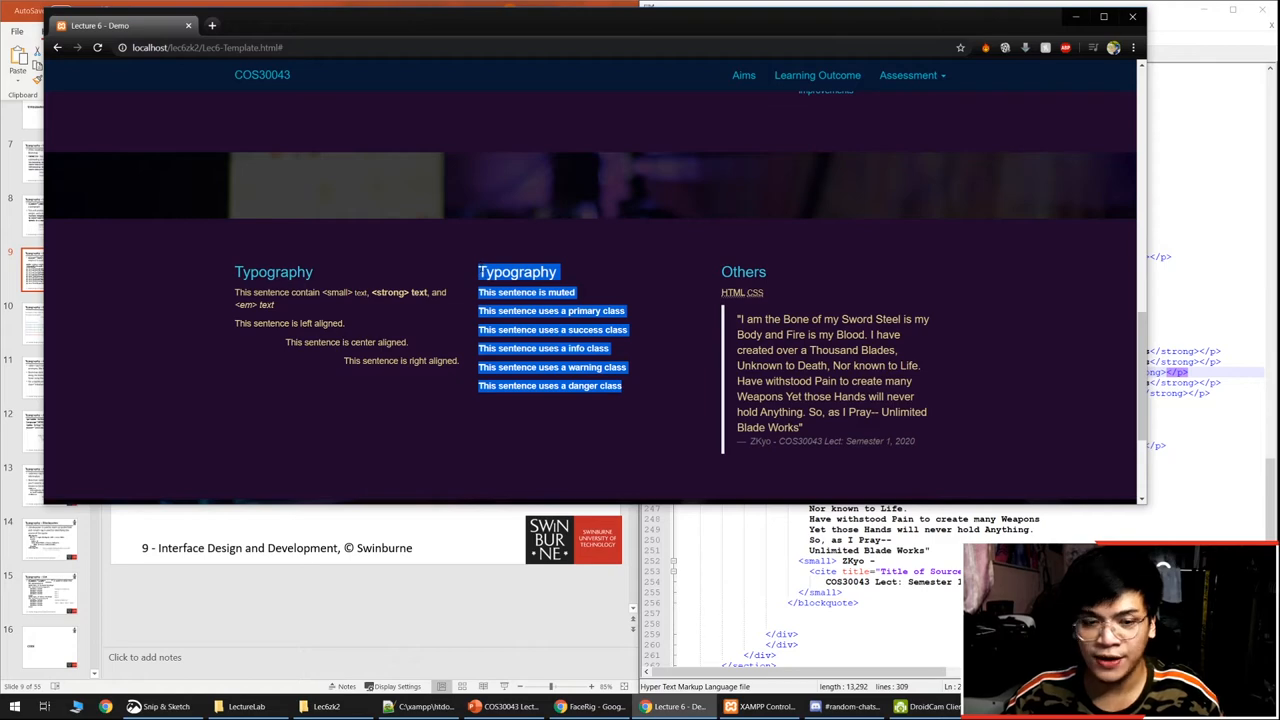
{"action": "left_click", "coordinate": [622, 387]}
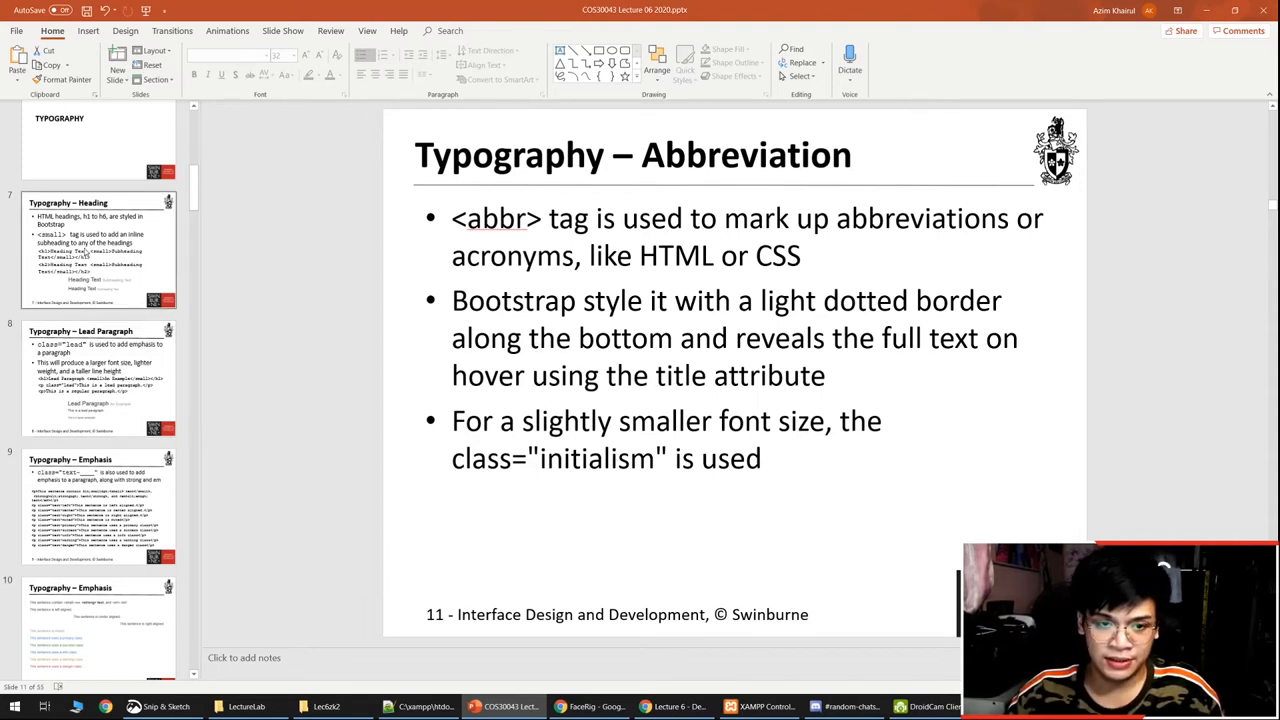
Step: Advance to slide 12's abbr code example and bring the rendered demo page forward
{"action": "scroll", "scroll_direction": "down", "scroll_amount": 3}
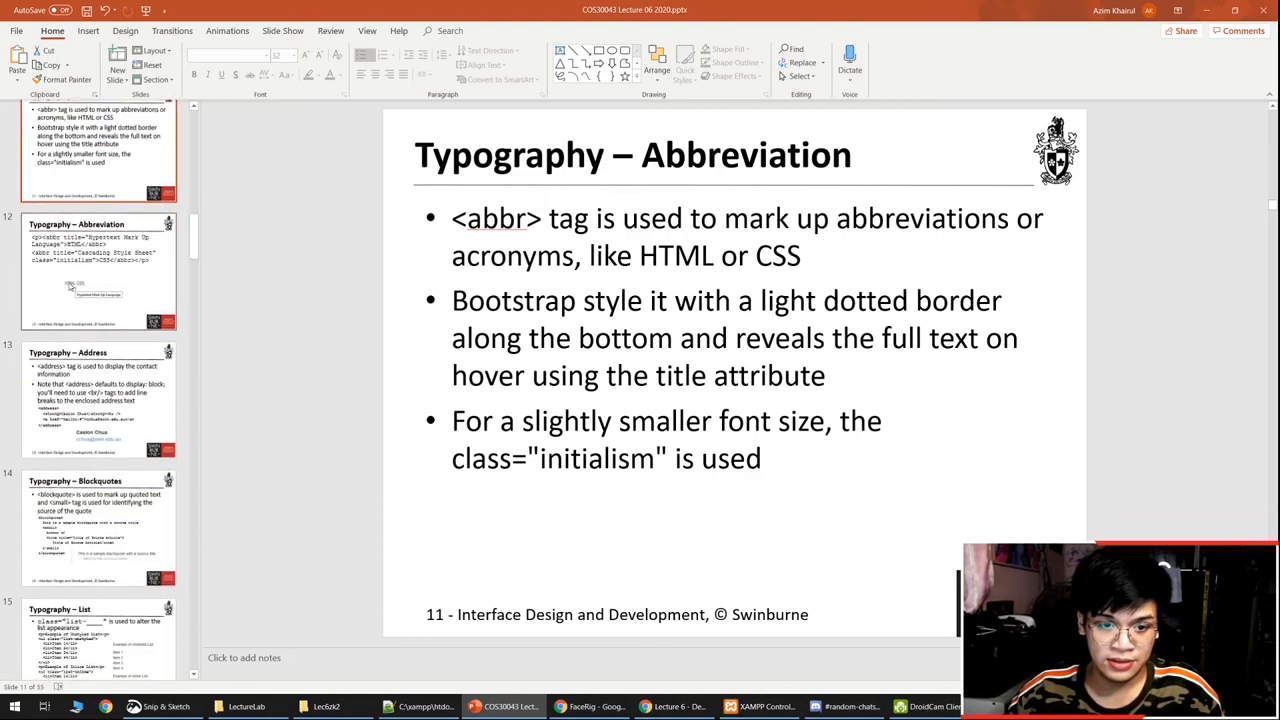
{"action": "key", "text": "Right"}
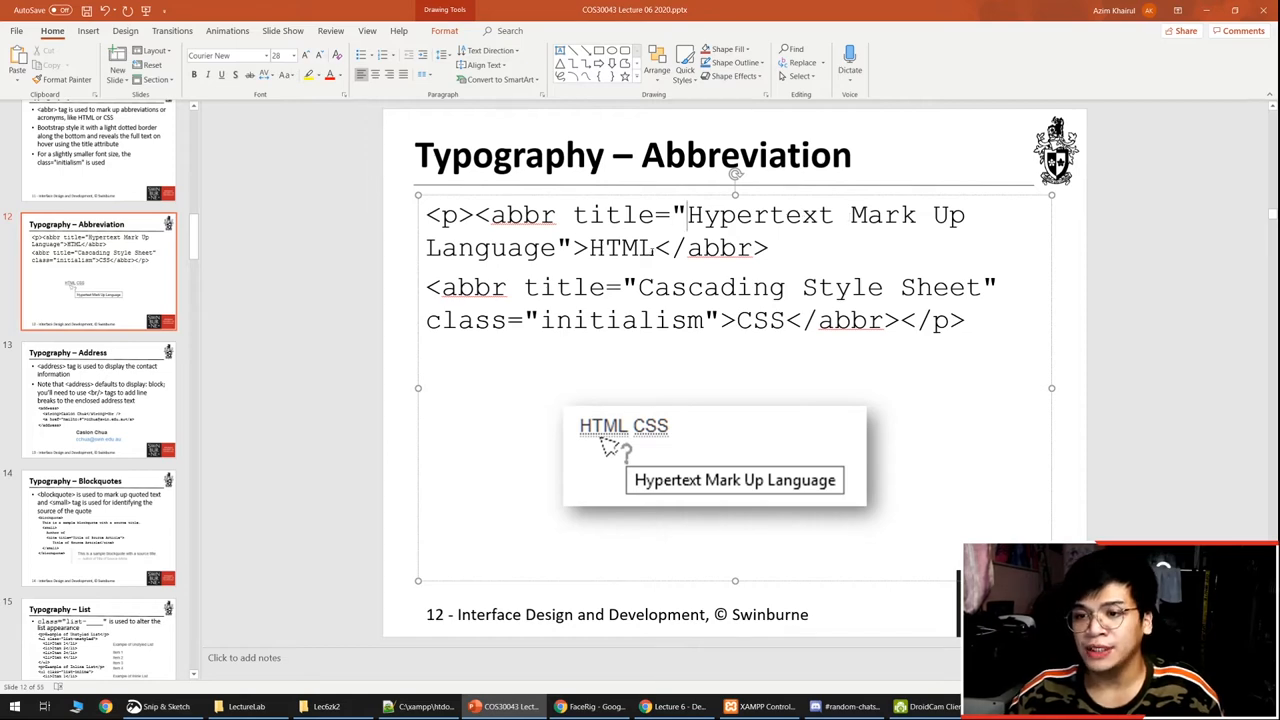
{"action": "mouse_move", "coordinate": [953, 18]}
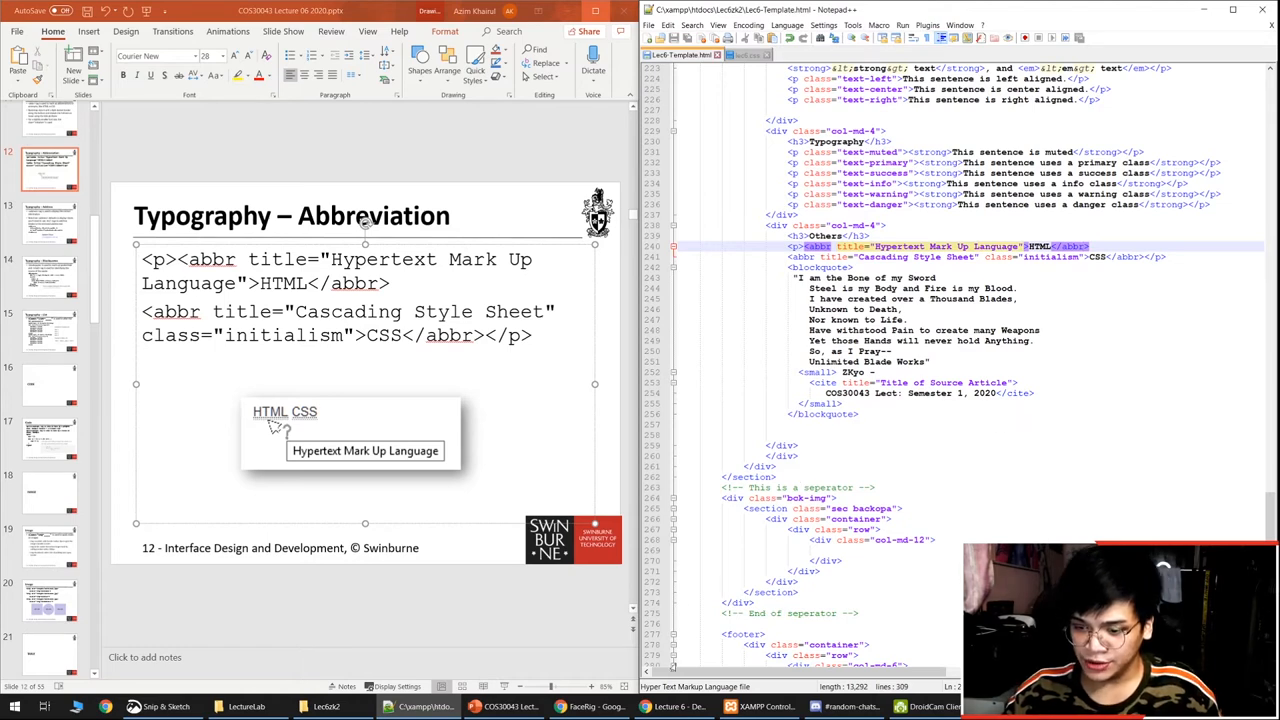
{"action": "left_click", "coordinate": [678, 706]}
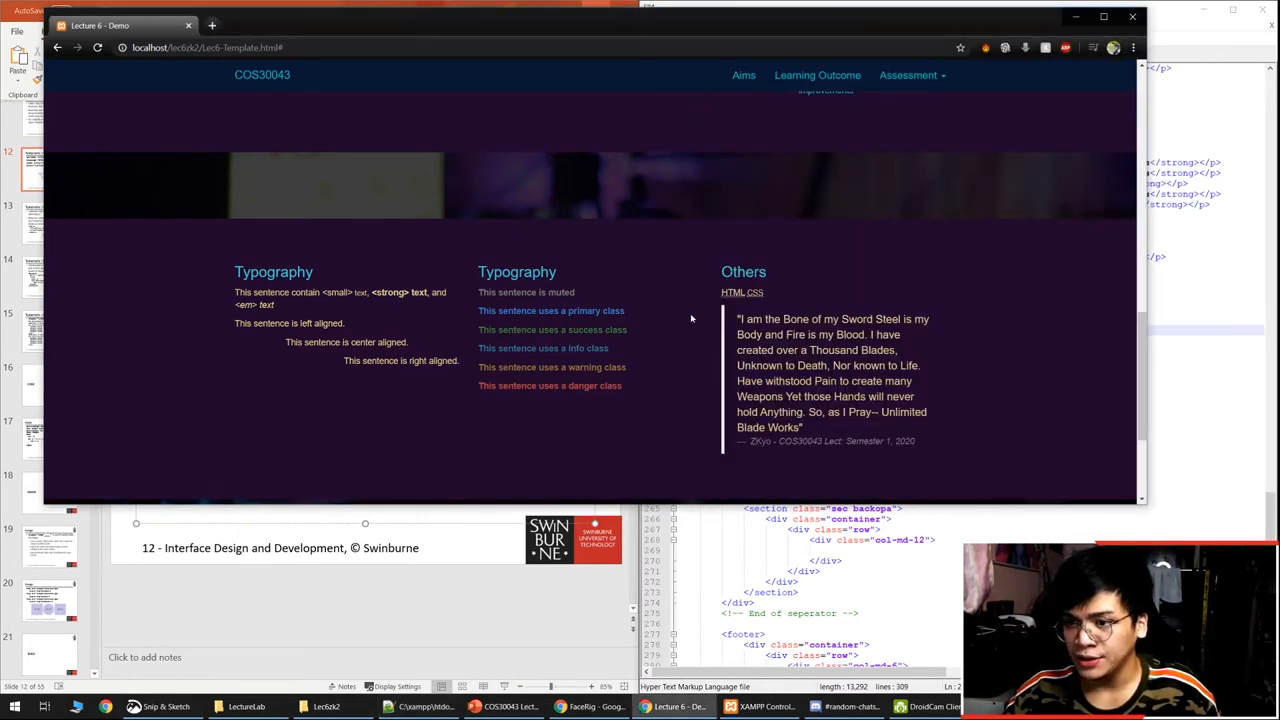
{"action": "mouse_move", "coordinate": [734, 292]}
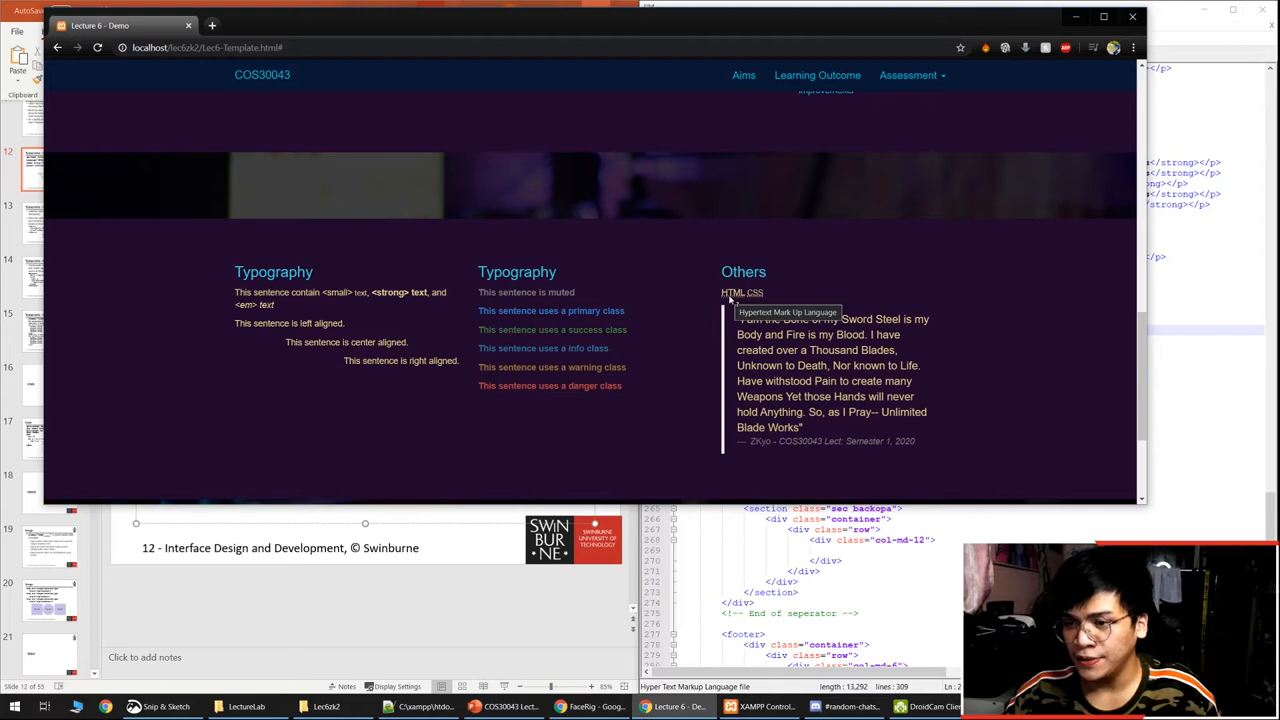
{"action": "mouse_move", "coordinate": [753, 292]}
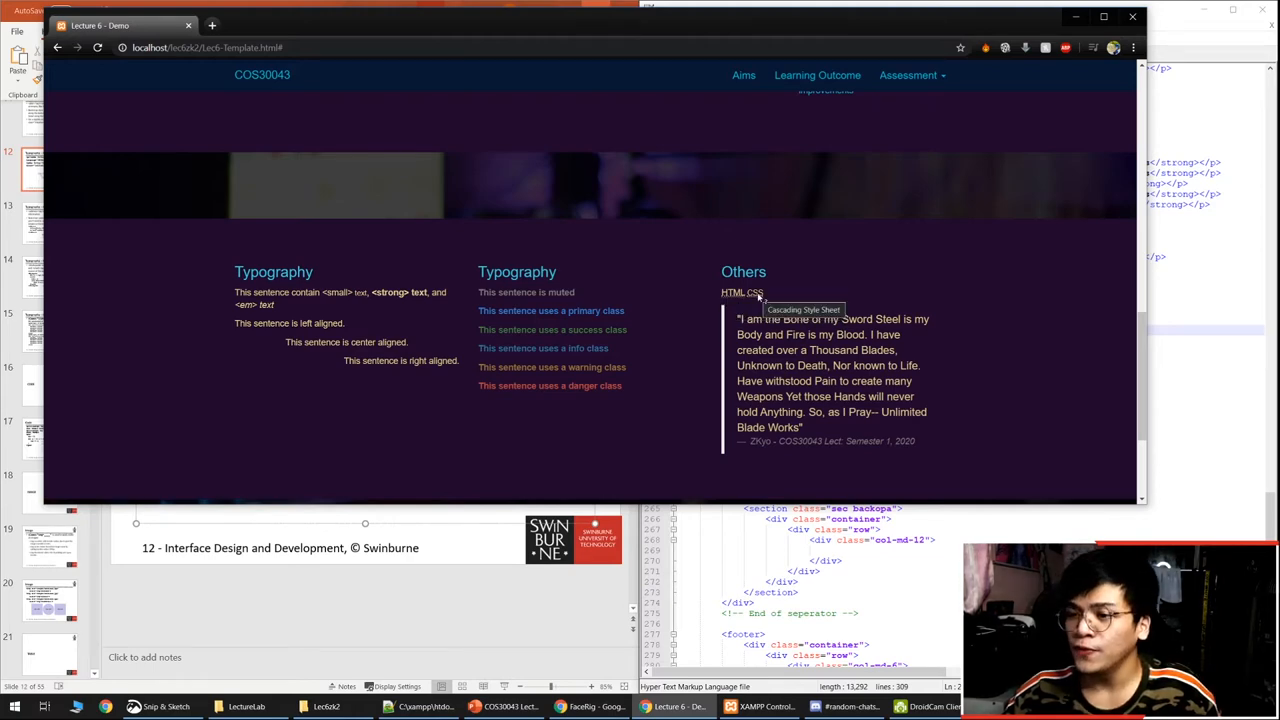
{"action": "mouse_move", "coordinate": [1076, 16]}
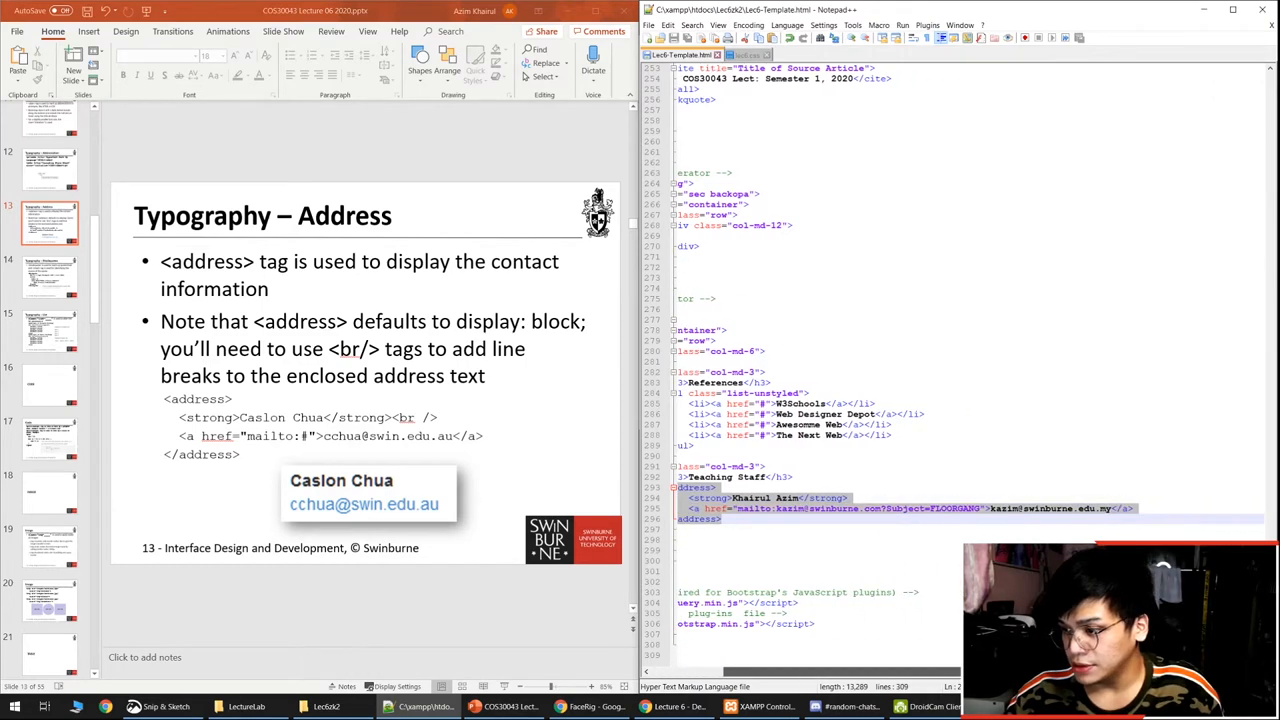
Step: Show the footer address markup and place Chrome's Teaching Staff footer beside it
{"action": "left_click", "coordinate": [674, 707]}
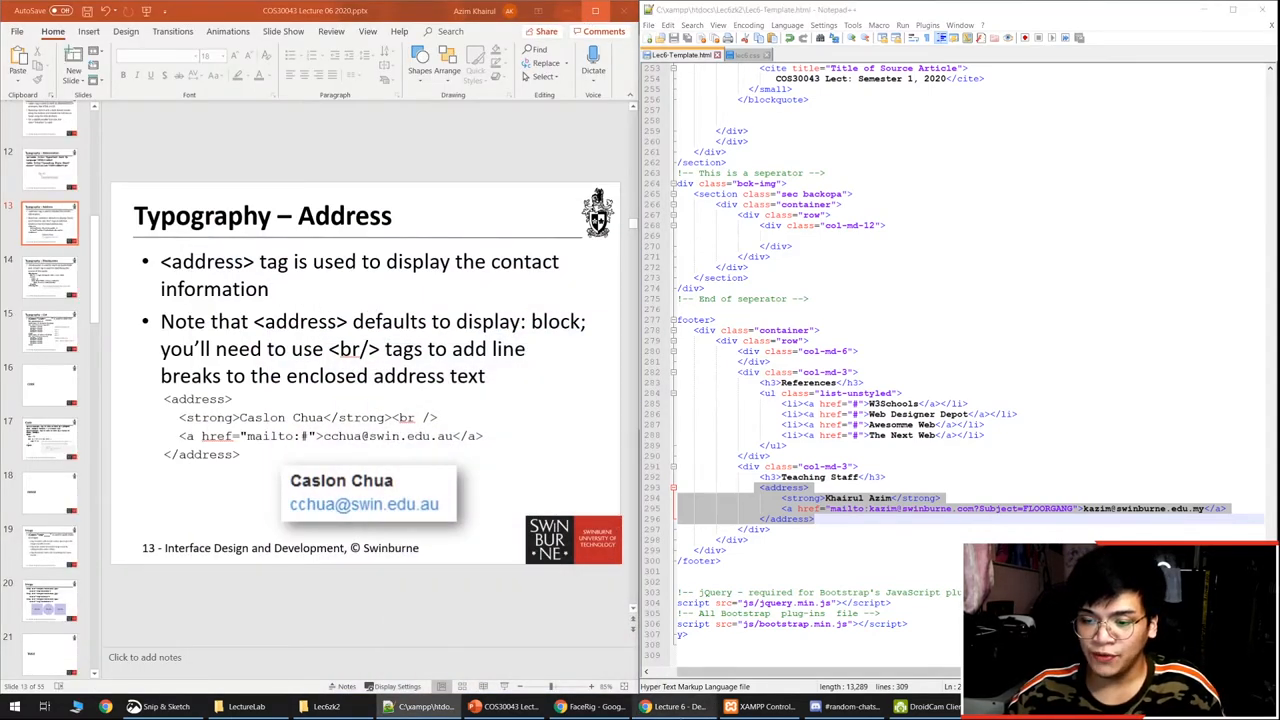
{"action": "left_click", "coordinate": [675, 707]}
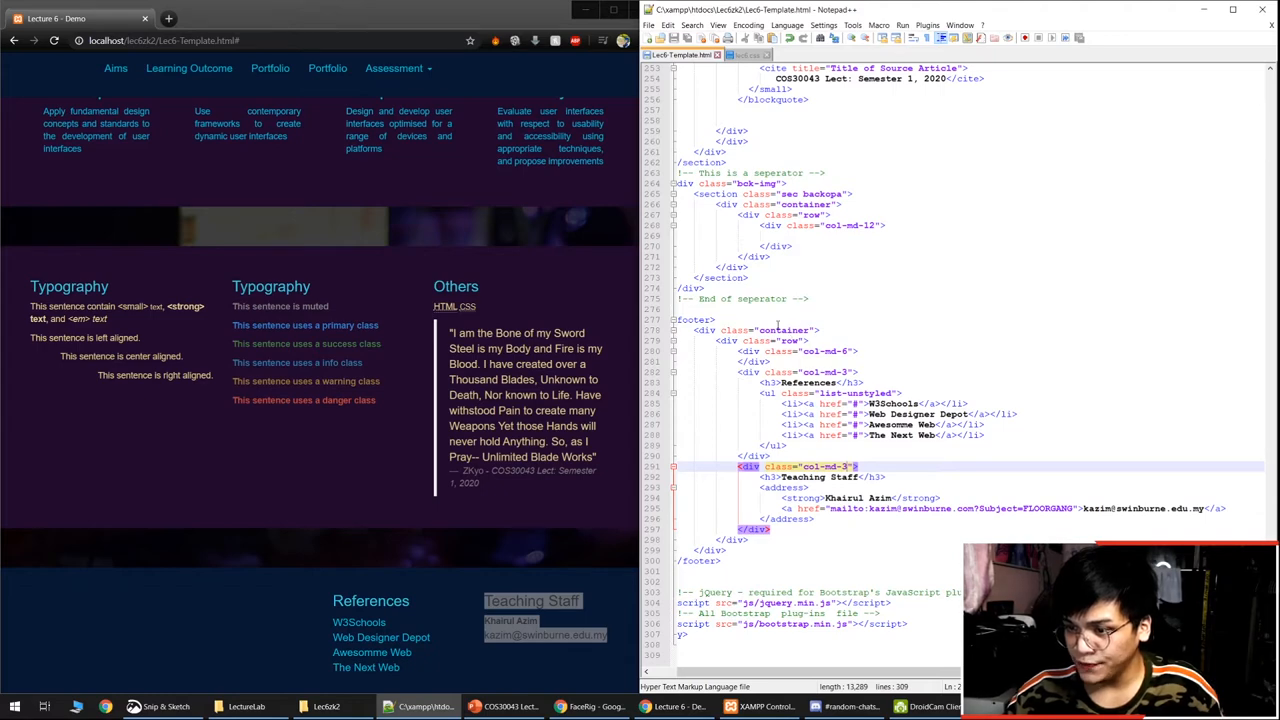
Step: Open lec6.css and scroll through its .sec section colour rules
{"action": "left_click", "coordinate": [745, 54]}
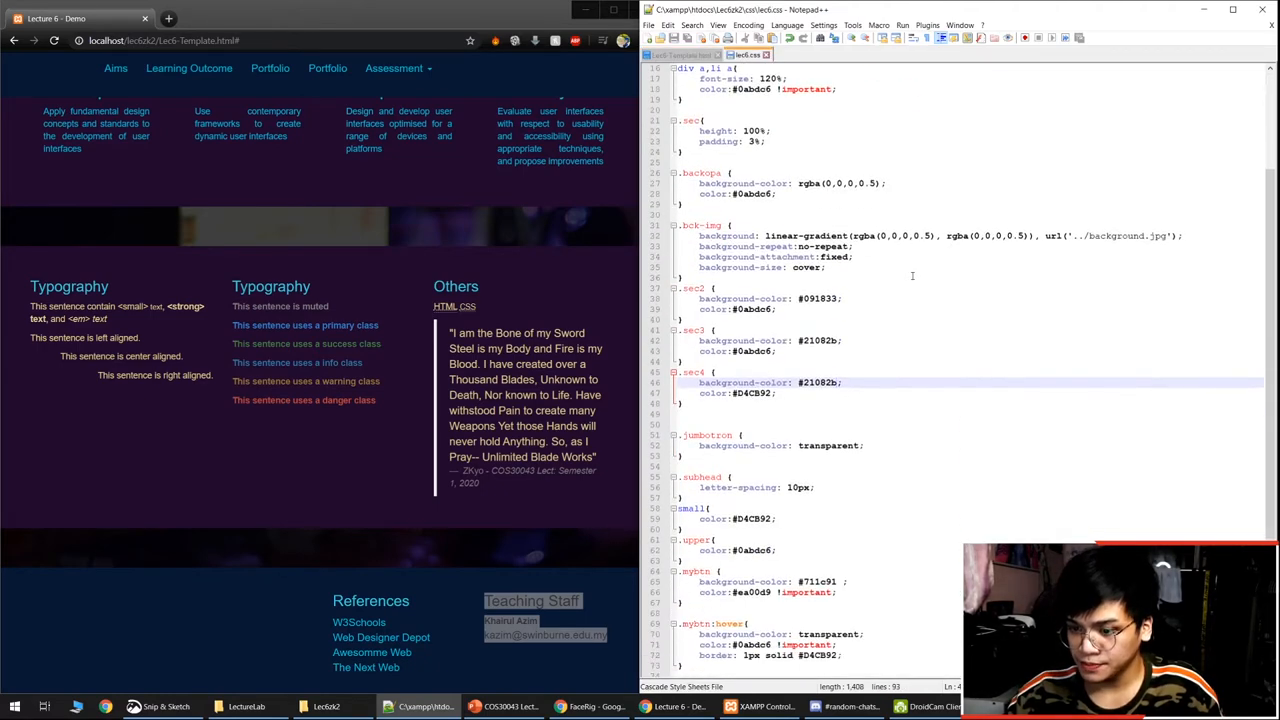
{"action": "scroll", "scroll_direction": "down", "scroll_amount": 3}
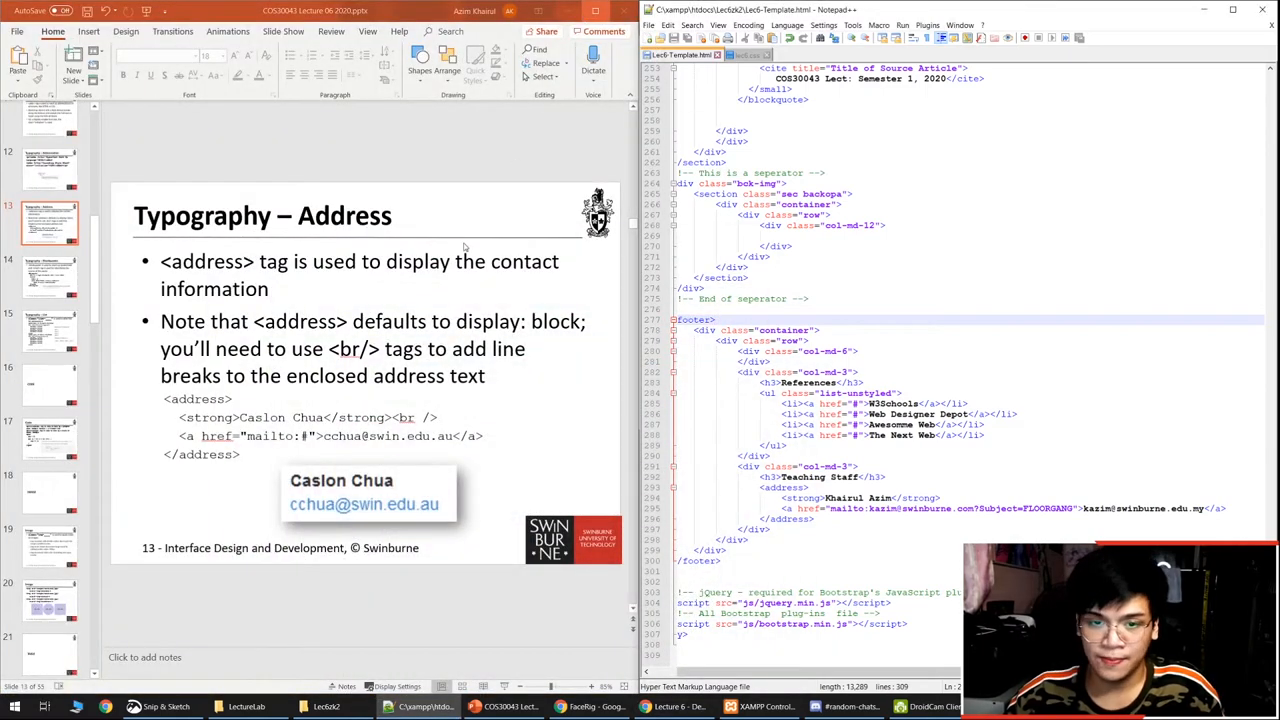
Step: Show slide 14 Blockquotes, the blockquote markup at lines 241–254, and the rendered quote in Chrome
{"action": "left_click", "coordinate": [49, 275]}
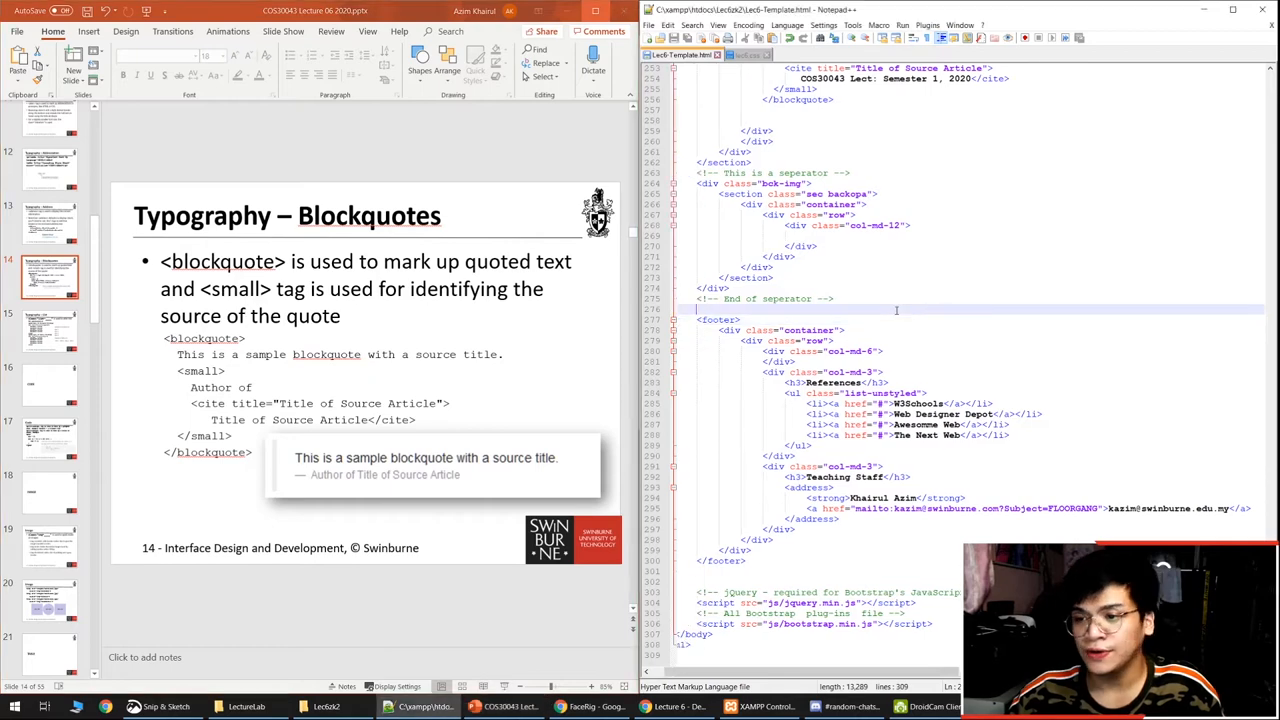
{"action": "scroll", "scroll_direction": "up", "scroll_amount": 3}
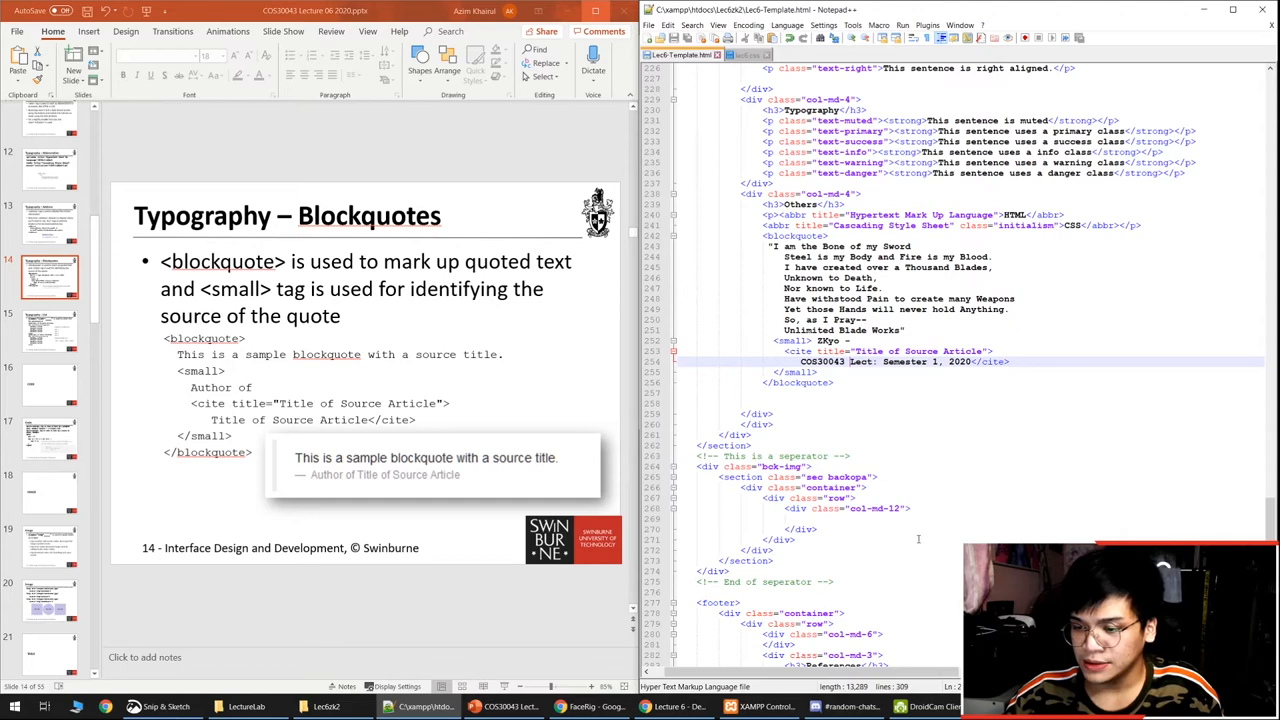
{"action": "left_click", "coordinate": [674, 706]}
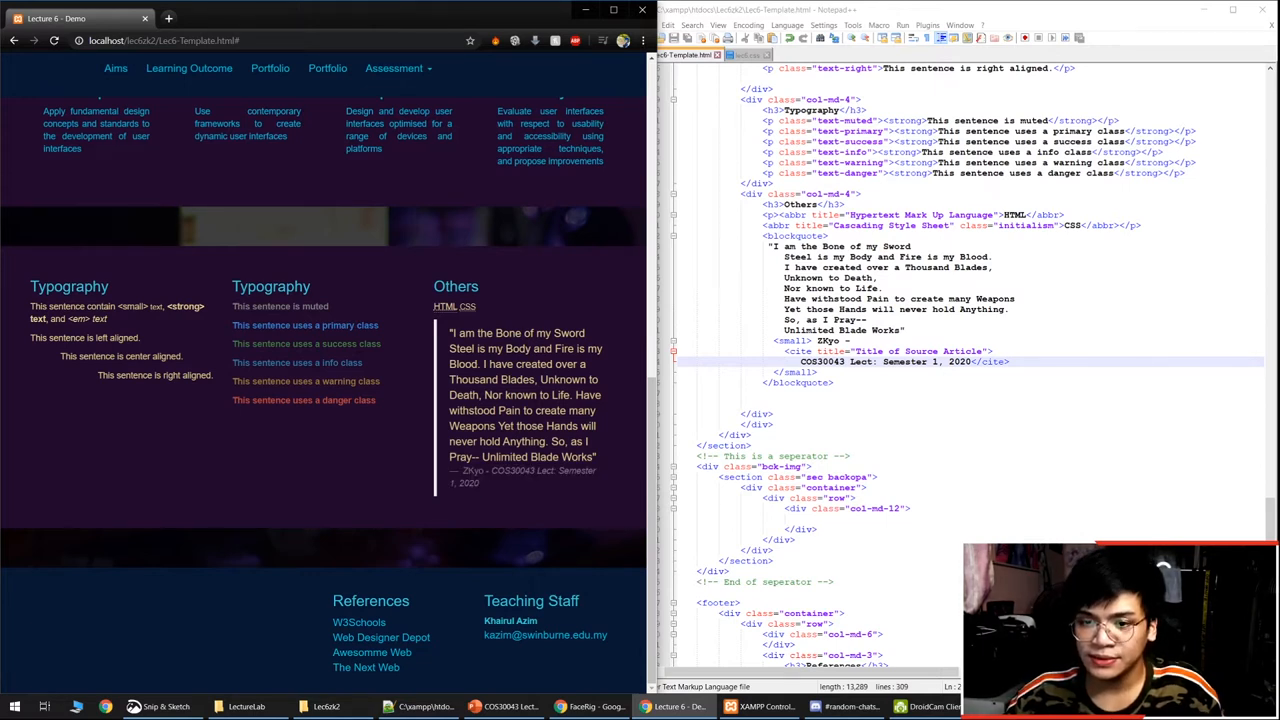
{"action": "mouse_move", "coordinate": [627, 356]}
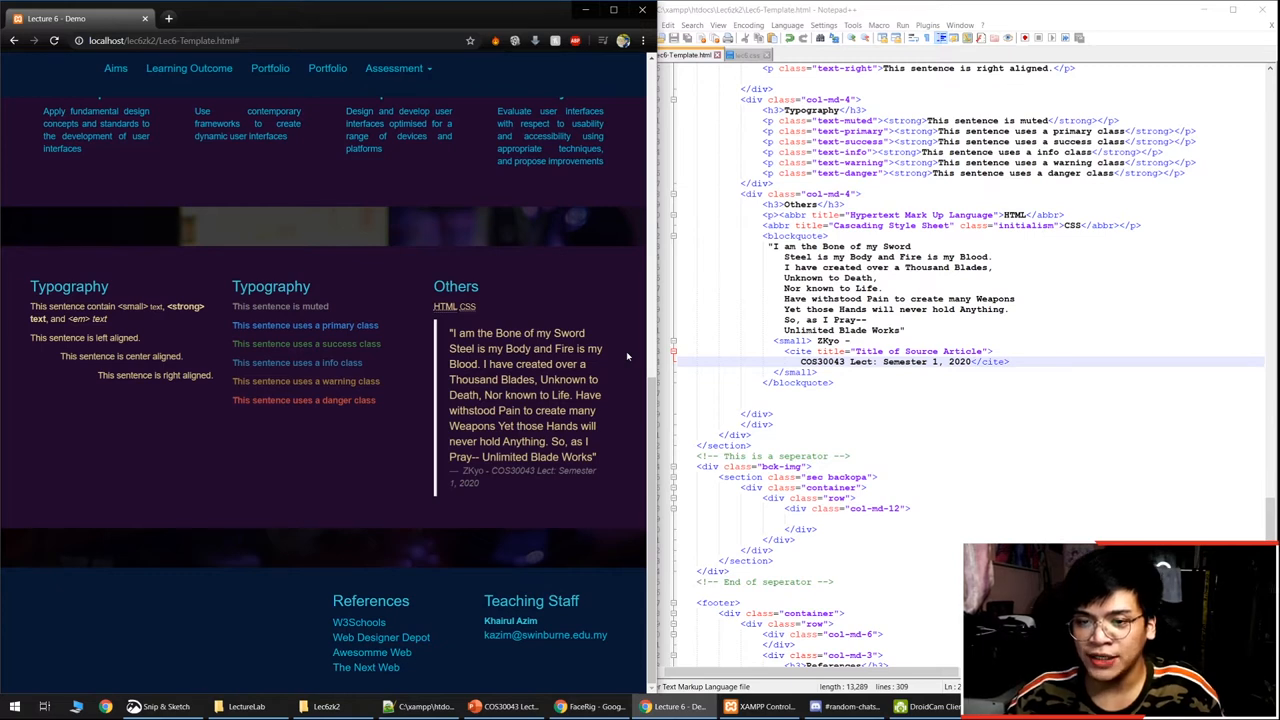
{"action": "mouse_move", "coordinate": [605, 289]}
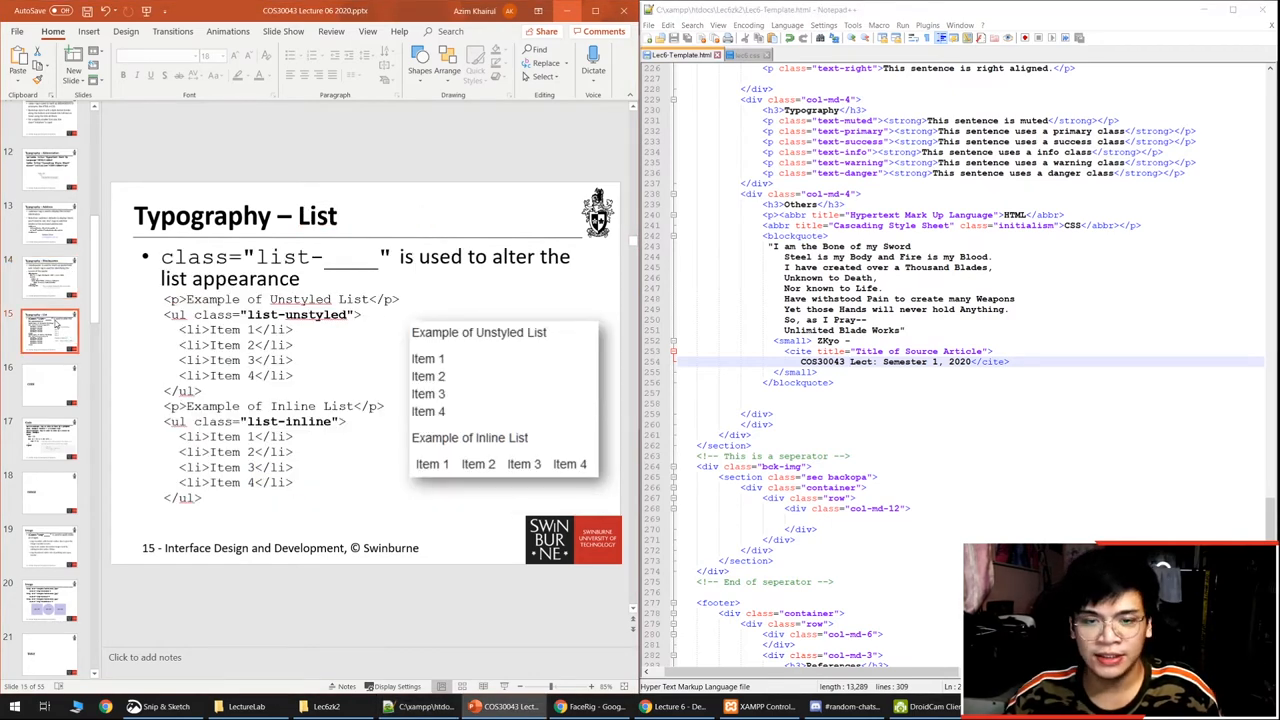
{"action": "mouse_move", "coordinate": [50, 385]}
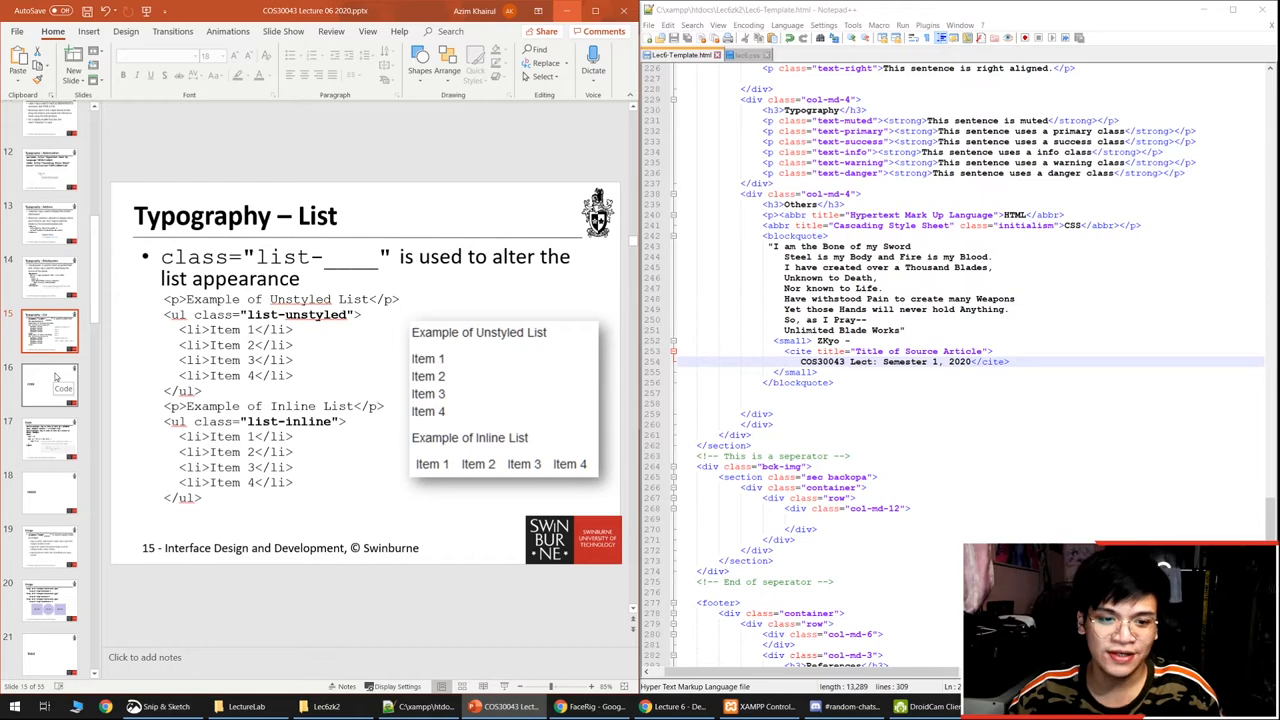
Step: Jump to slide 16, the CODE section title slide
{"action": "left_click", "coordinate": [49, 385]}
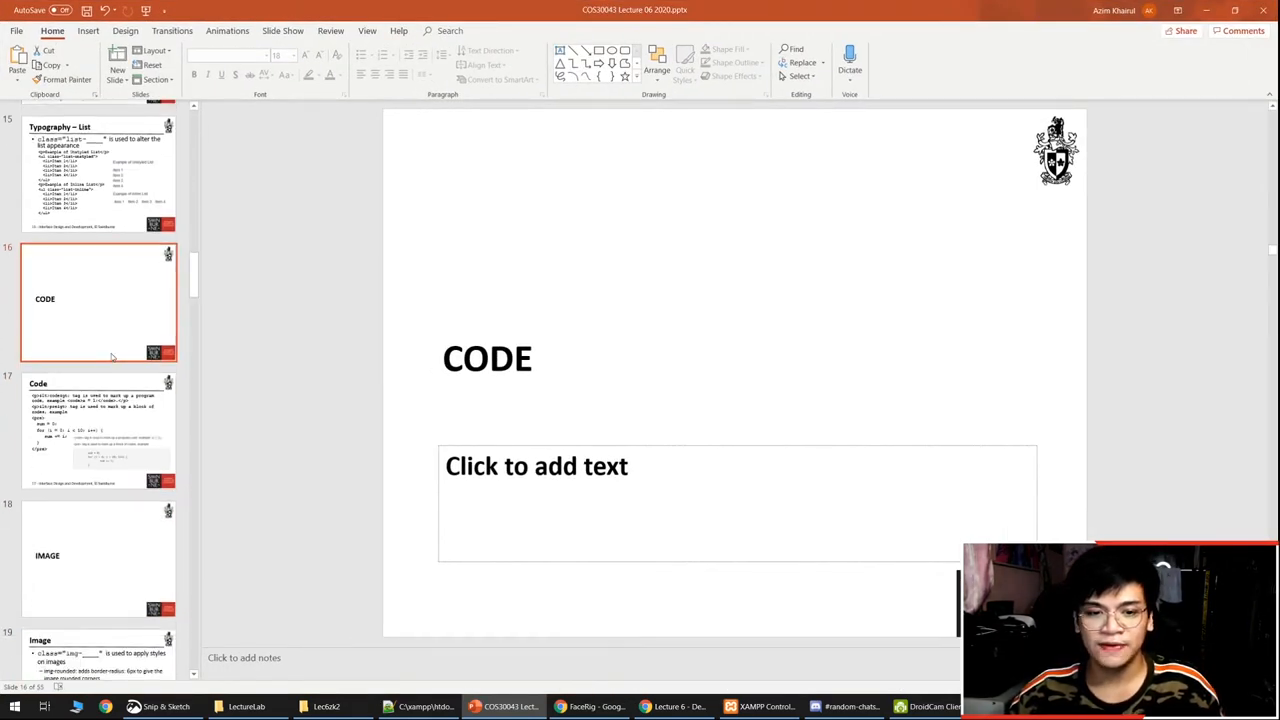
Step: Select slide 17, Code, which explains the code and pre tags
{"action": "left_click", "coordinate": [98, 430]}
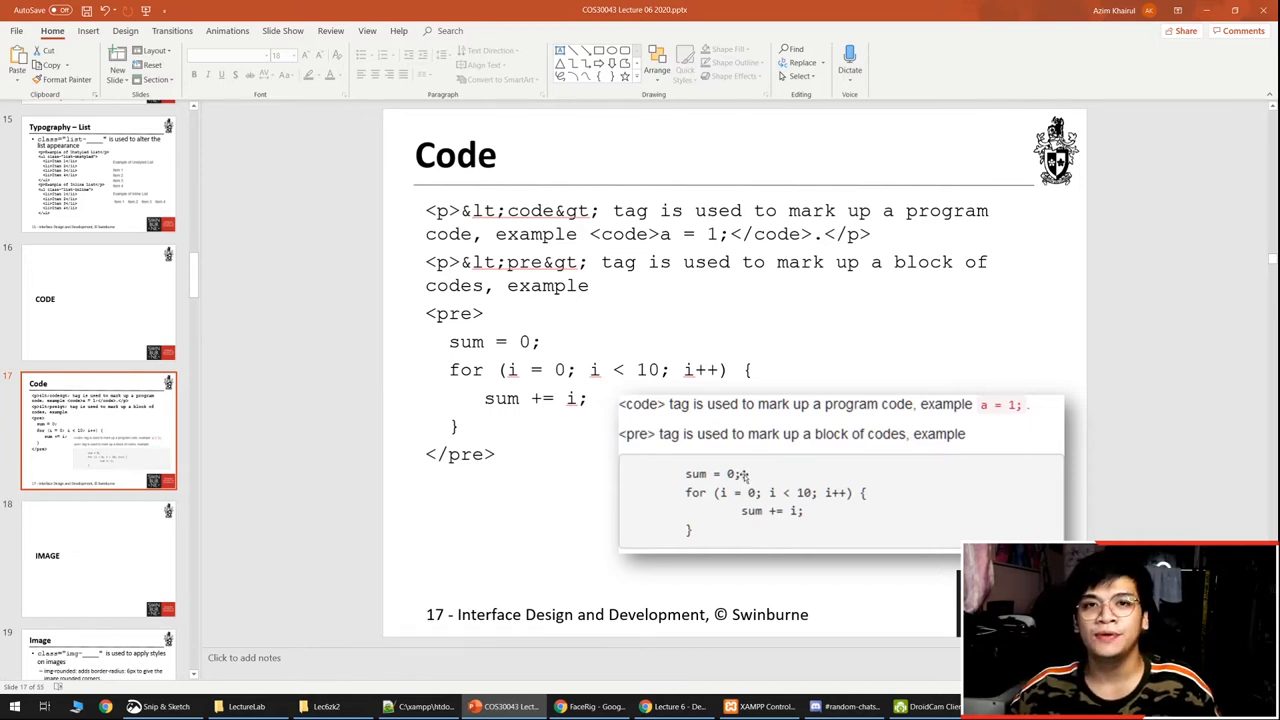
{"action": "mouse_move", "coordinate": [663, 452]}
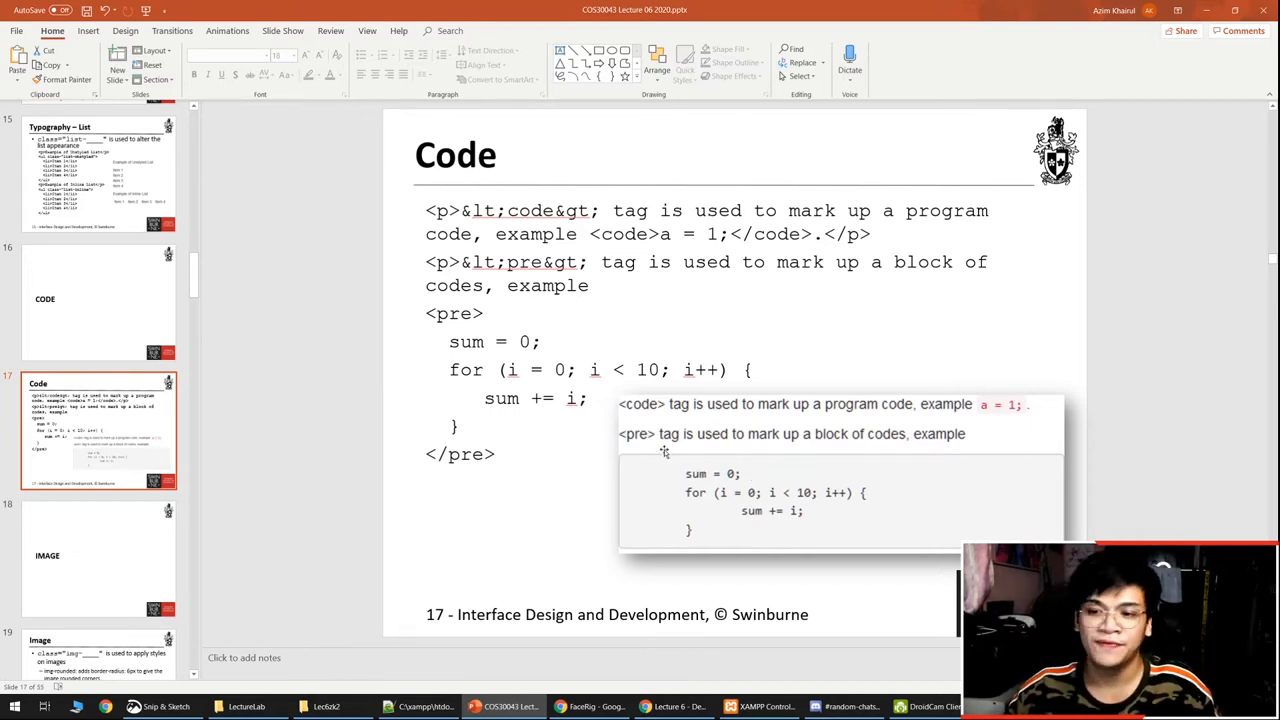
{"action": "mouse_move", "coordinate": [650, 357]}
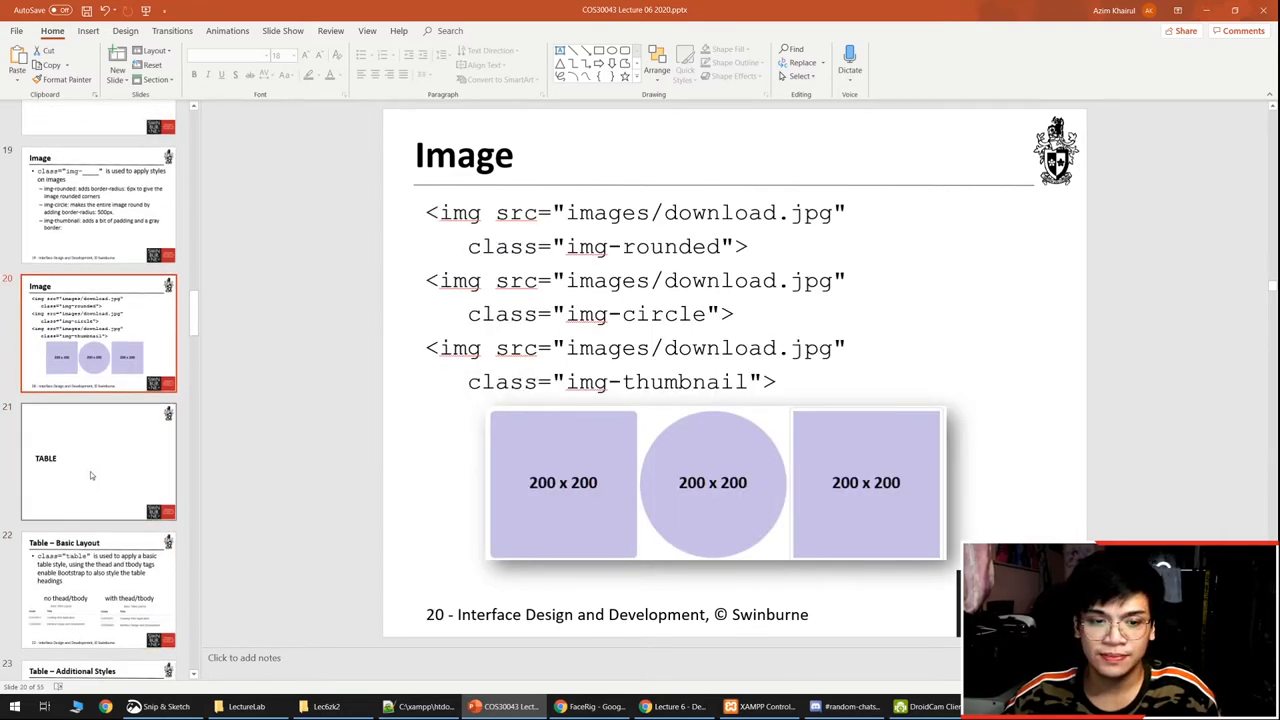
Step: Open the Table – Basic Layout slide and highlight the table-hover description
{"action": "left_click", "coordinate": [98, 383]}
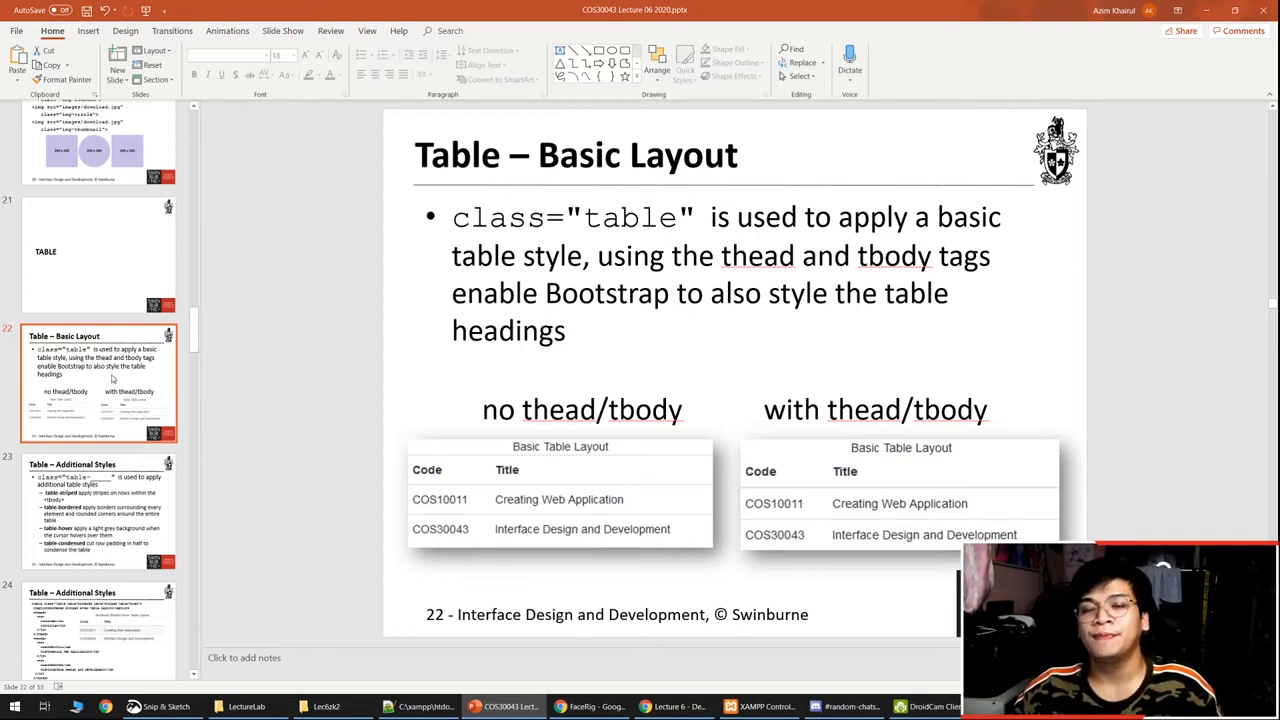
{"action": "mouse_move", "coordinate": [67, 357]}
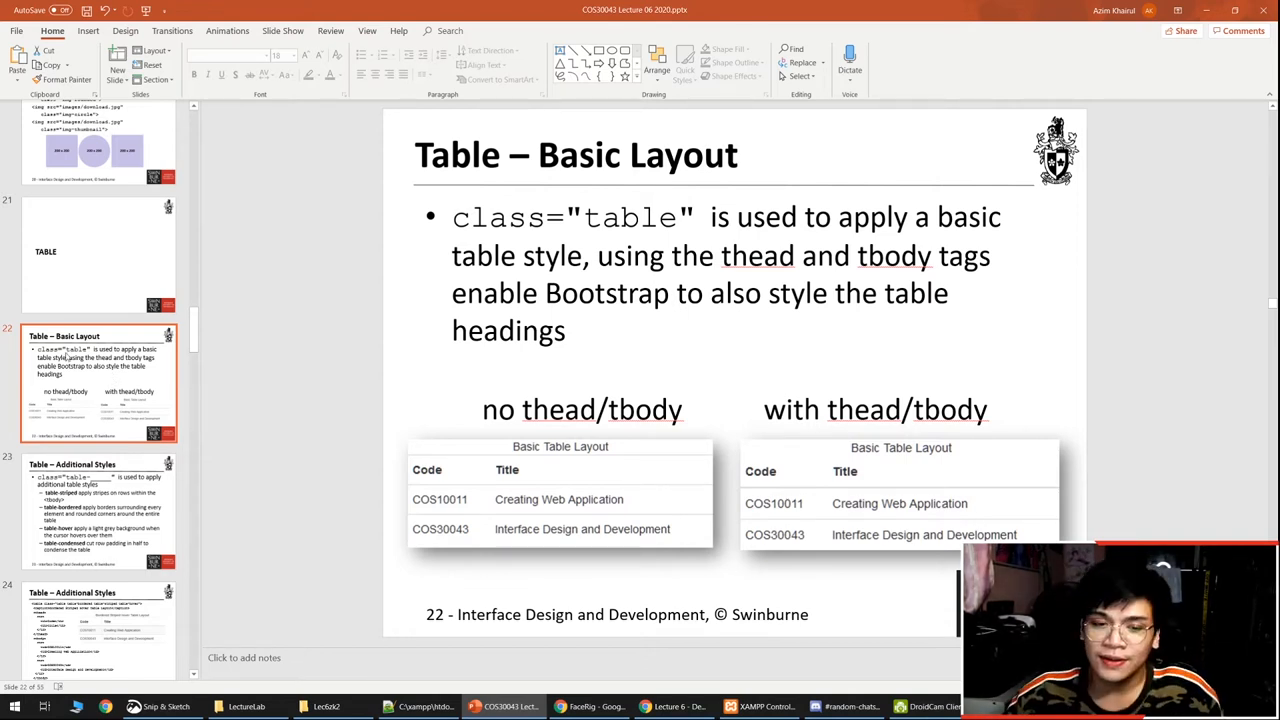
{"action": "scroll", "scroll_direction": "down", "scroll_amount": 3}
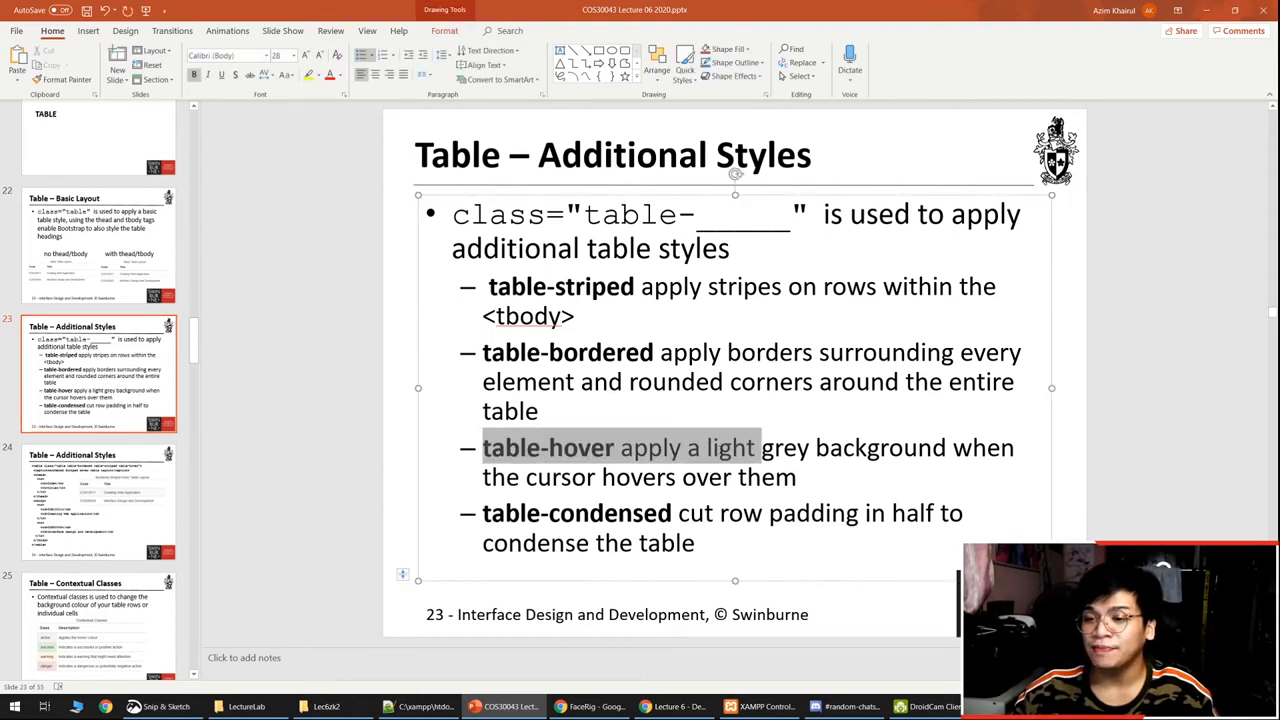
{"action": "left_click_drag", "start_coordinate": [757, 447], "coordinate": [675, 477]}
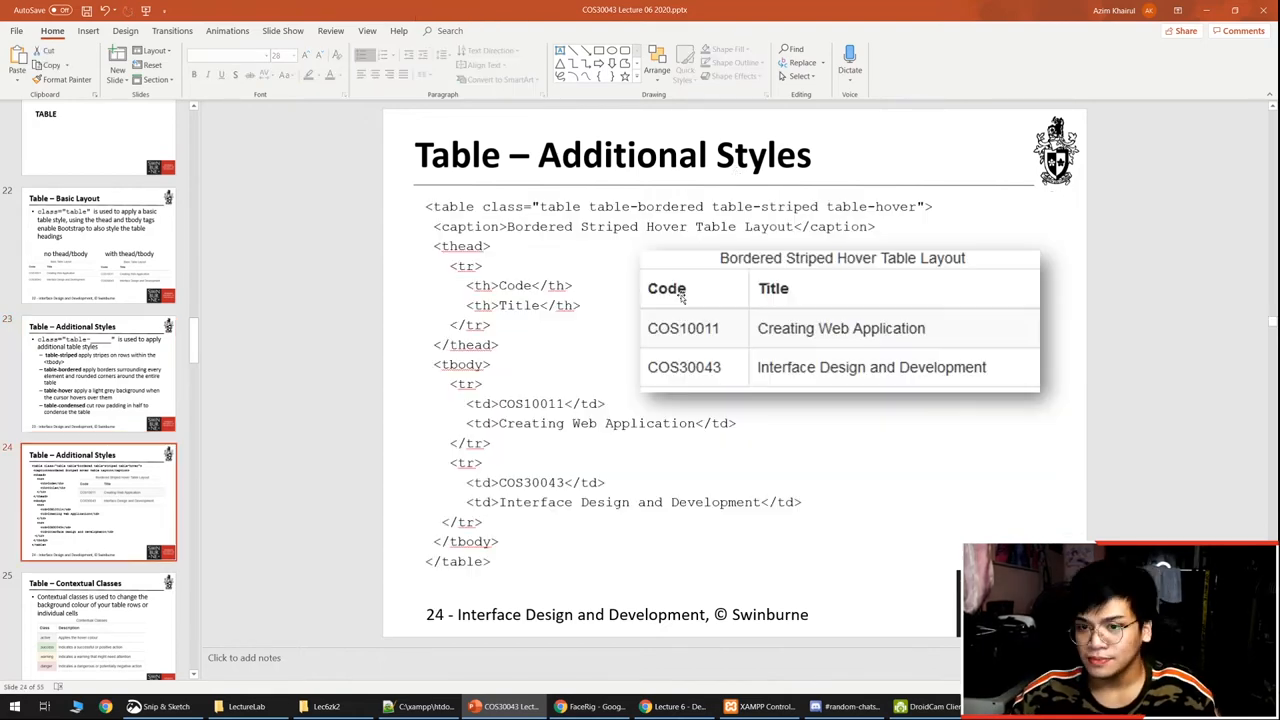
{"action": "mouse_move", "coordinate": [667, 285]}
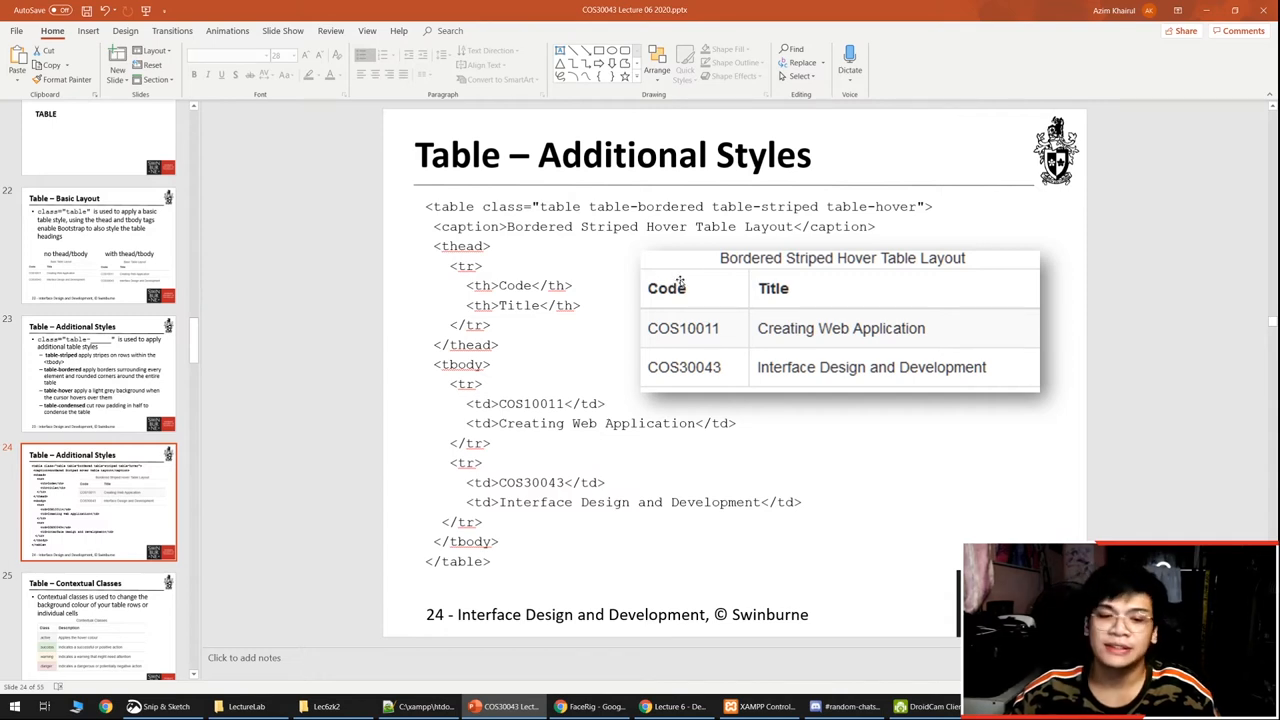
Step: Move through the Contextual Classes and Responsive Table slides toward slide 29, LANDING PAGE
{"action": "scroll", "scroll_direction": "down", "scroll_amount": 3}
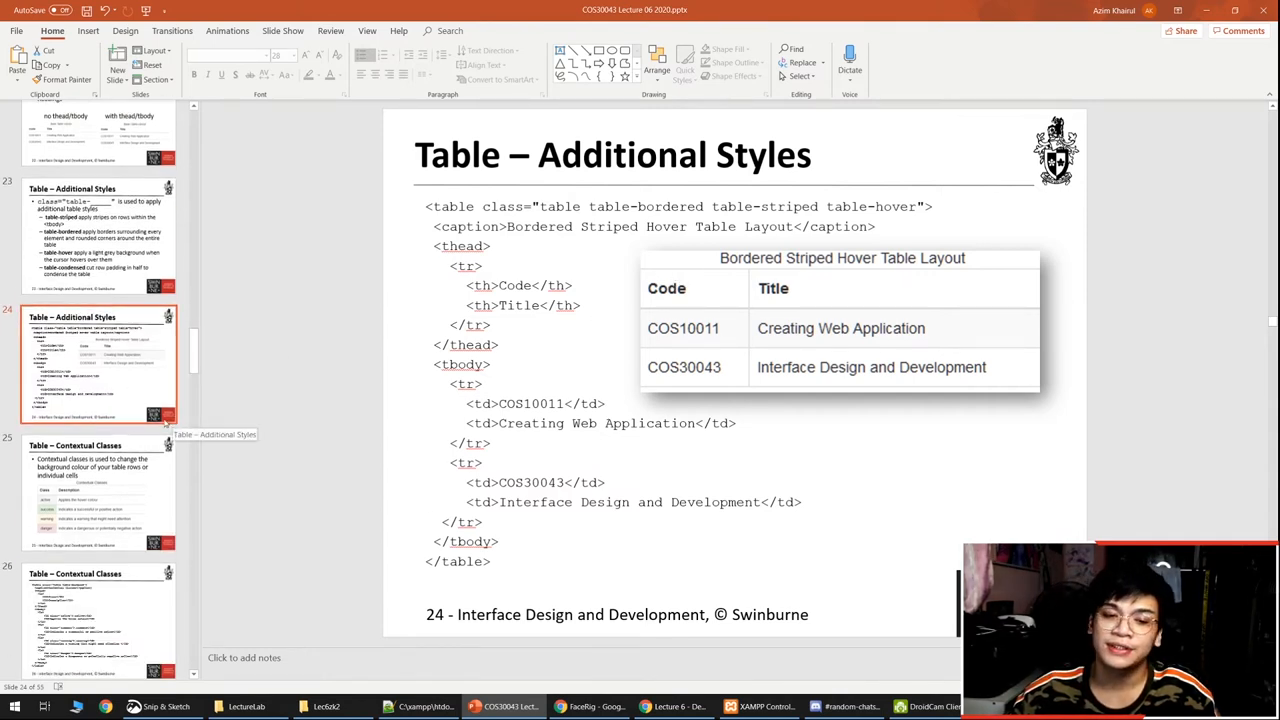
{"action": "left_click", "coordinate": [98, 490]}
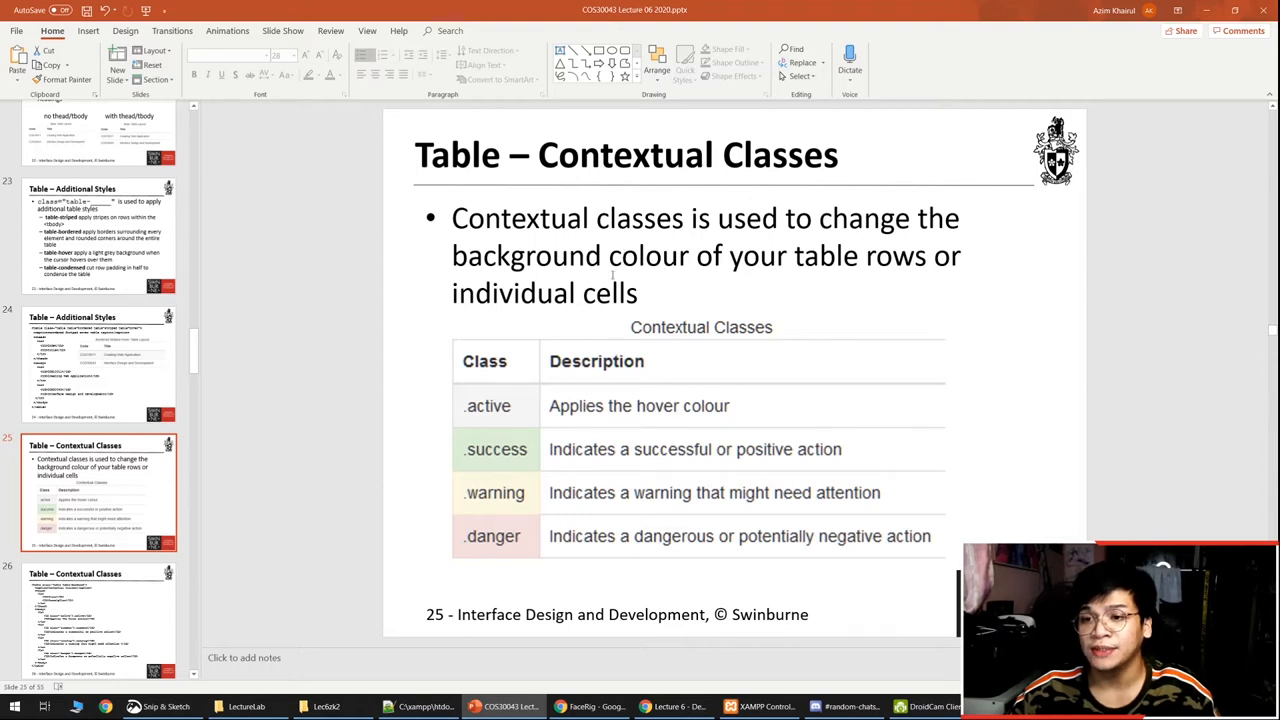
{"action": "mouse_move", "coordinate": [527, 471]}
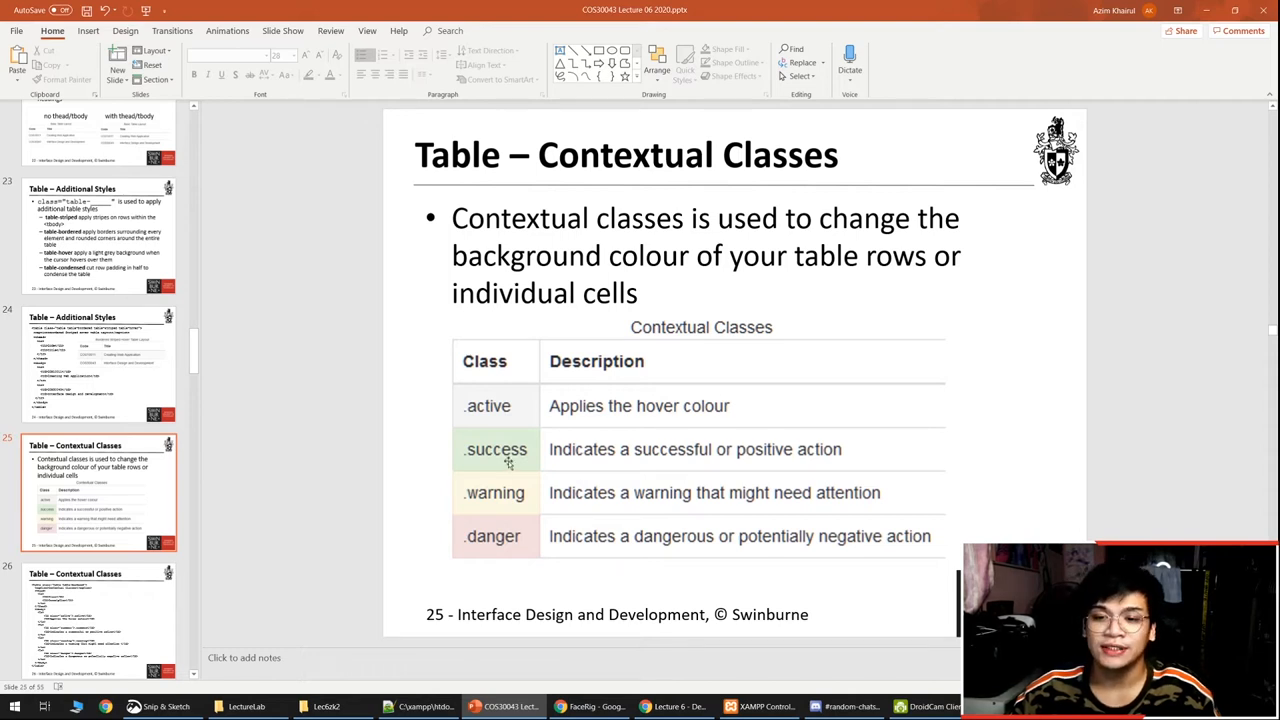
{"action": "scroll", "scroll_direction": "down", "scroll_amount": 3}
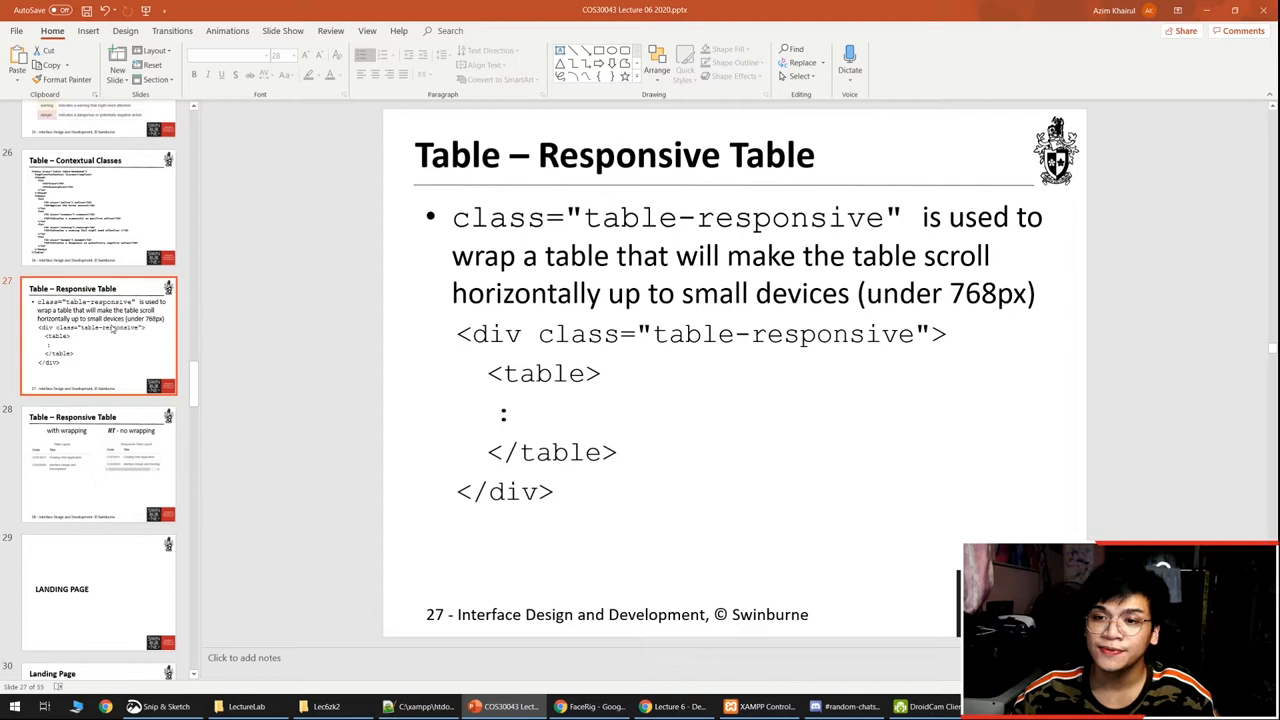
{"action": "scroll", "scroll_direction": "down", "scroll_amount": 3}
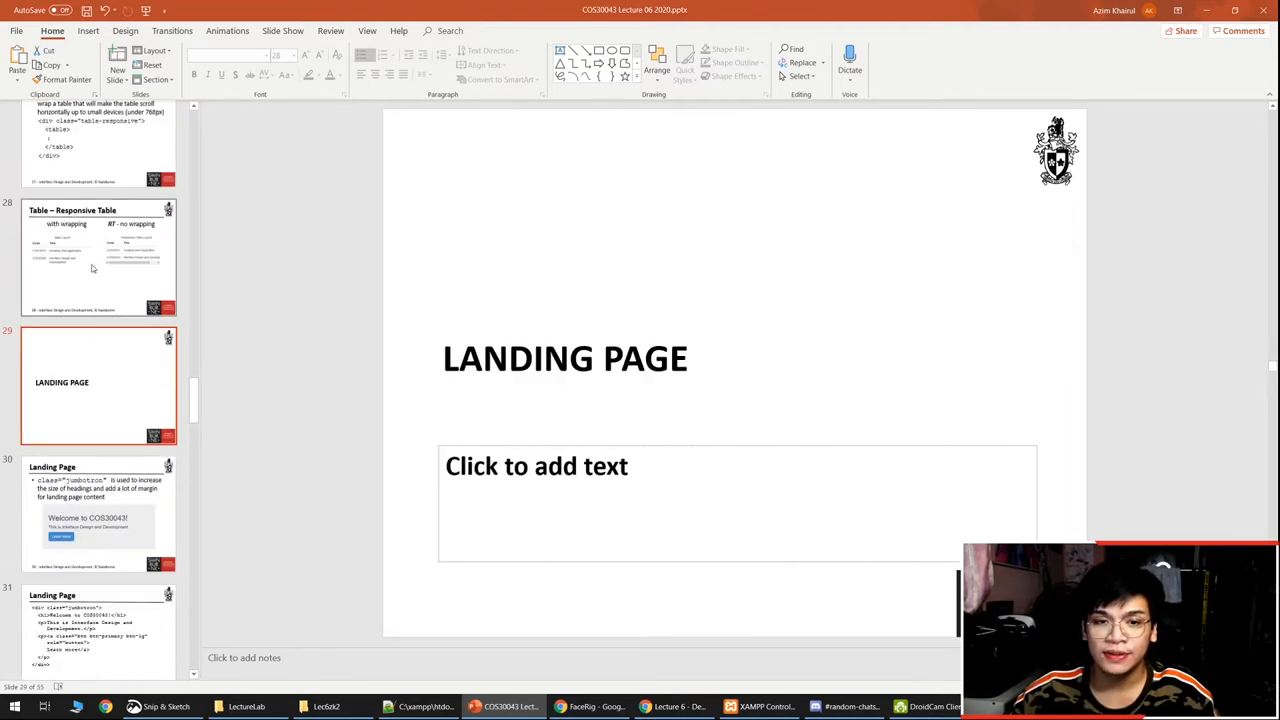
Step: Return to slide 28, comparing wrapped and non-wrapping scrolling tables
{"action": "left_click", "coordinate": [98, 255]}
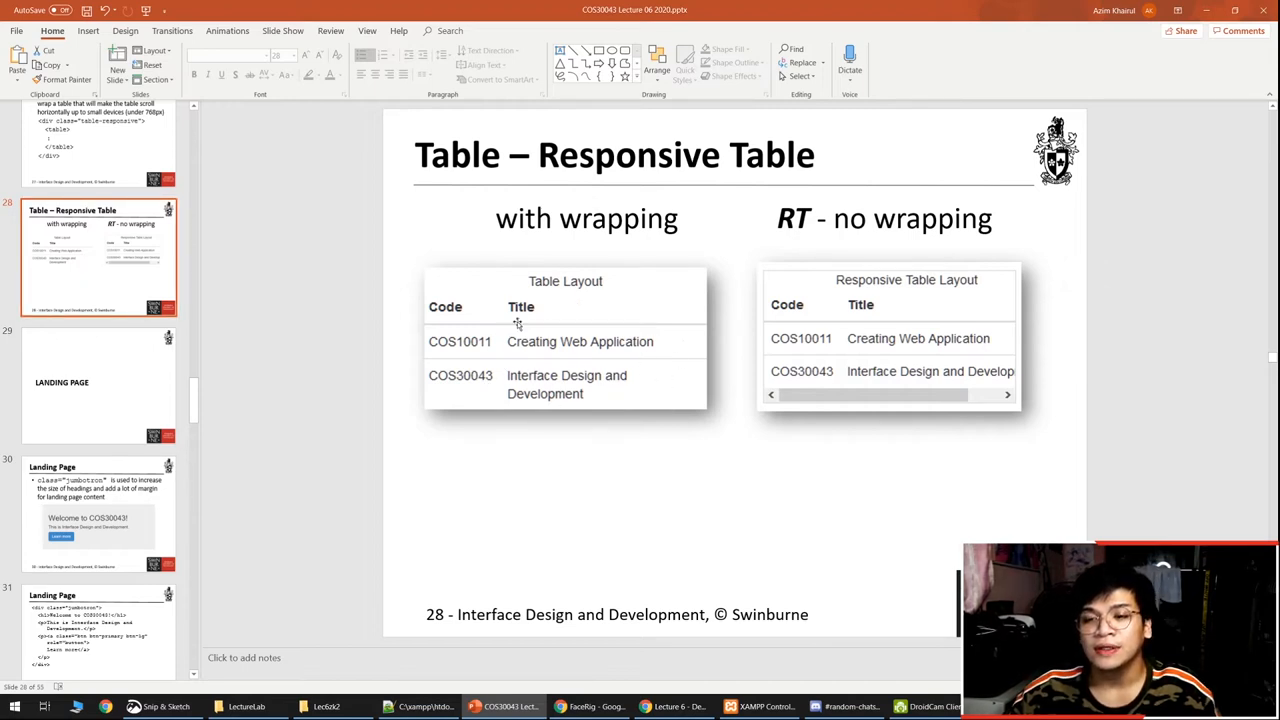
{"action": "mouse_move", "coordinate": [510, 363]}
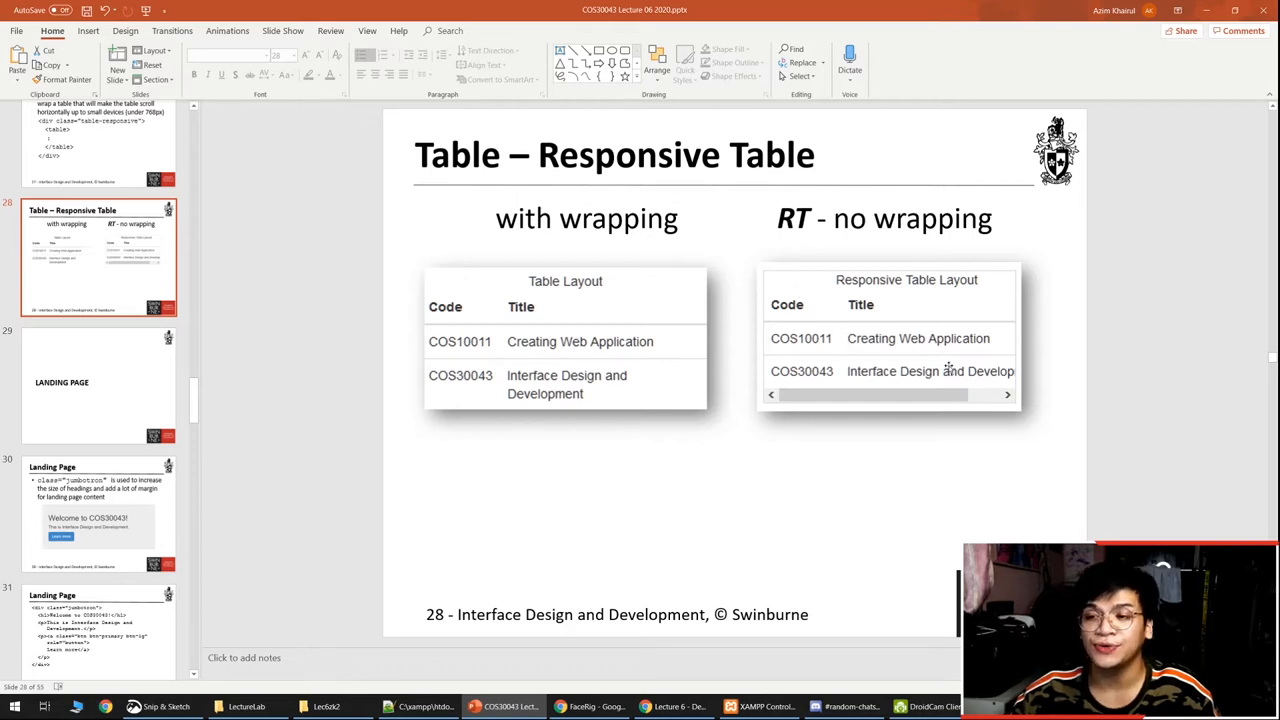
{"action": "mouse_move", "coordinate": [946, 370]}
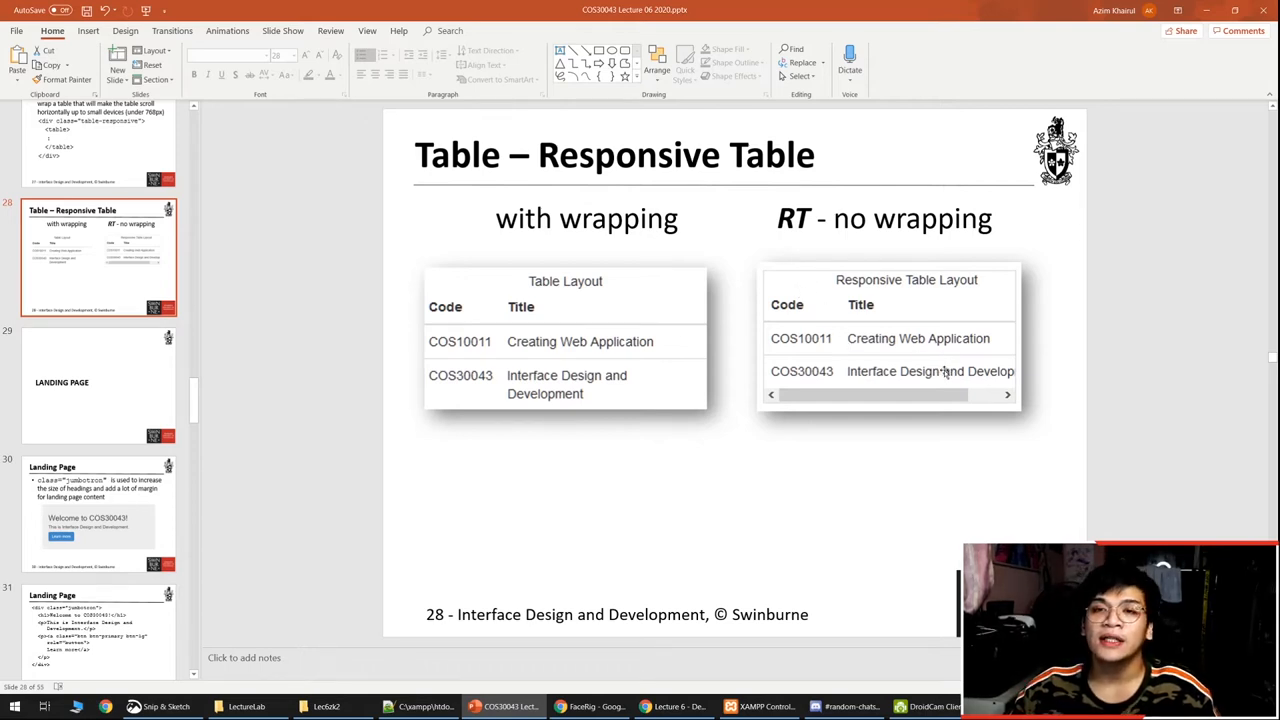
{"action": "mouse_move", "coordinate": [950, 378]}
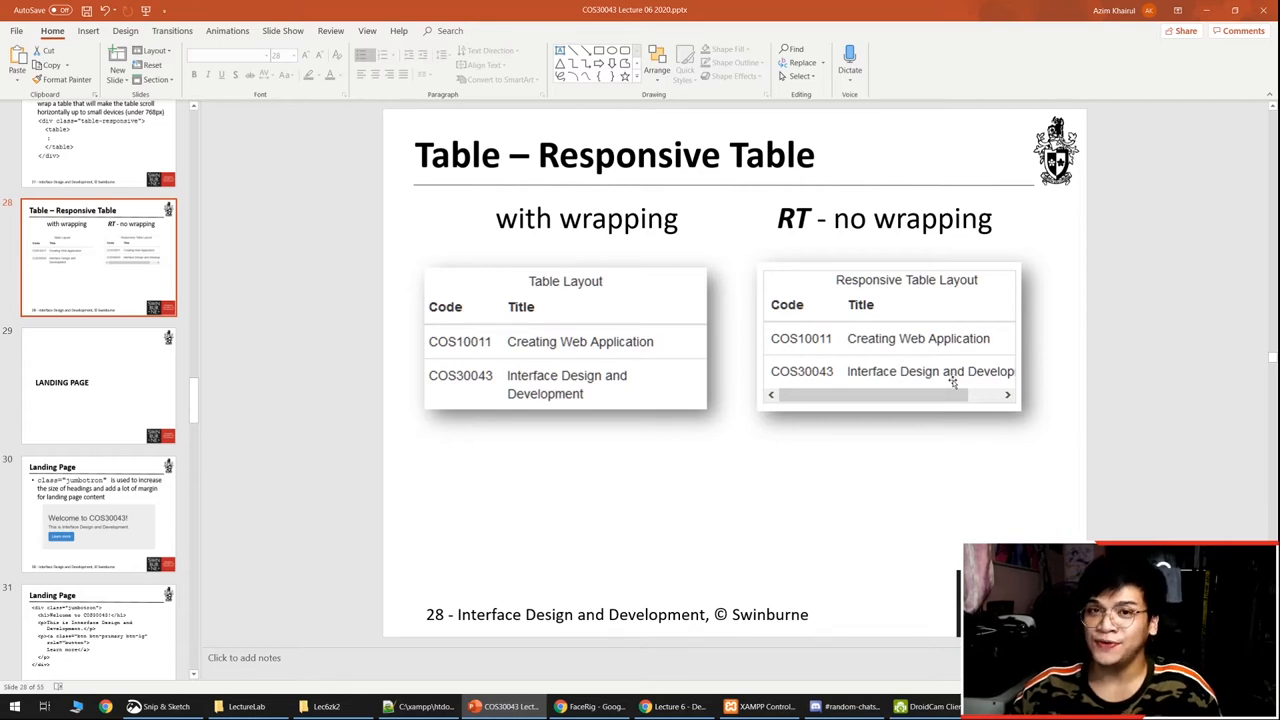
{"action": "mouse_move", "coordinate": [957, 360]}
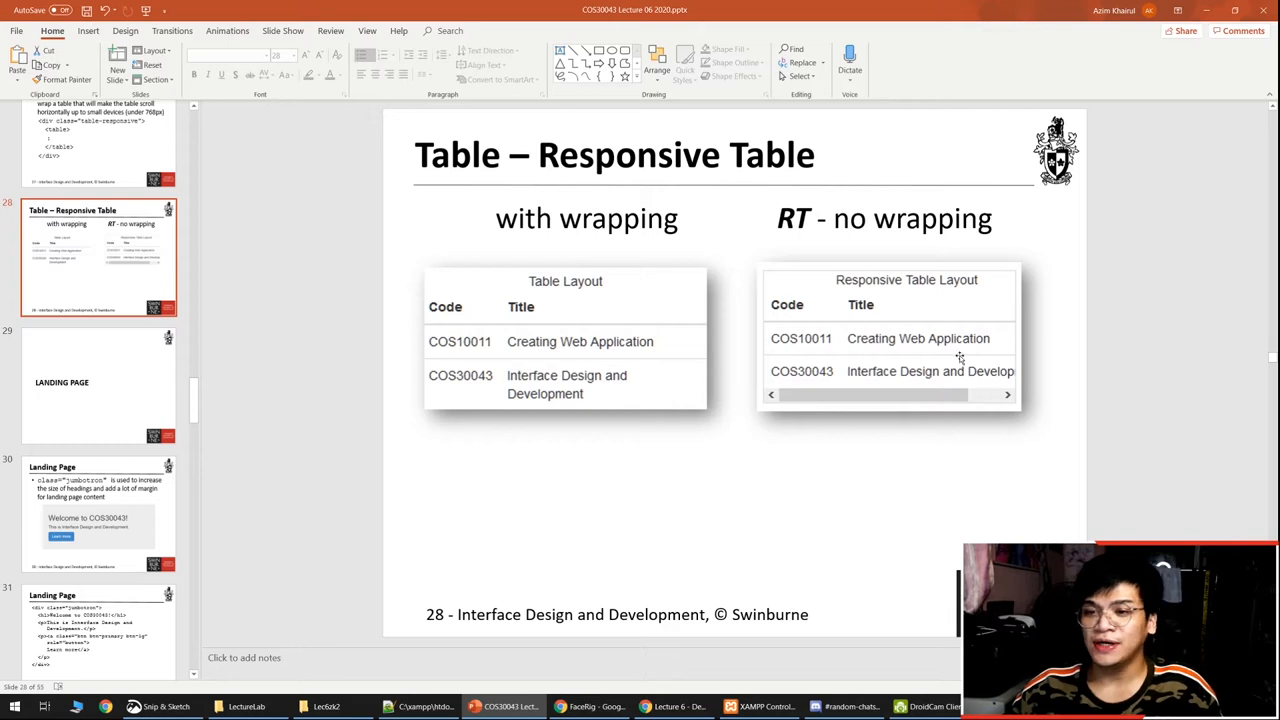
{"action": "mouse_move", "coordinate": [960, 307]}
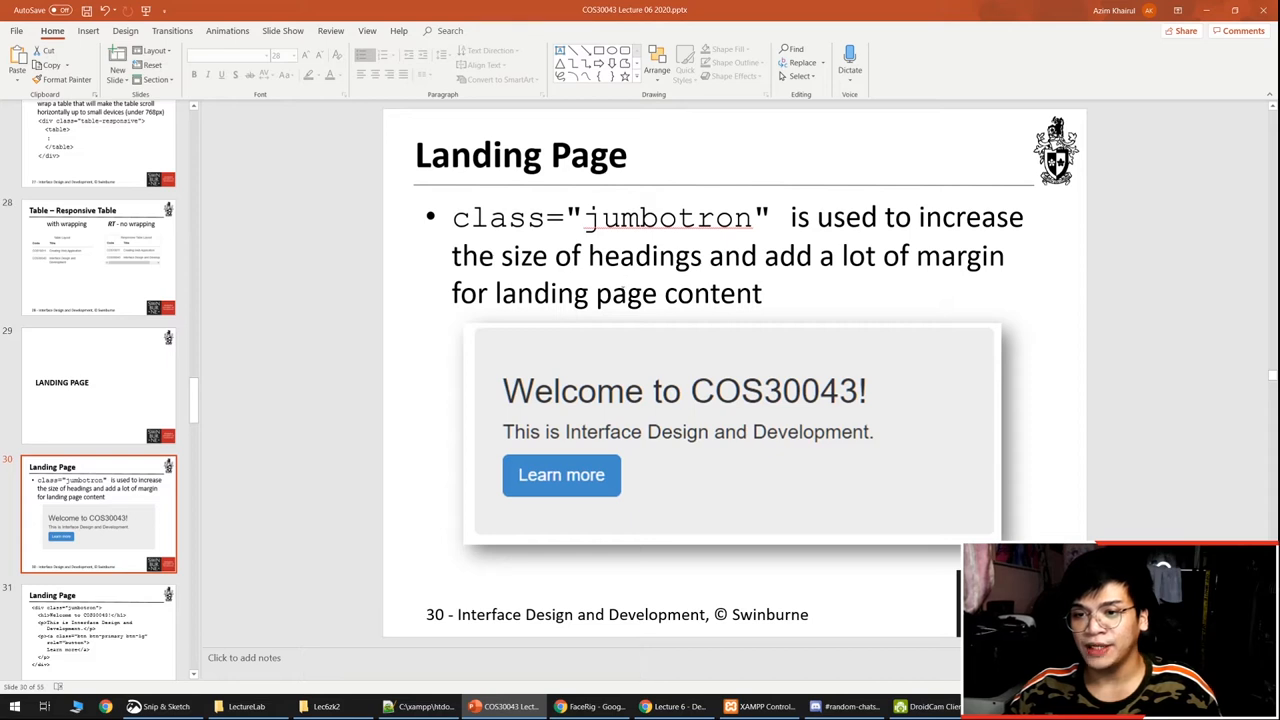
{"action": "mouse_move", "coordinate": [607, 343]}
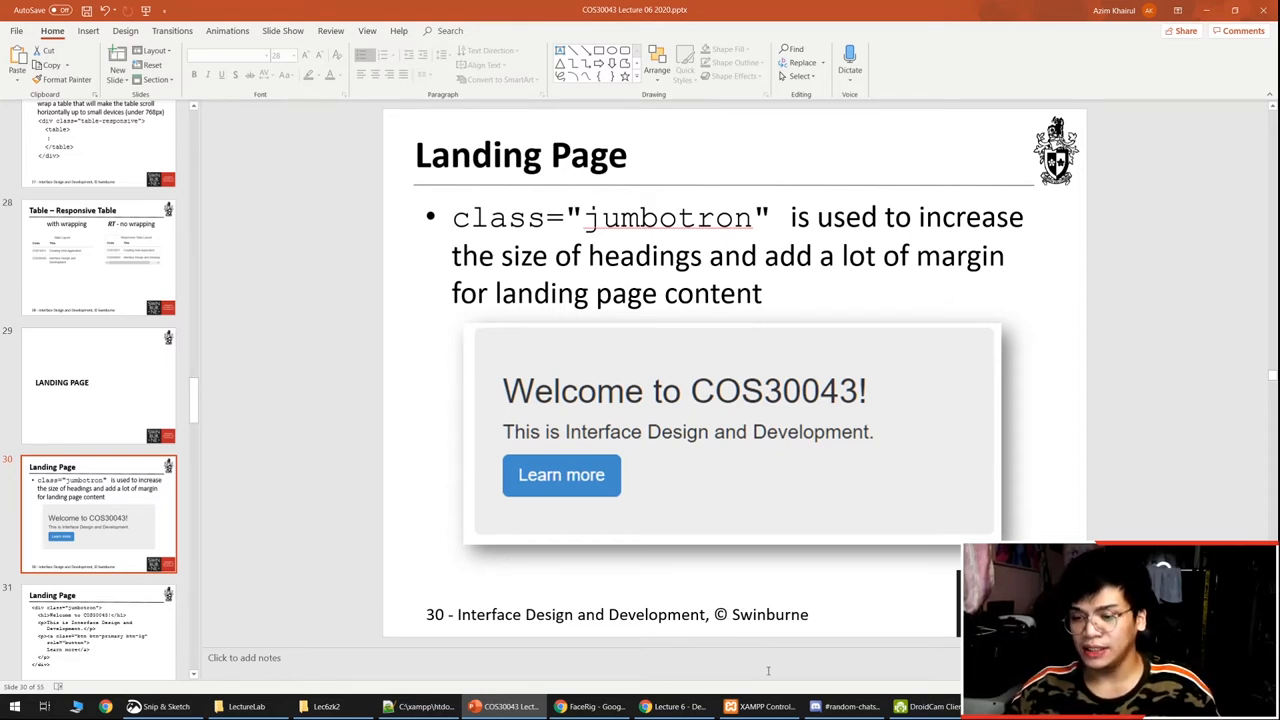
Step: Bring the Lecture 6 demo page full screen with its Welcome to COS30043 banner
{"action": "left_click", "coordinate": [674, 706]}
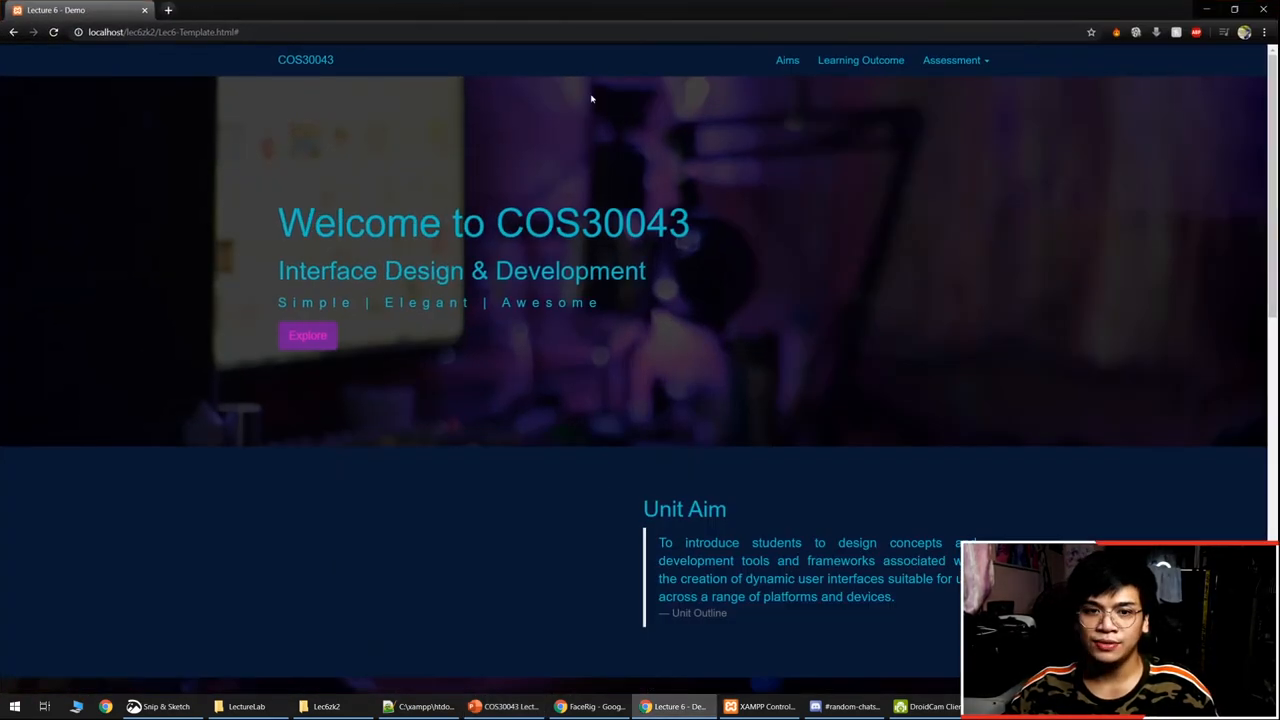
{"action": "mouse_move", "coordinate": [831, 190]}
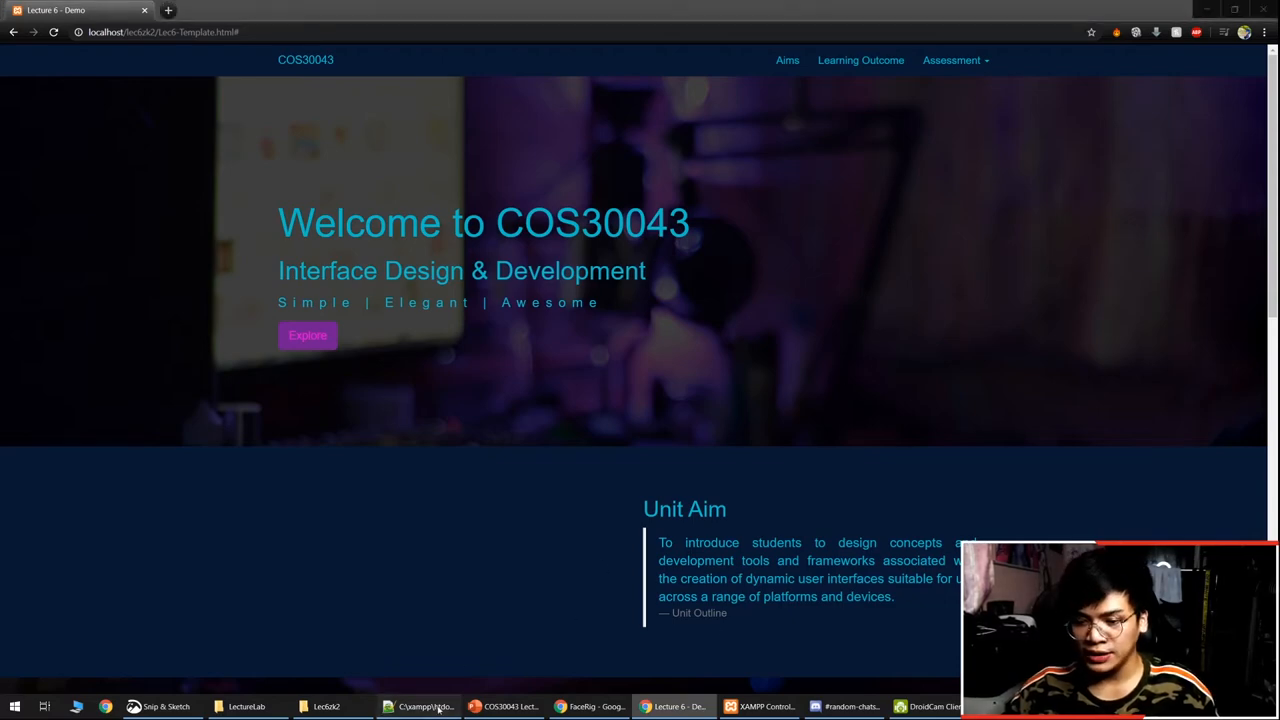
{"action": "left_click", "coordinate": [419, 707]}
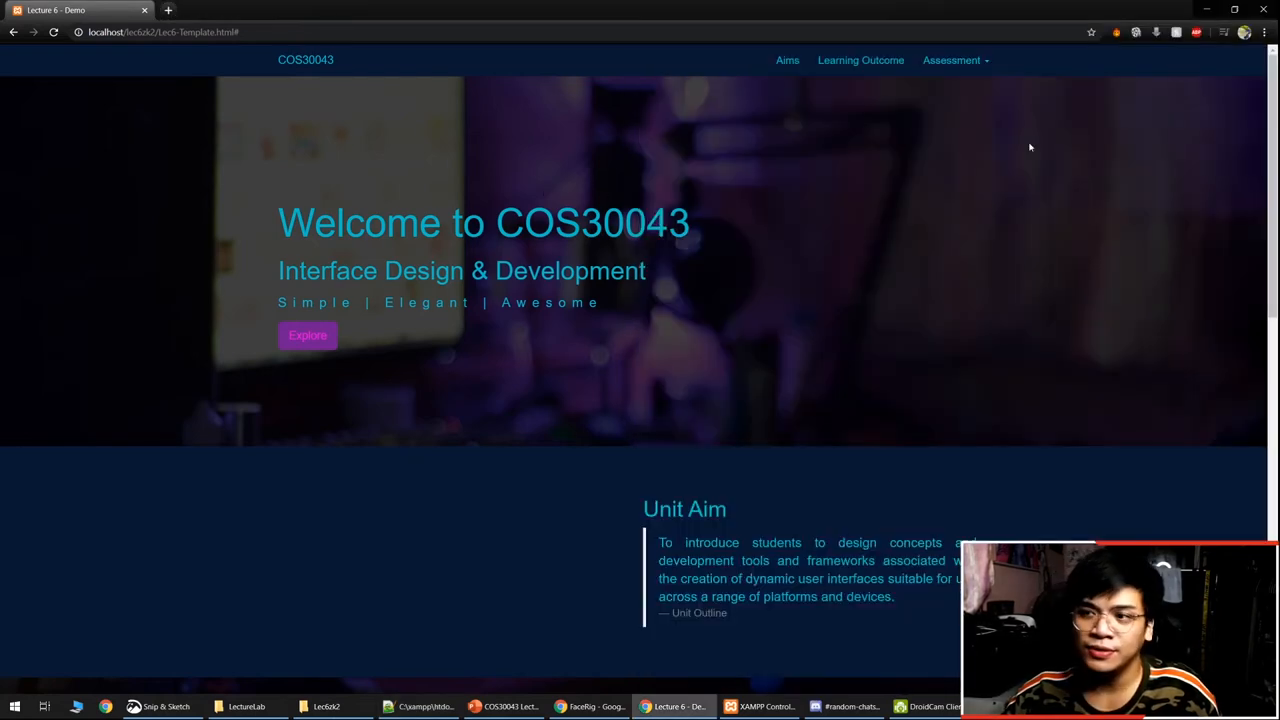
Step: Show the hidden-md hidden-lg jumbotron markup beside the narrow demo page and test removing line 115's <br/>
{"action": "left_click", "coordinate": [1233, 9]}
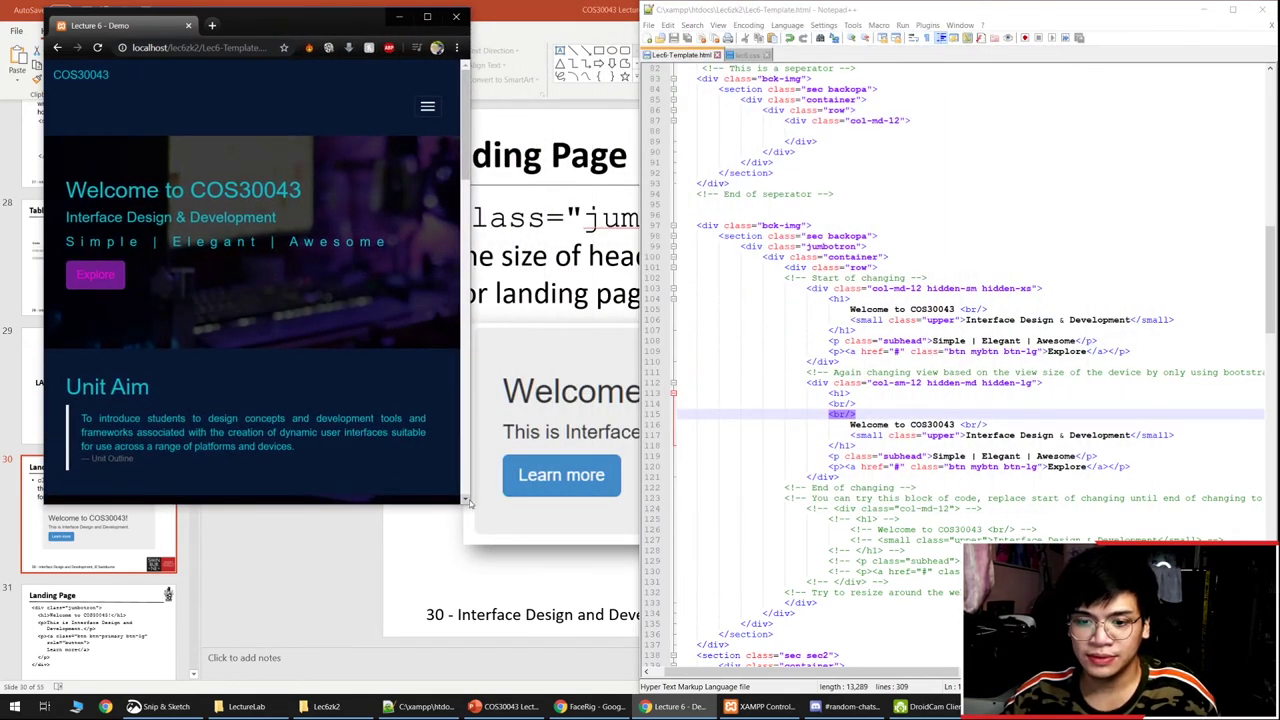
{"action": "scroll", "scroll_direction": "down", "scroll_amount": 3}
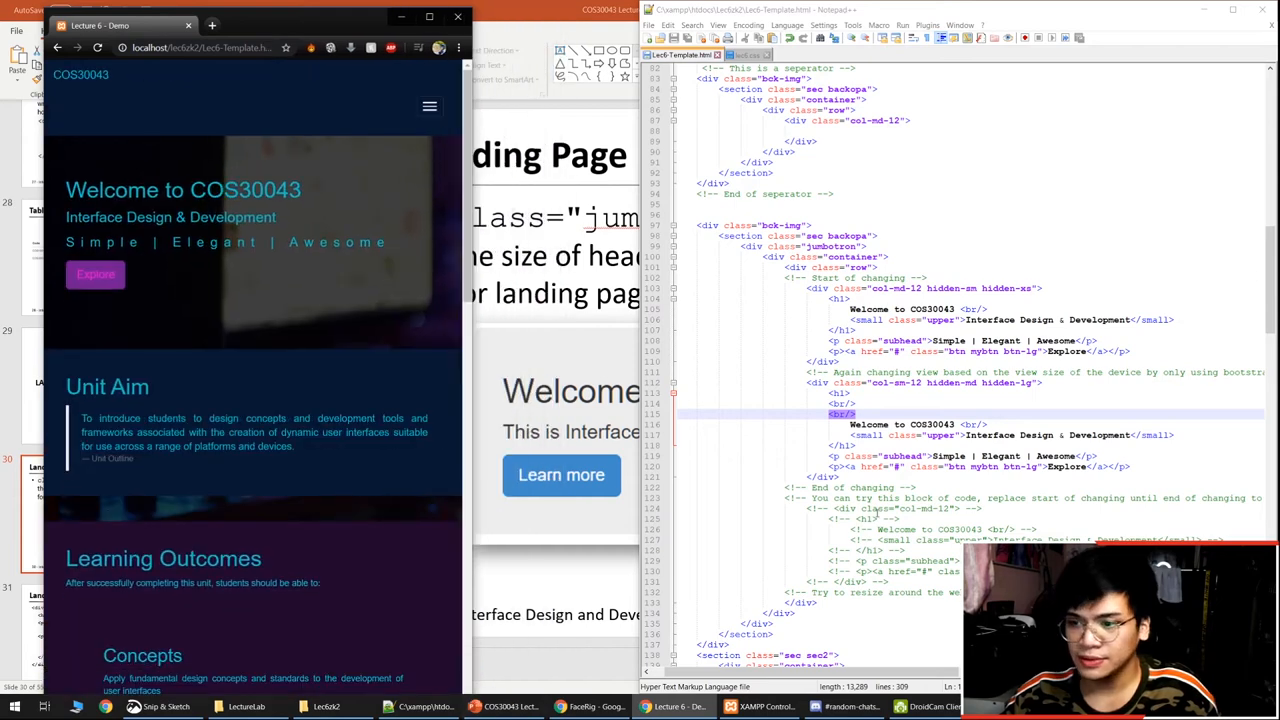
{"action": "left_click", "coordinate": [840, 403]}
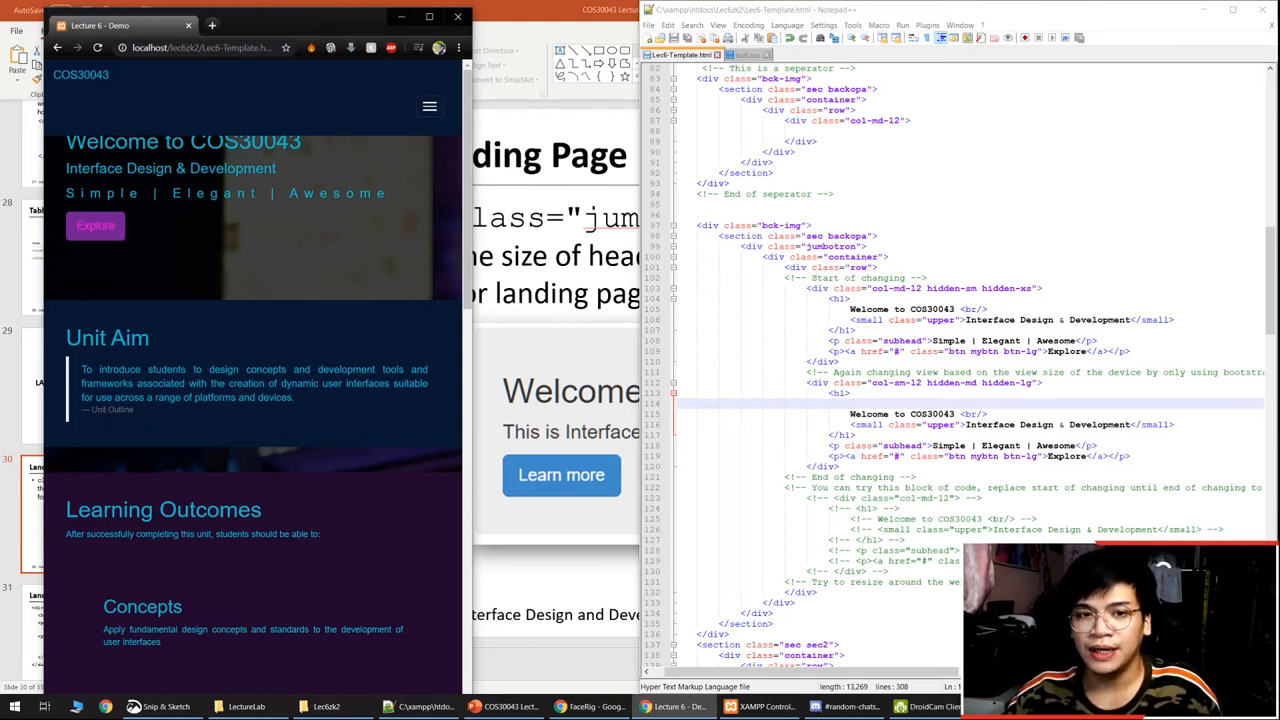
{"action": "mouse_move", "coordinate": [128, 123]}
{"action": "type", "text": "<br/>"}
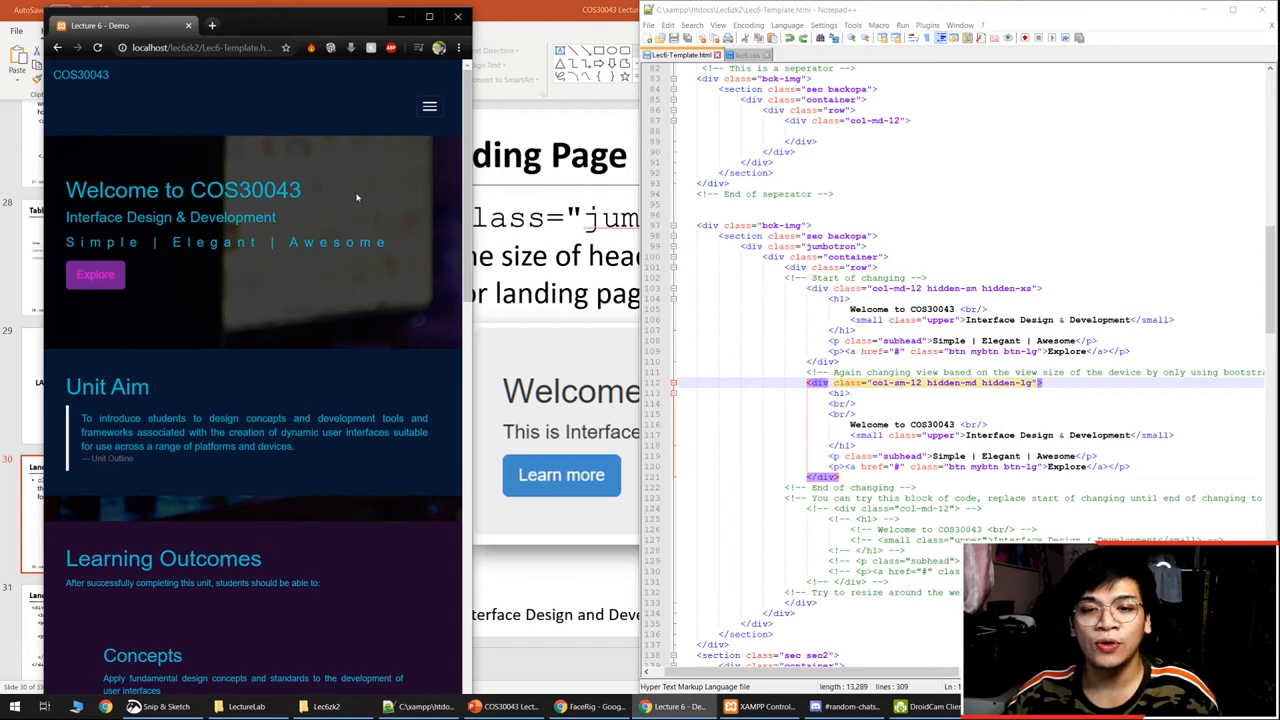
{"action": "scroll", "scroll_direction": "down", "scroll_amount": 3}
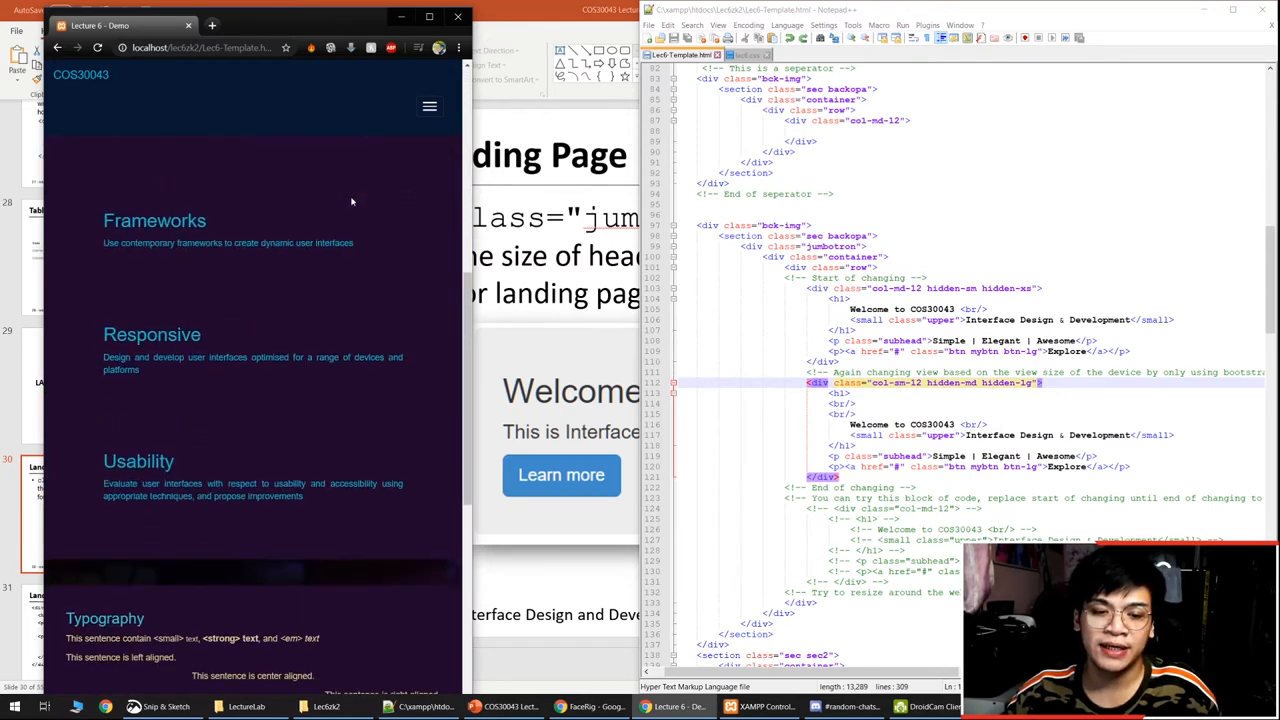
{"action": "scroll", "scroll_direction": "down", "scroll_amount": 3}
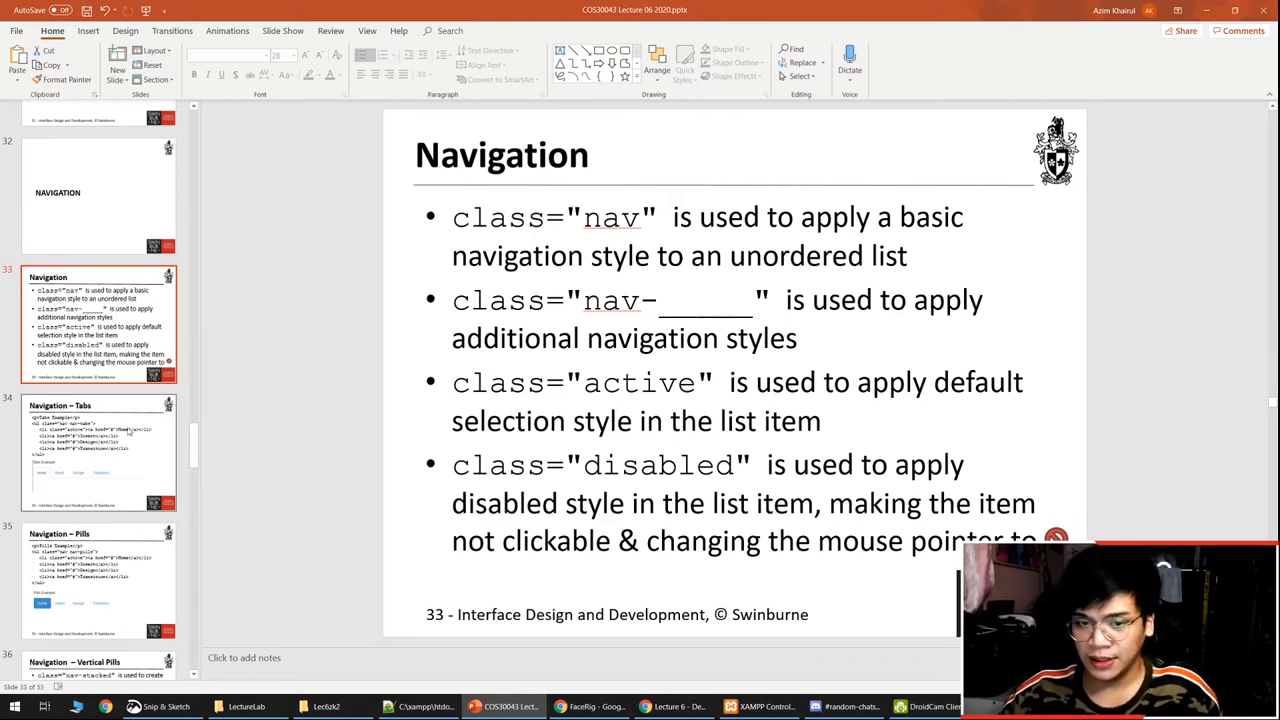
Step: Step through slides 34 Tabs, 36 Vertical Pills and 37 Justified Tab/Pills
{"action": "left_click", "coordinate": [98, 450]}
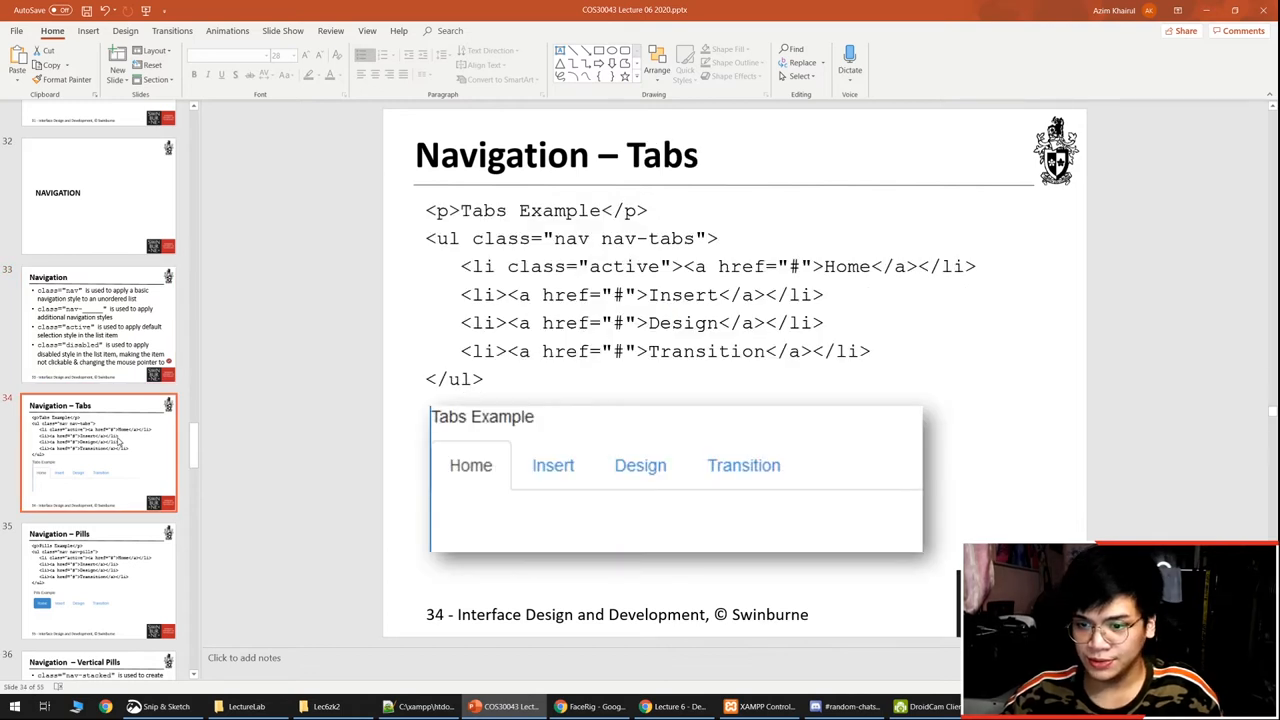
{"action": "mouse_move", "coordinate": [97, 385]}
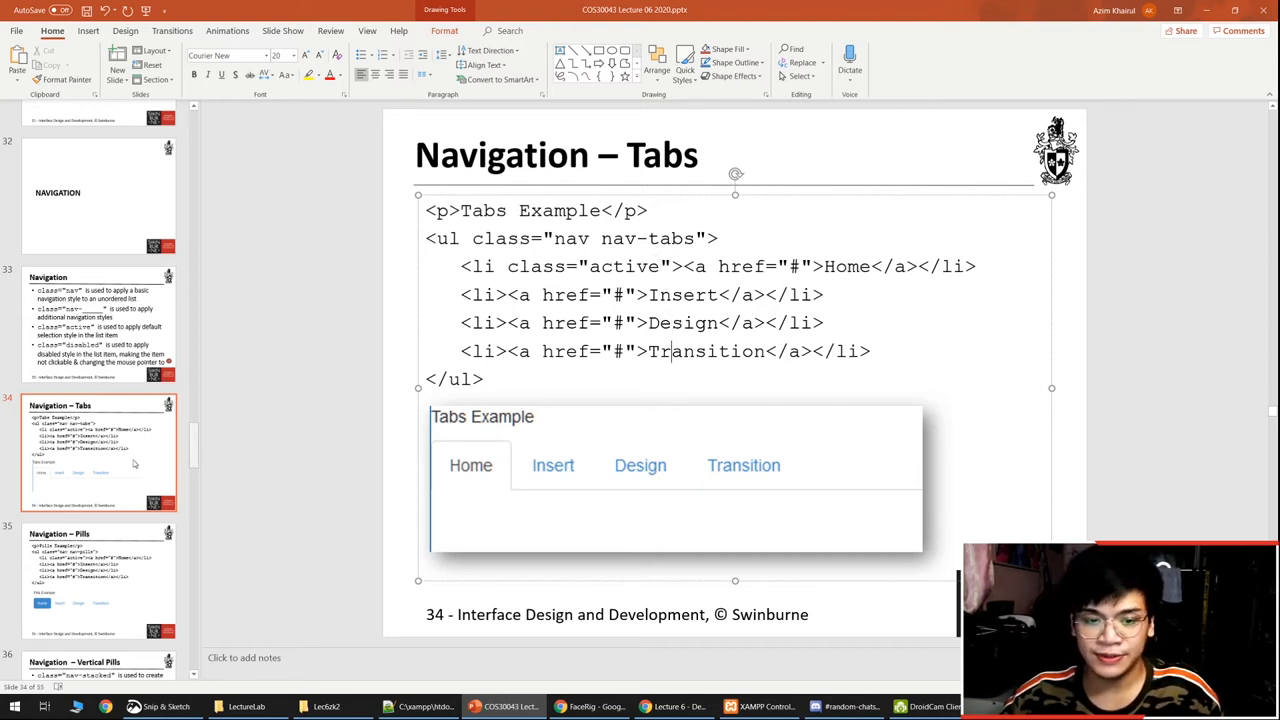
{"action": "left_click", "coordinate": [98, 580]}
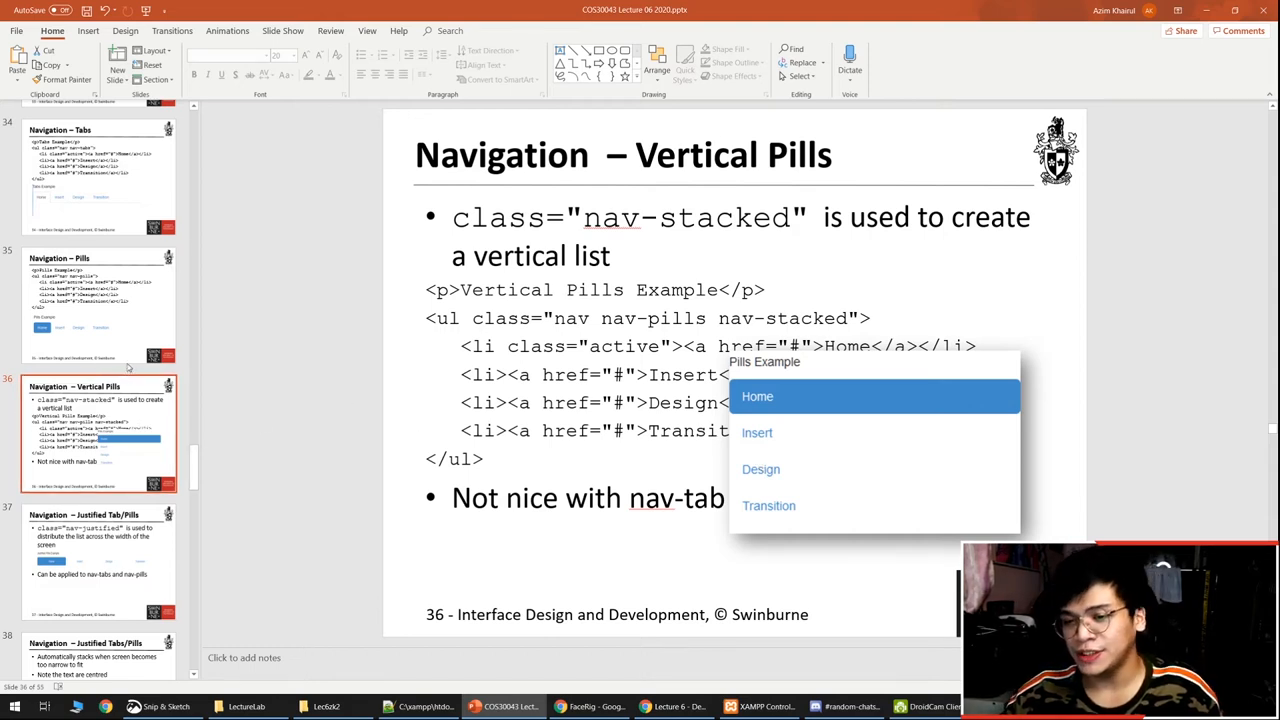
{"action": "left_click", "coordinate": [875, 440]}
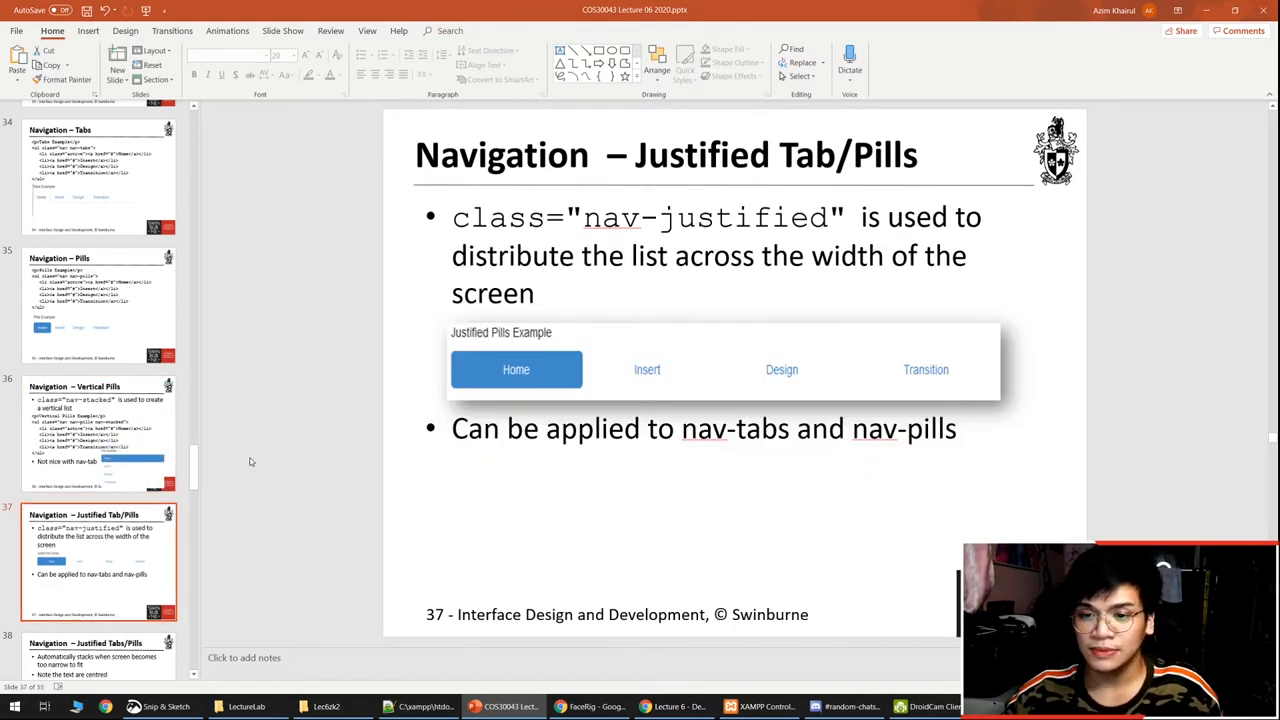
{"action": "left_click", "coordinate": [98, 305]}
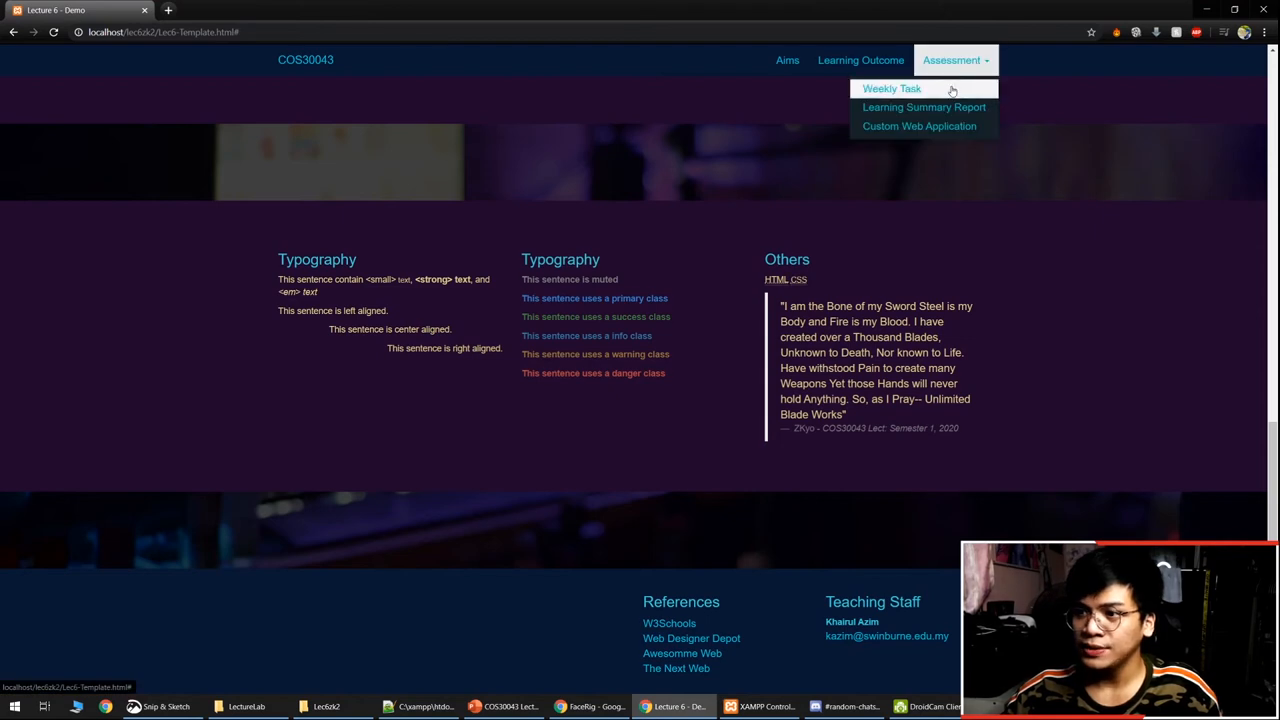
{"action": "mouse_move", "coordinate": [923, 107]}
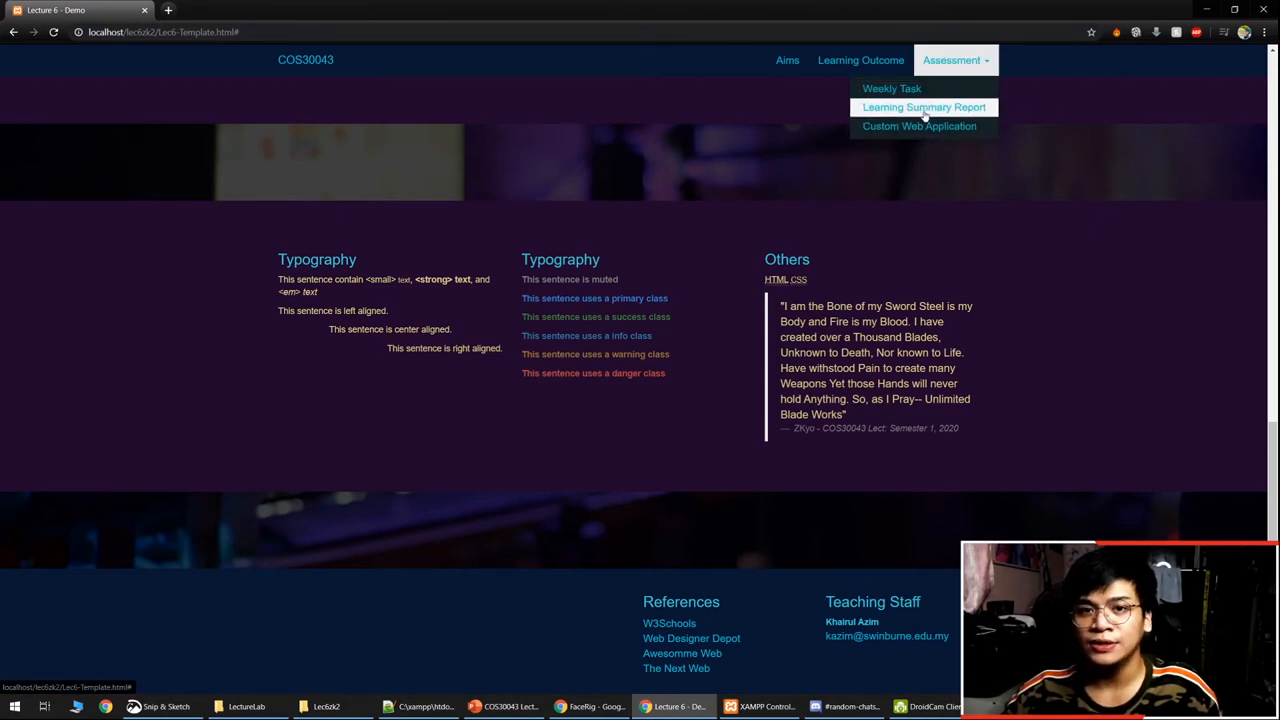
Step: Scroll the demo page up toward the navbar's Assessment dropdown
{"action": "scroll", "scroll_direction": "up", "scroll_amount": 3}
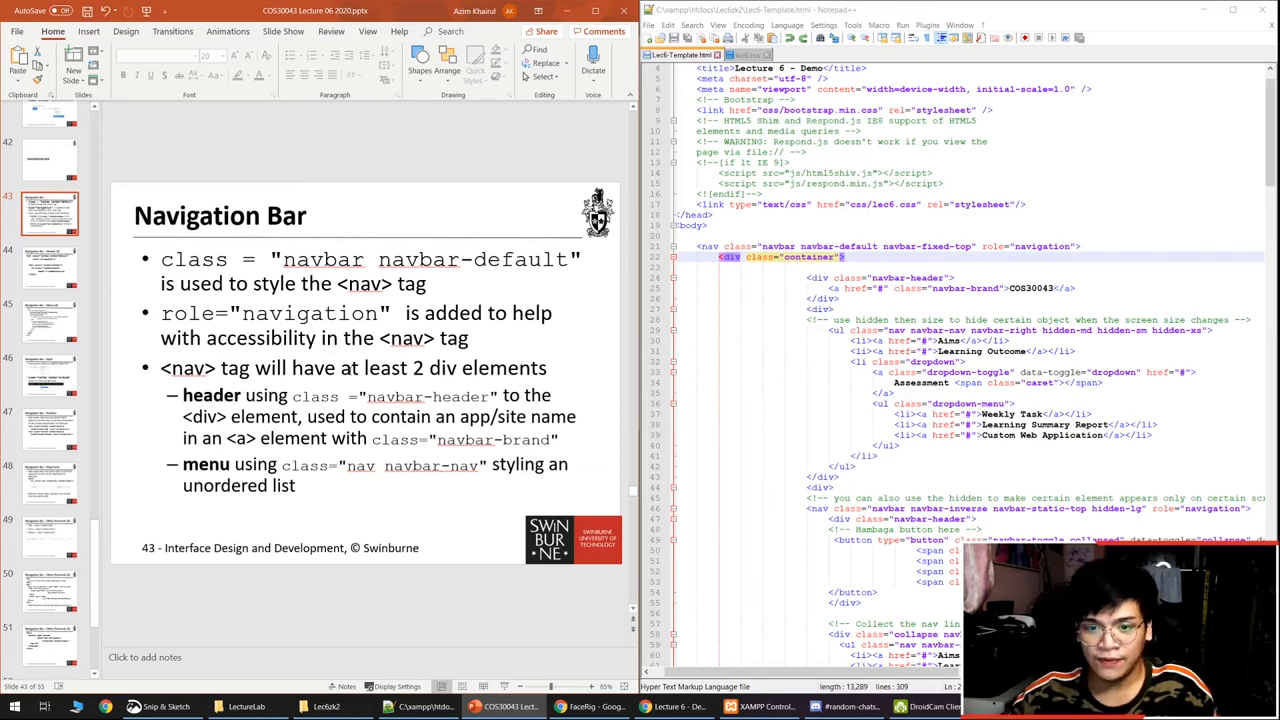
Step: Place slide 43 on the left beside Notepad++'s Lec6-Template.html nav code
{"action": "left_click", "coordinate": [400, 380]}
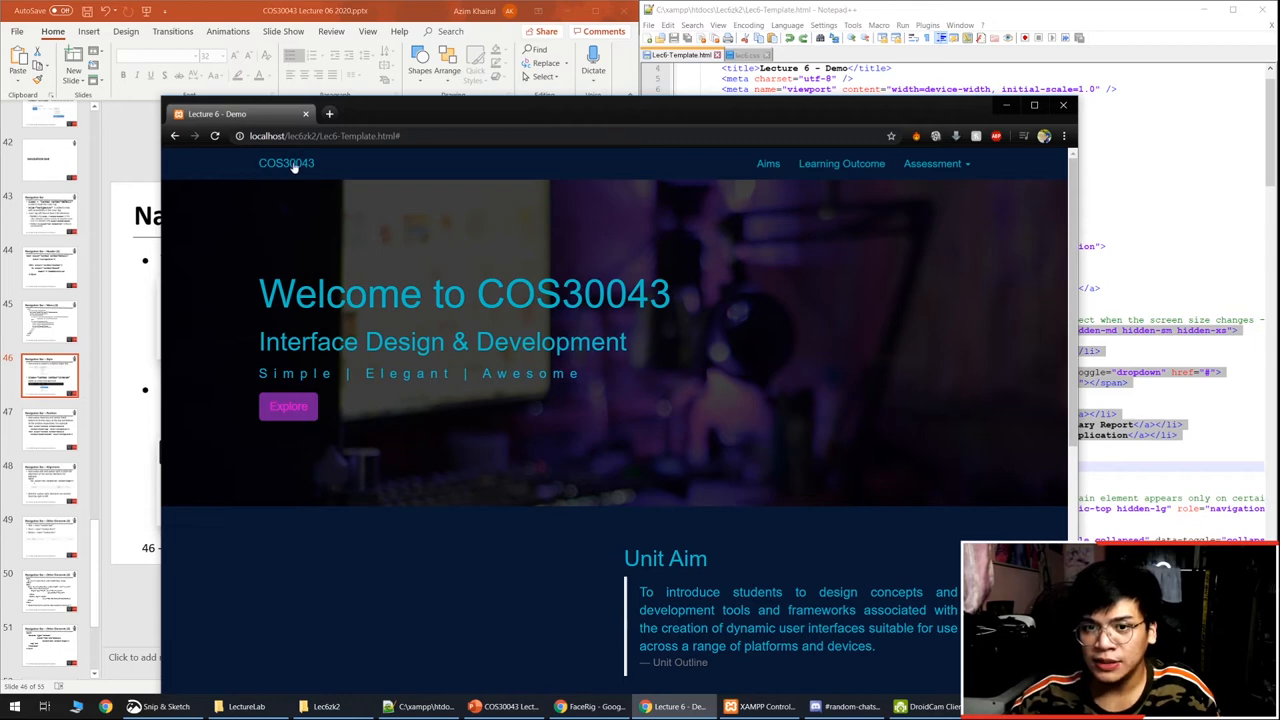
{"action": "mouse_move", "coordinate": [748, 167]}
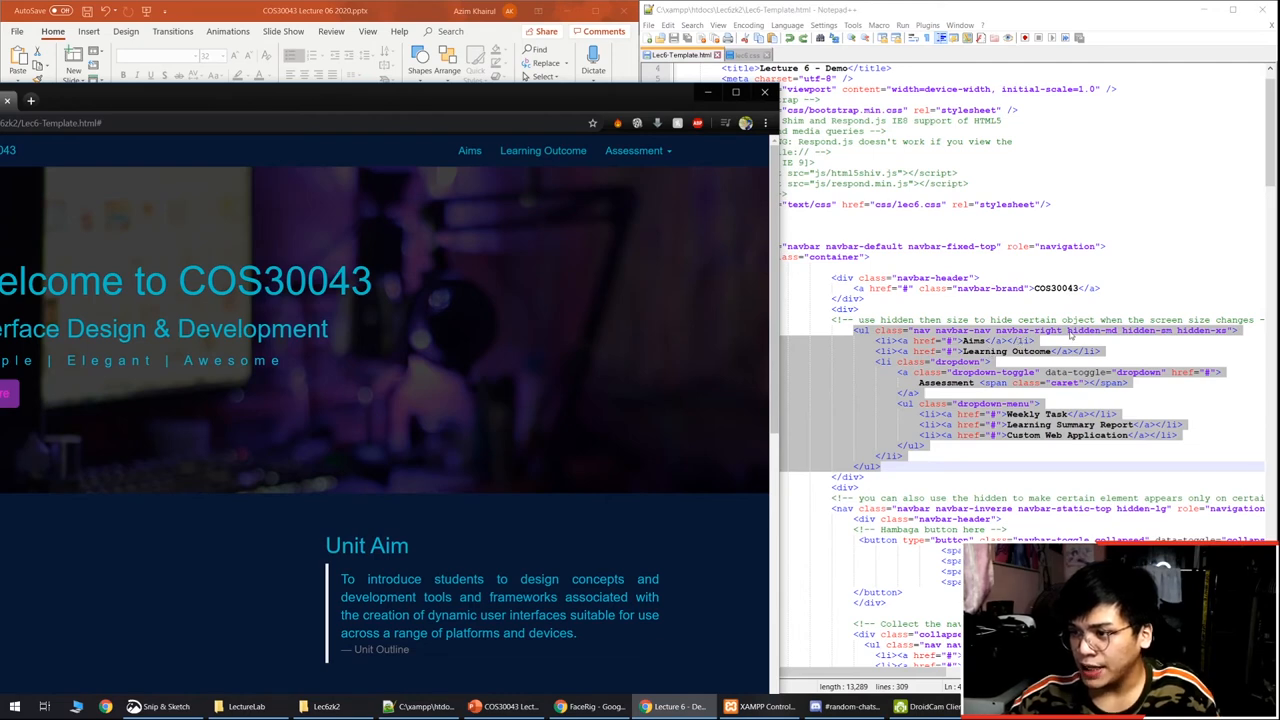
{"action": "mouse_move", "coordinate": [431, 101]}
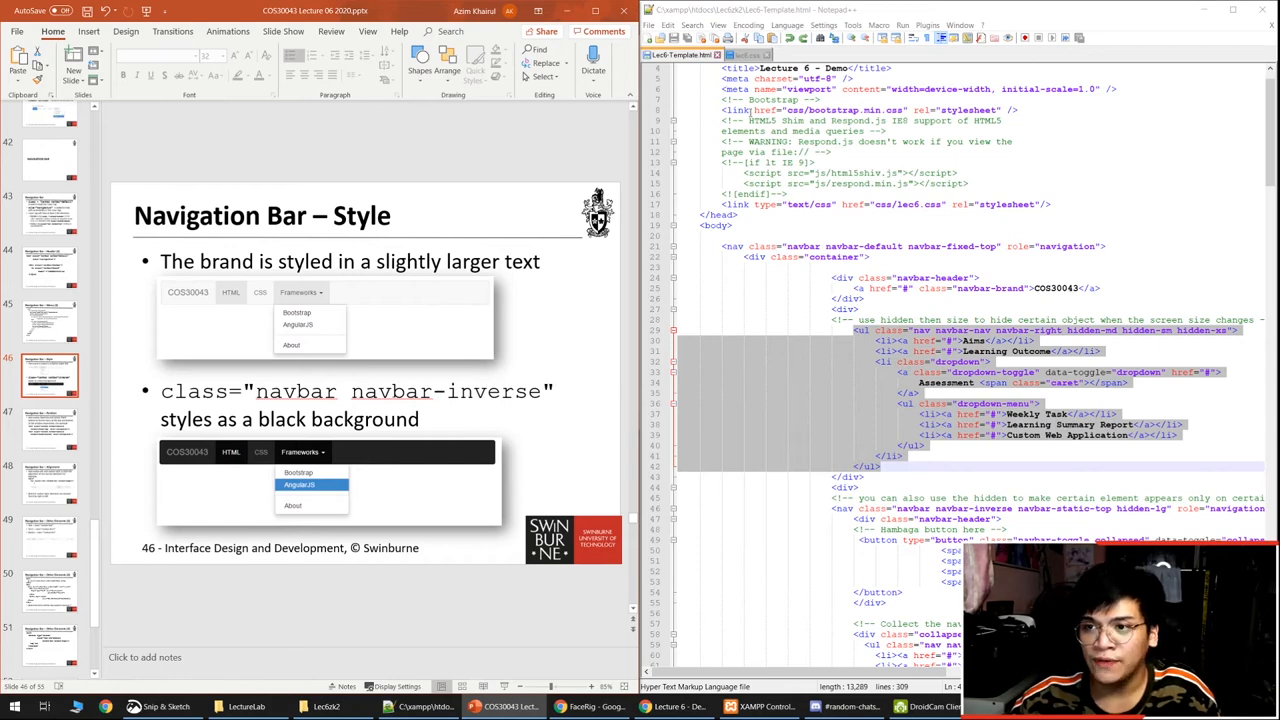
Step: In Lec6-Template.html, change the nav class from navbar-fixed-top to navbar-fixed-bottom
{"action": "left_click", "coordinate": [673, 706]}
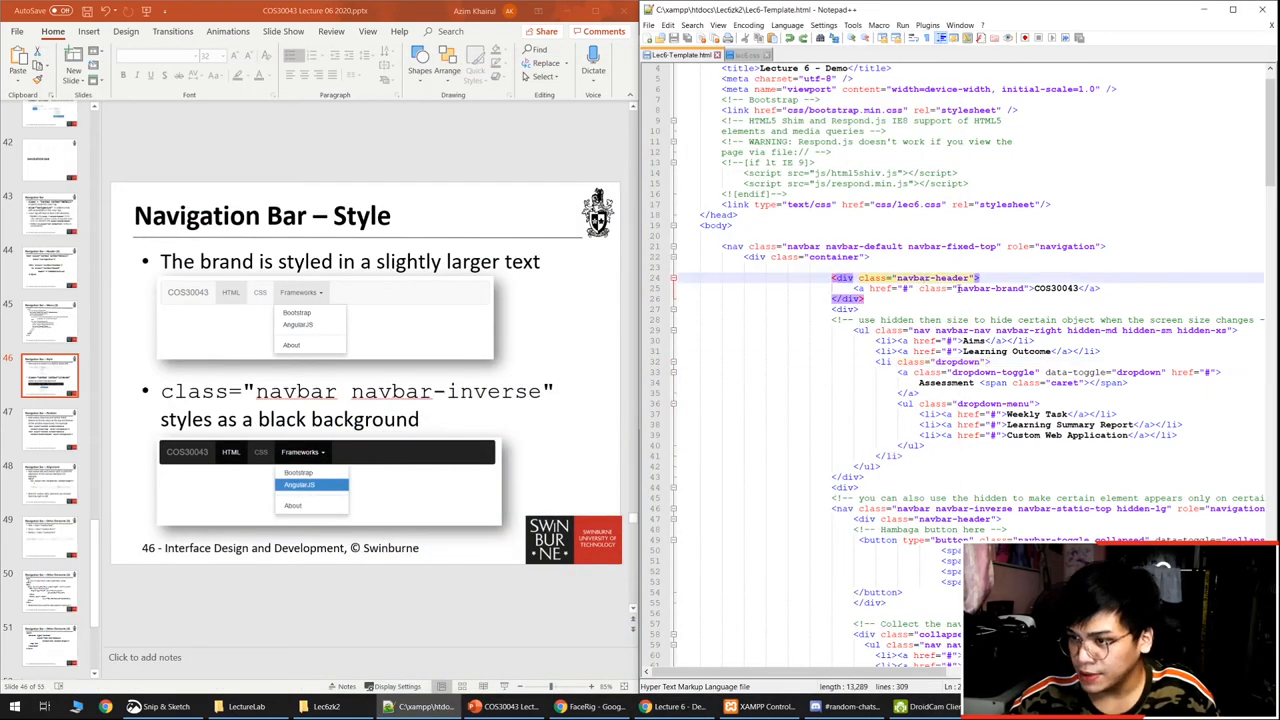
{"action": "left_click", "coordinate": [743, 55]}
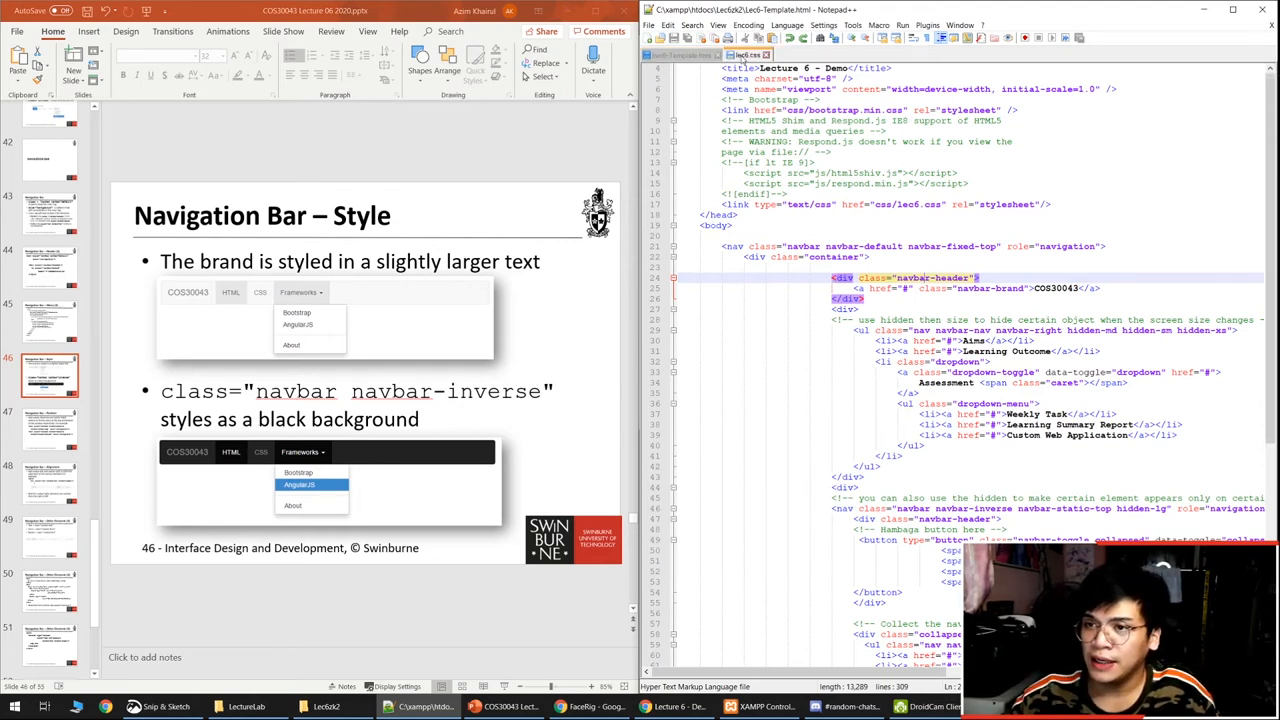
{"action": "left_click", "coordinate": [748, 55]}
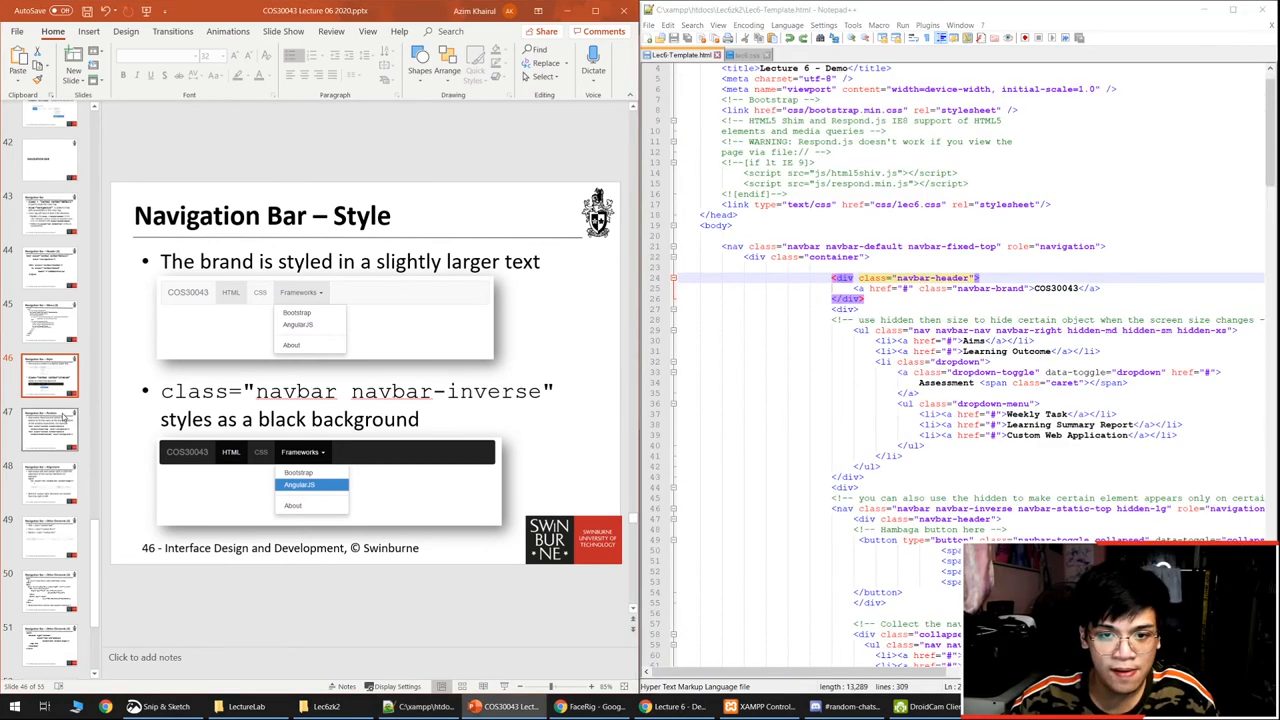
{"action": "left_click", "coordinate": [50, 428]}
{"action": "type", "text": "bottom"}
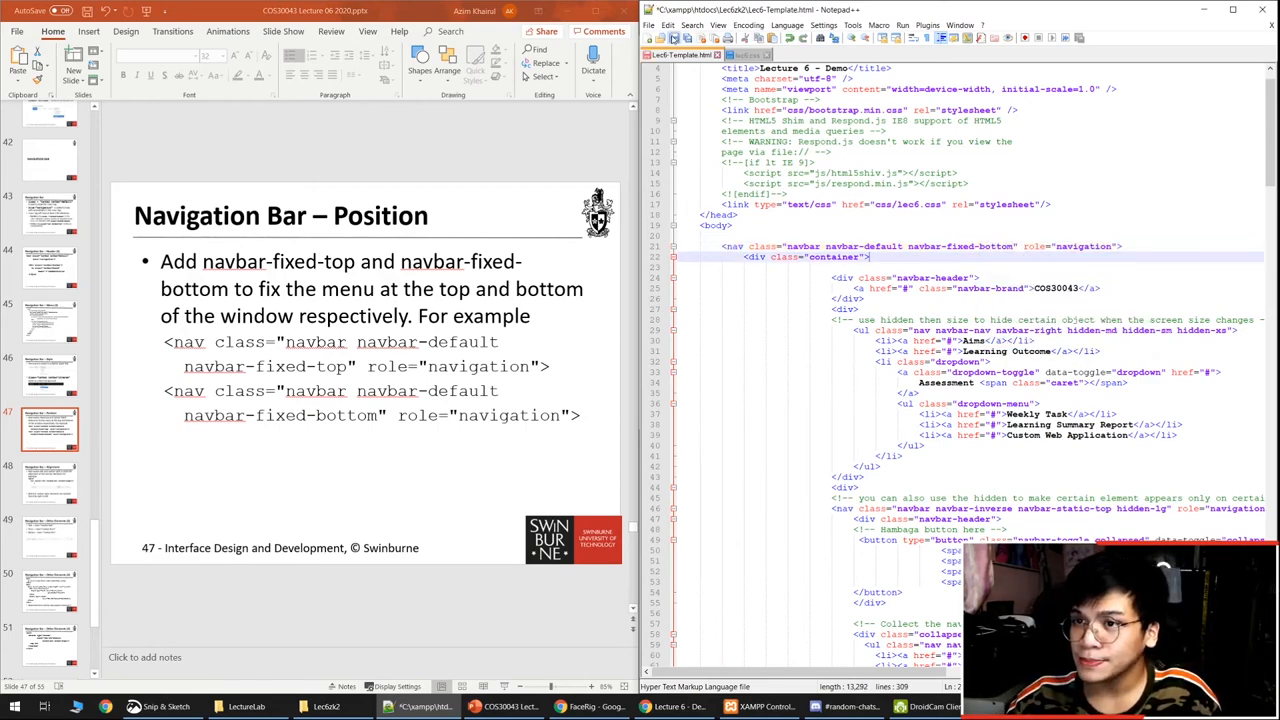
Step: Scroll the Chrome demo page to confirm the navbar stays pinned along the bottom
{"action": "left_click", "coordinate": [672, 707]}
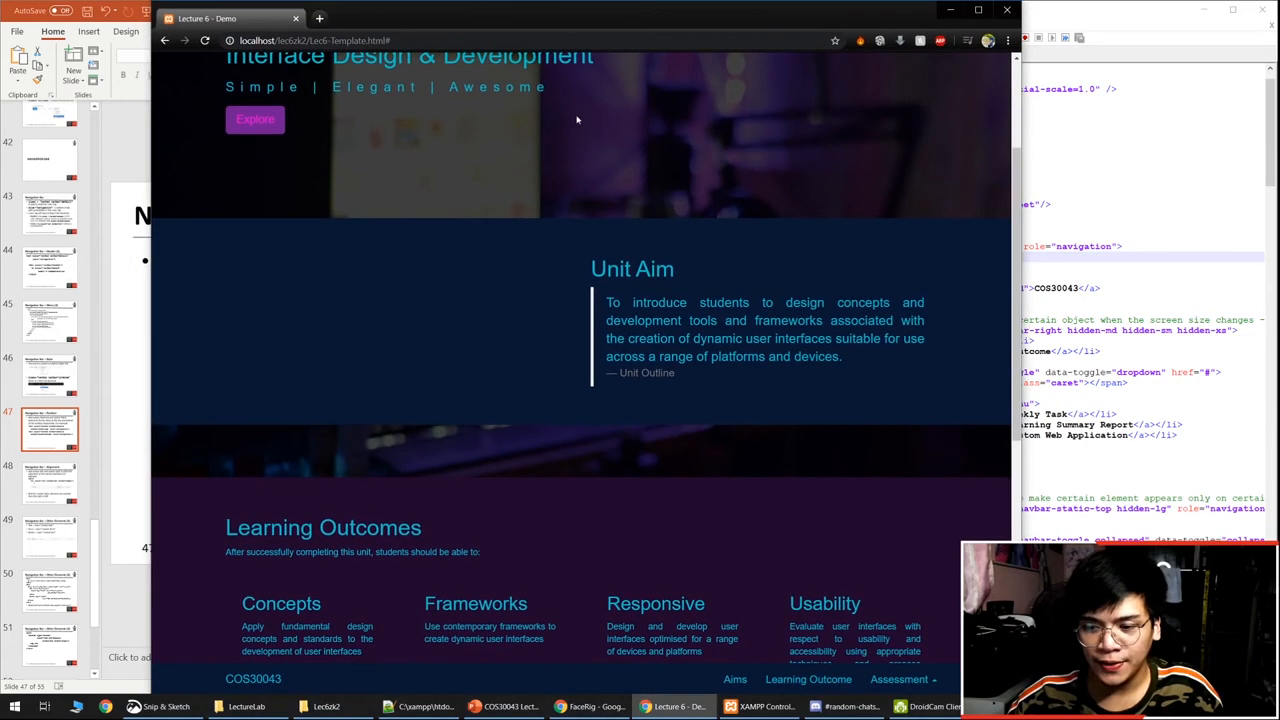
{"action": "scroll", "scroll_direction": "up", "scroll_amount": 3}
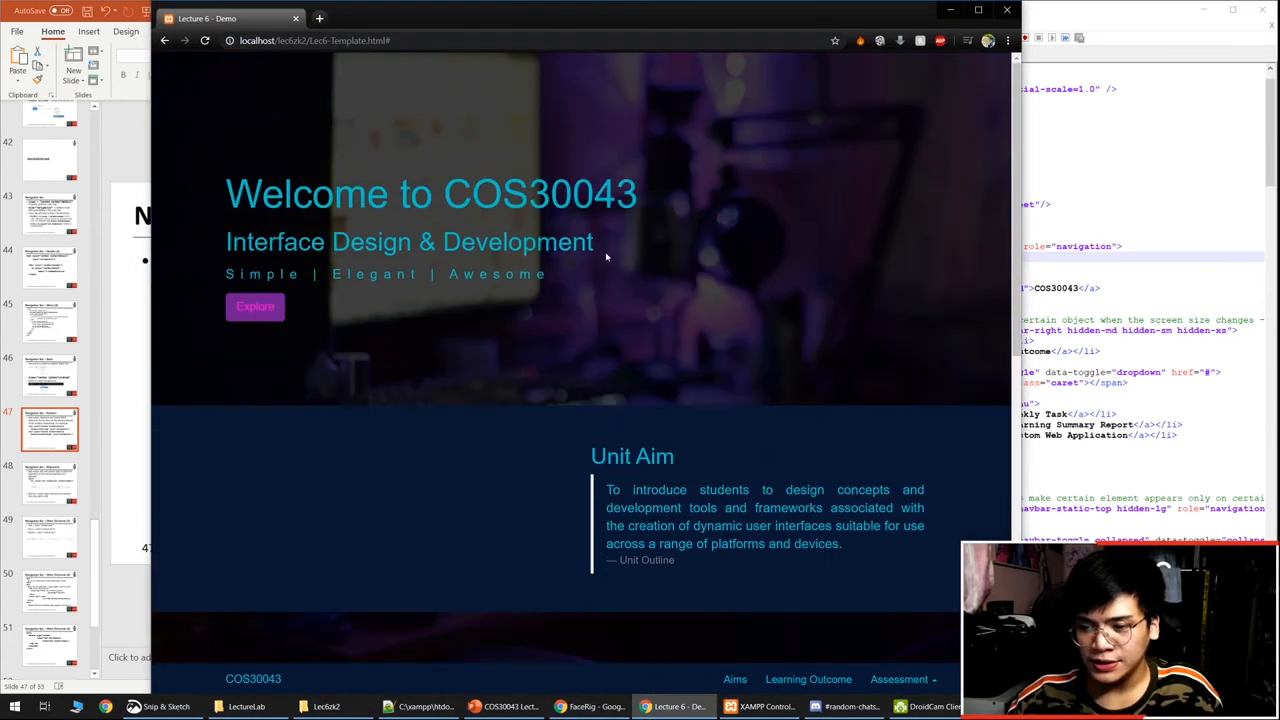
{"action": "scroll", "scroll_direction": "down", "scroll_amount": 3}
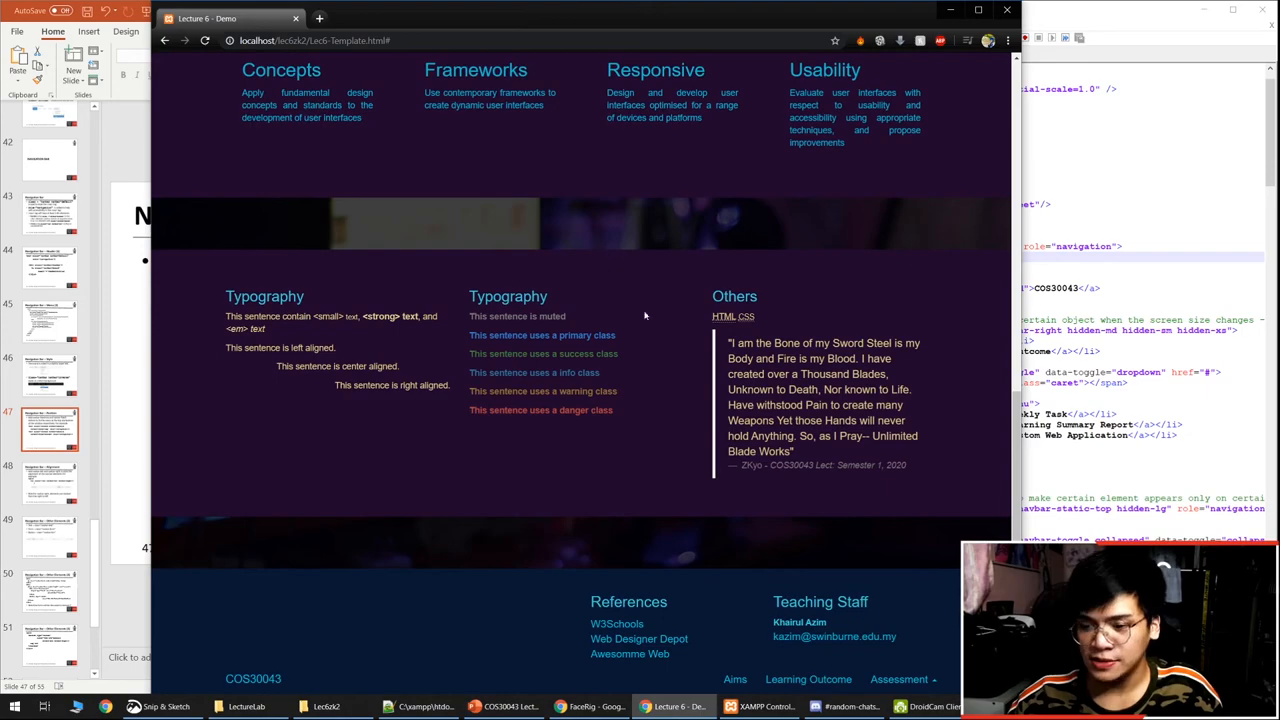
{"action": "scroll", "scroll_direction": "up", "scroll_amount": 3}
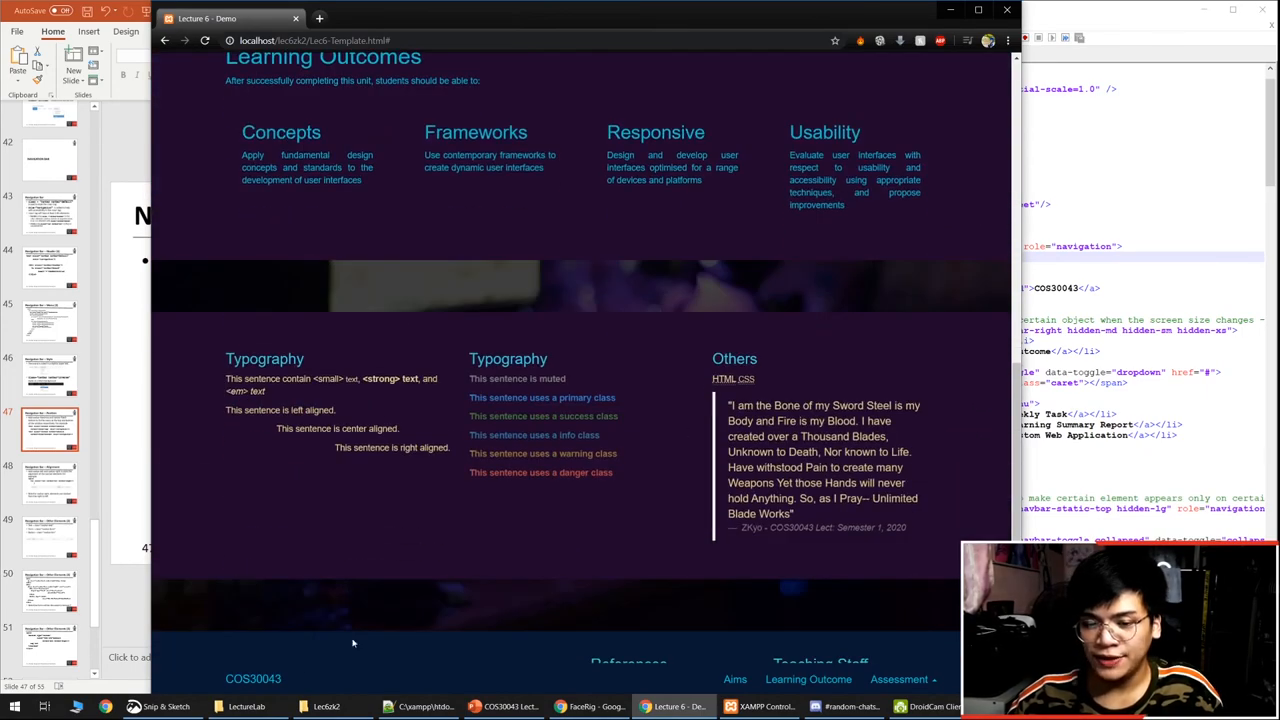
{"action": "scroll", "scroll_direction": "up", "scroll_amount": 3}
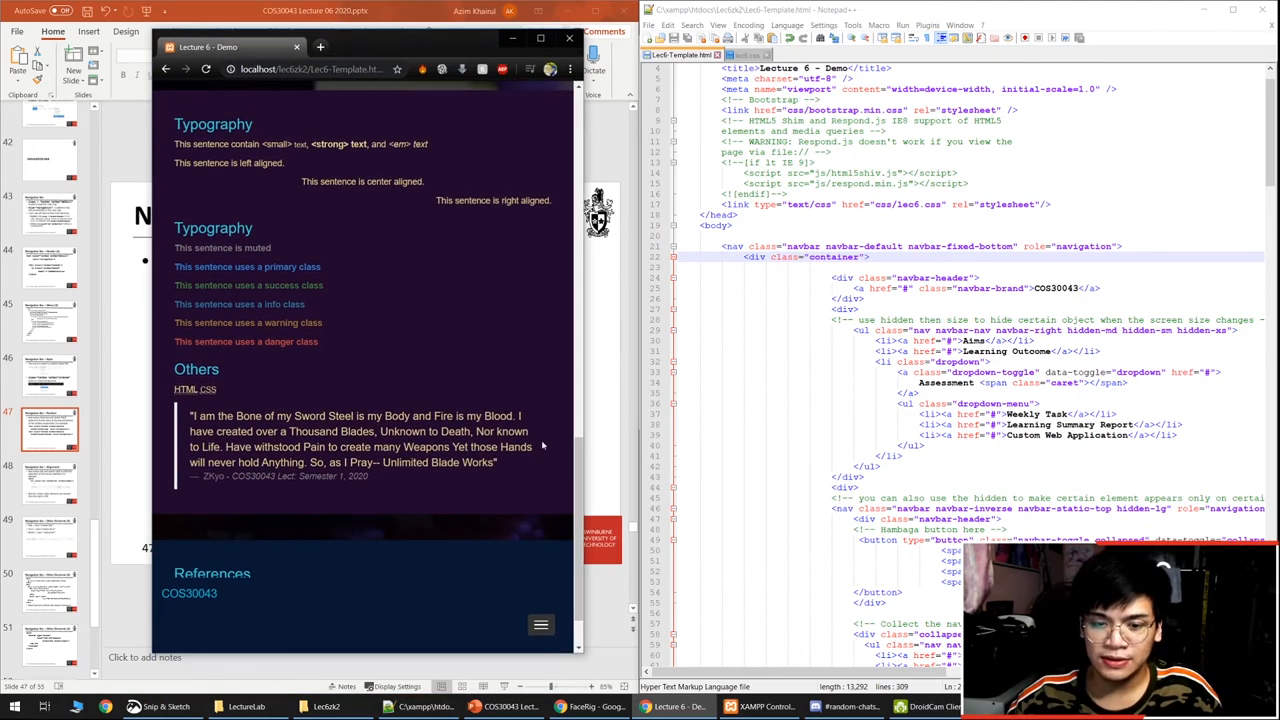
{"action": "scroll", "scroll_direction": "down", "scroll_amount": 3}
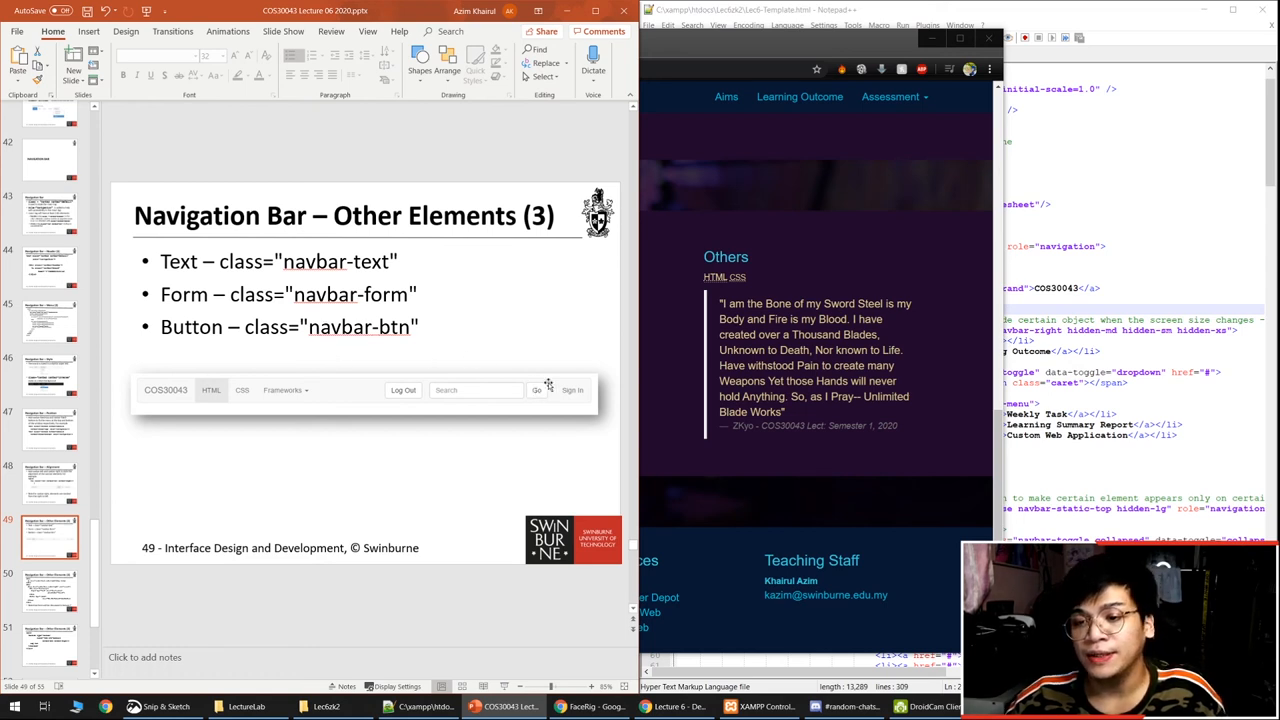
{"action": "mouse_move", "coordinate": [458, 324]}
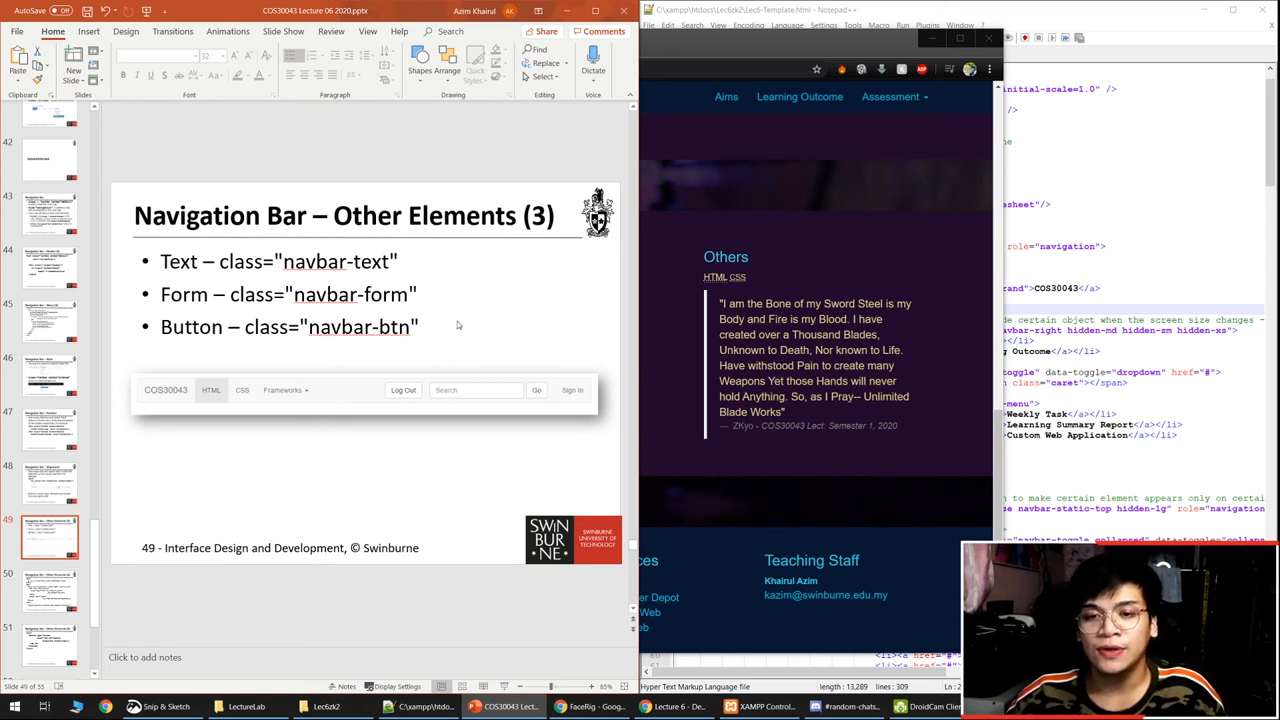
{"action": "mouse_move", "coordinate": [811, 198]}
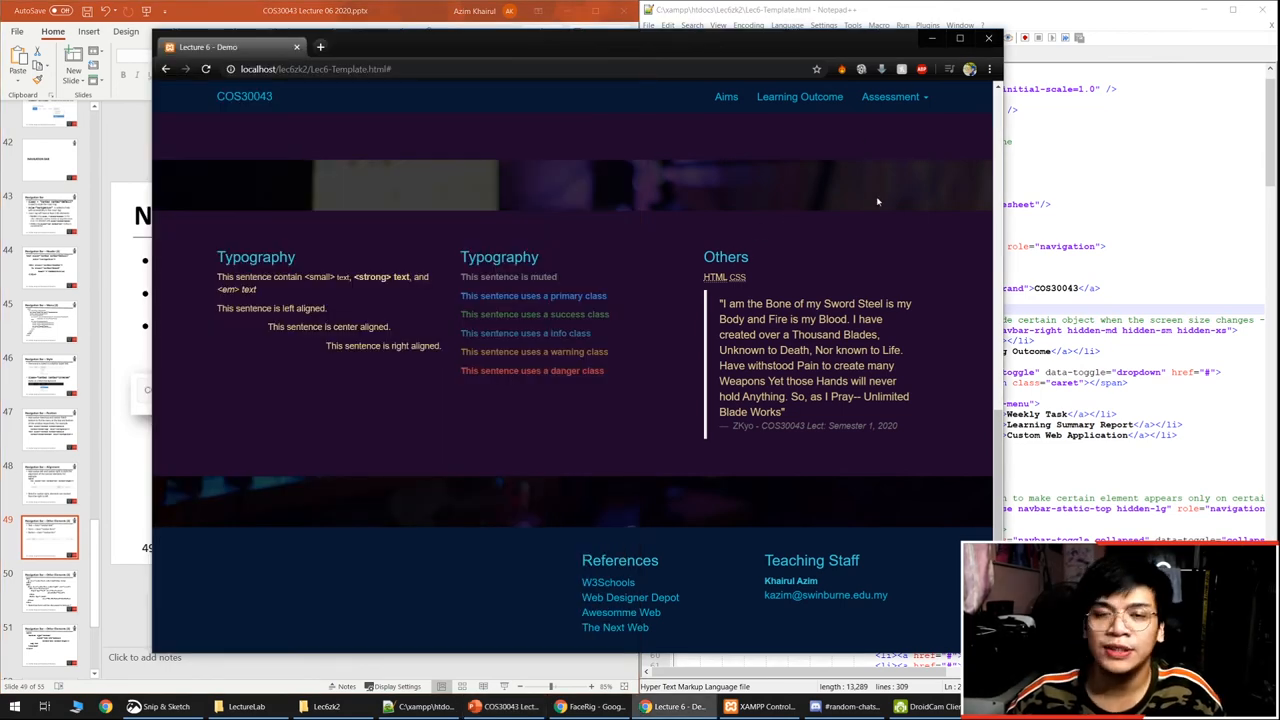
Step: Scroll the Chrome demo page back up to the Welcome to COS30043 banner
{"action": "scroll", "scroll_direction": "up", "scroll_amount": 3}
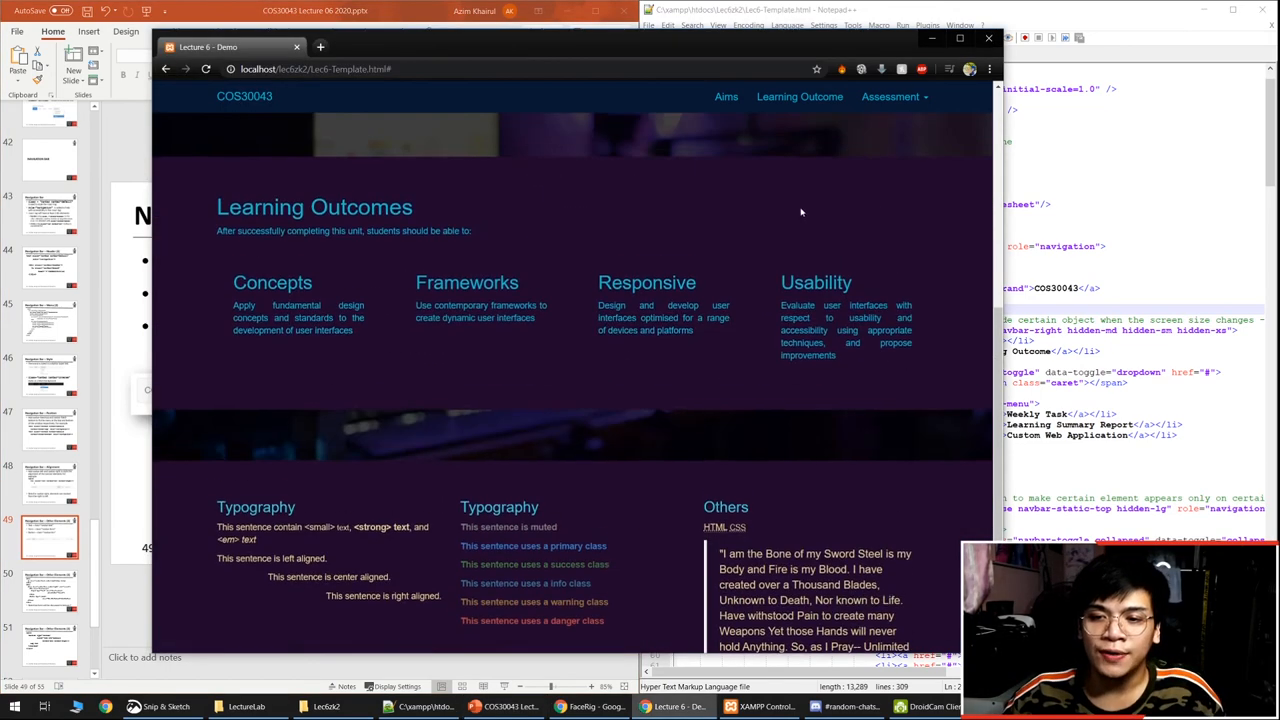
{"action": "scroll", "scroll_direction": "up", "scroll_amount": 3}
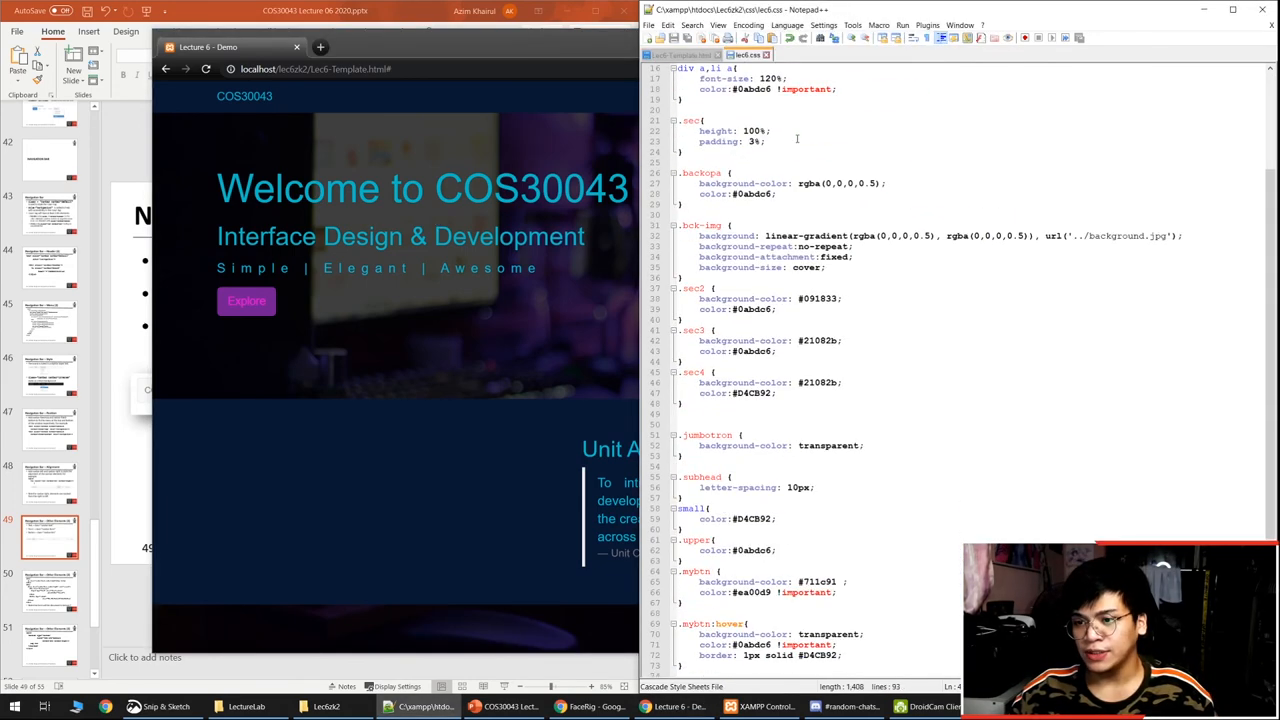
Step: Return to Lec6-Template.html and scroll to the navbar-inverse toggle button markup
{"action": "scroll", "scroll_direction": "up", "scroll_amount": 3}
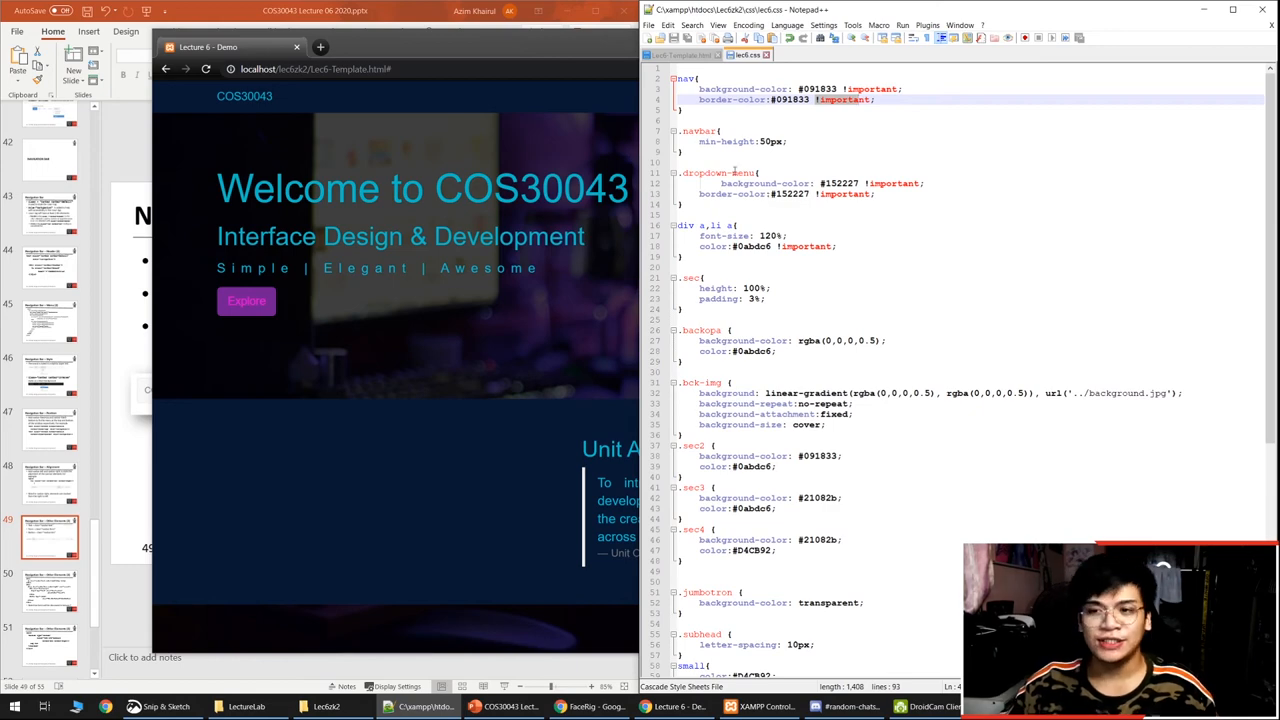
{"action": "left_click", "coordinate": [683, 55]}
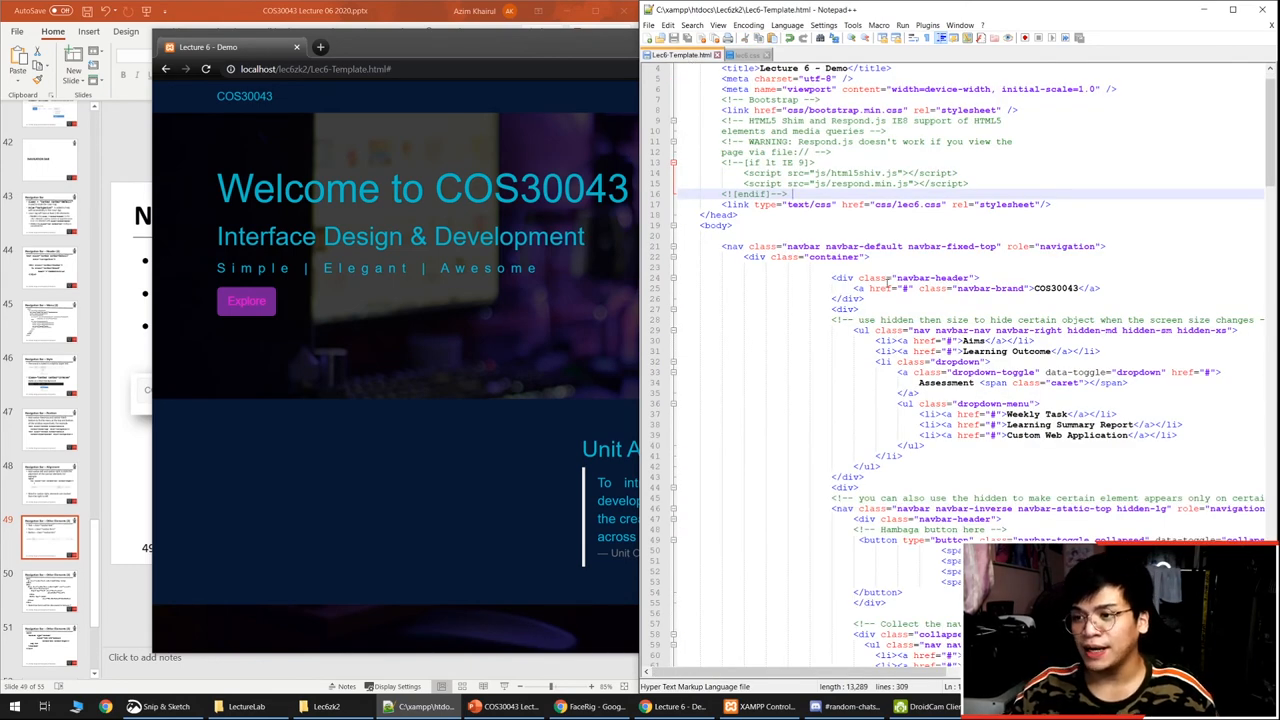
{"action": "scroll", "scroll_direction": "down", "scroll_amount": 3}
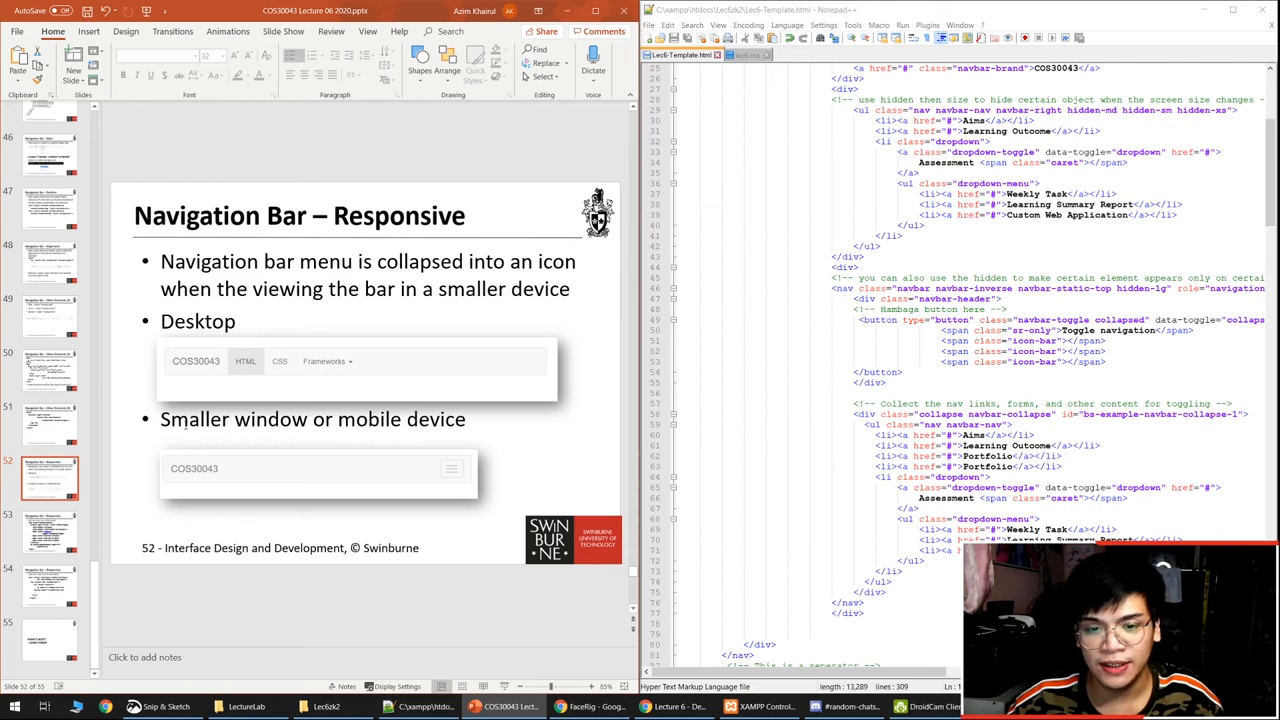
Step: Scroll Lec6-Template.html down to the hamburger toggle button block, lines 49–54
{"action": "scroll", "scroll_direction": "down", "scroll_amount": 3}
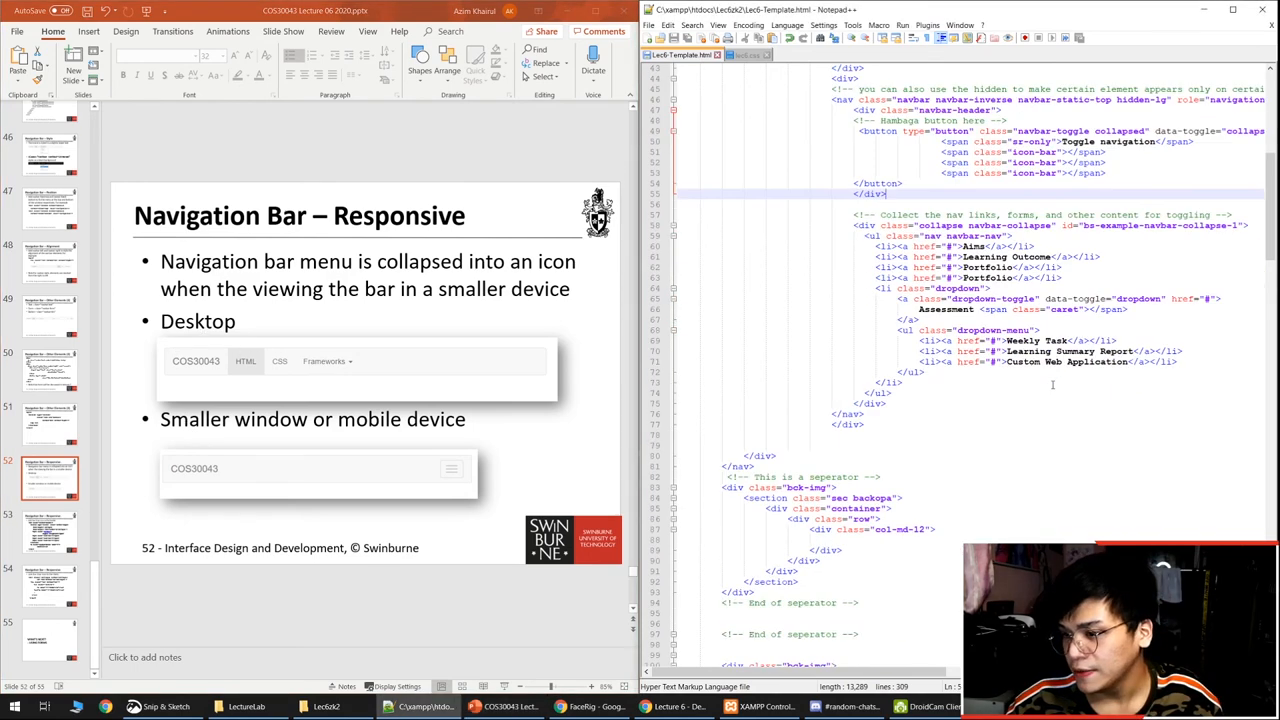
{"action": "scroll", "scroll_direction": "down", "scroll_amount": 3}
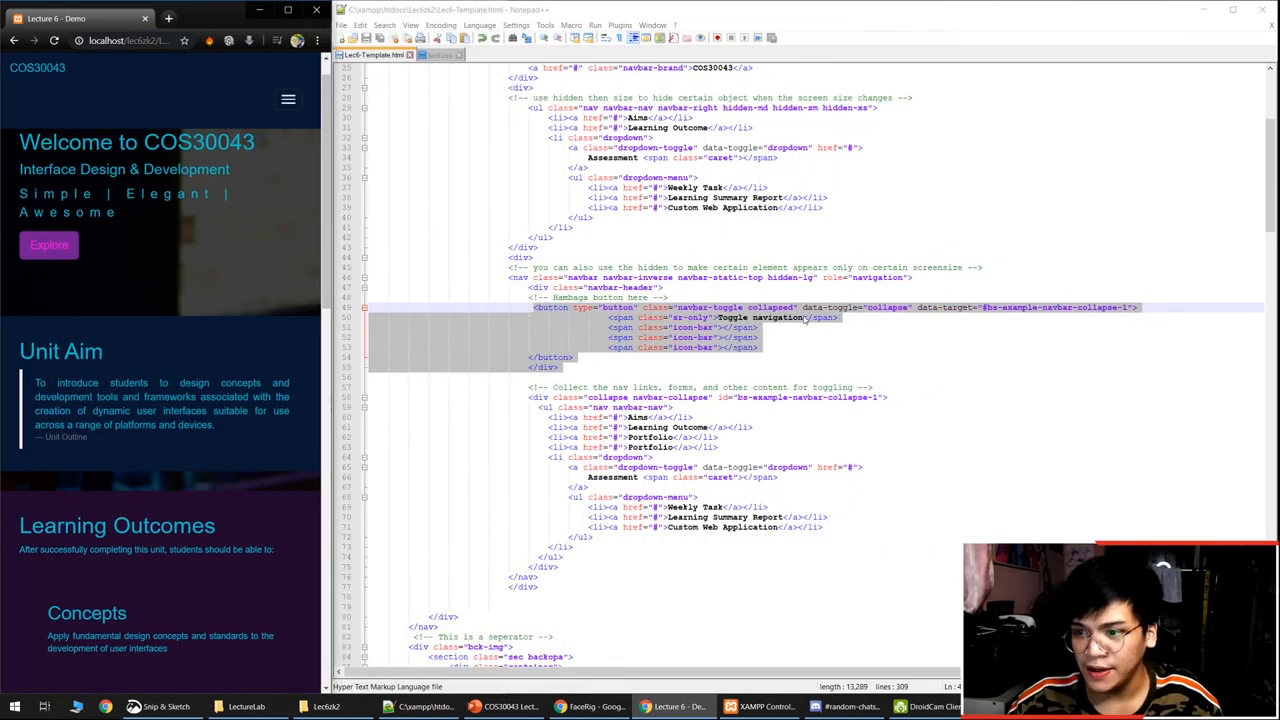
{"action": "left_click", "coordinate": [725, 327]}
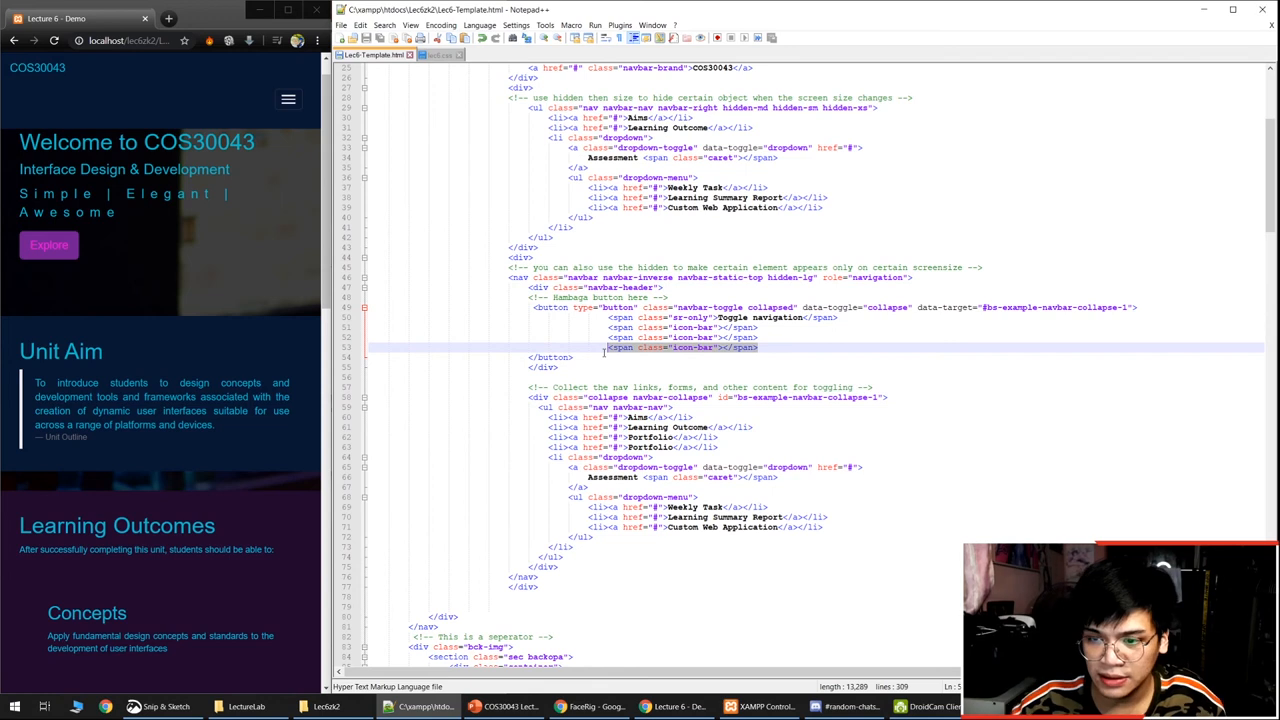
{"action": "key", "text": "Delete"}
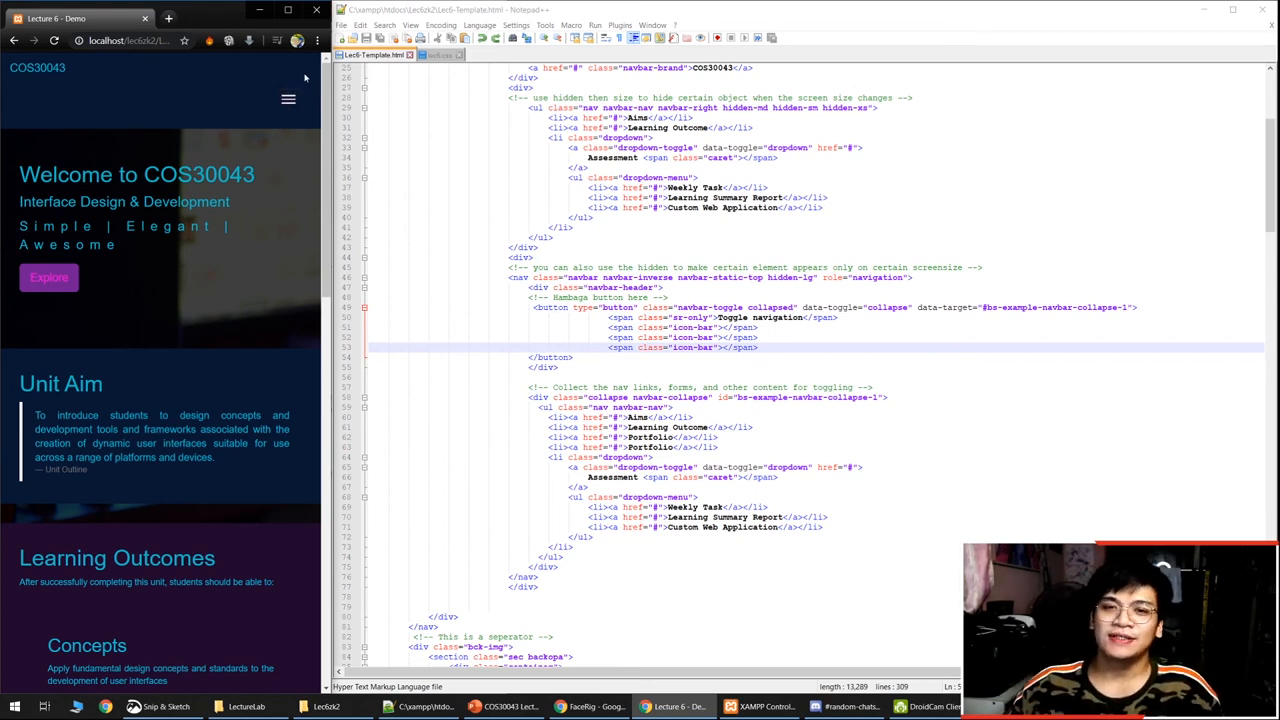
{"action": "mouse_move", "coordinate": [298, 90]}
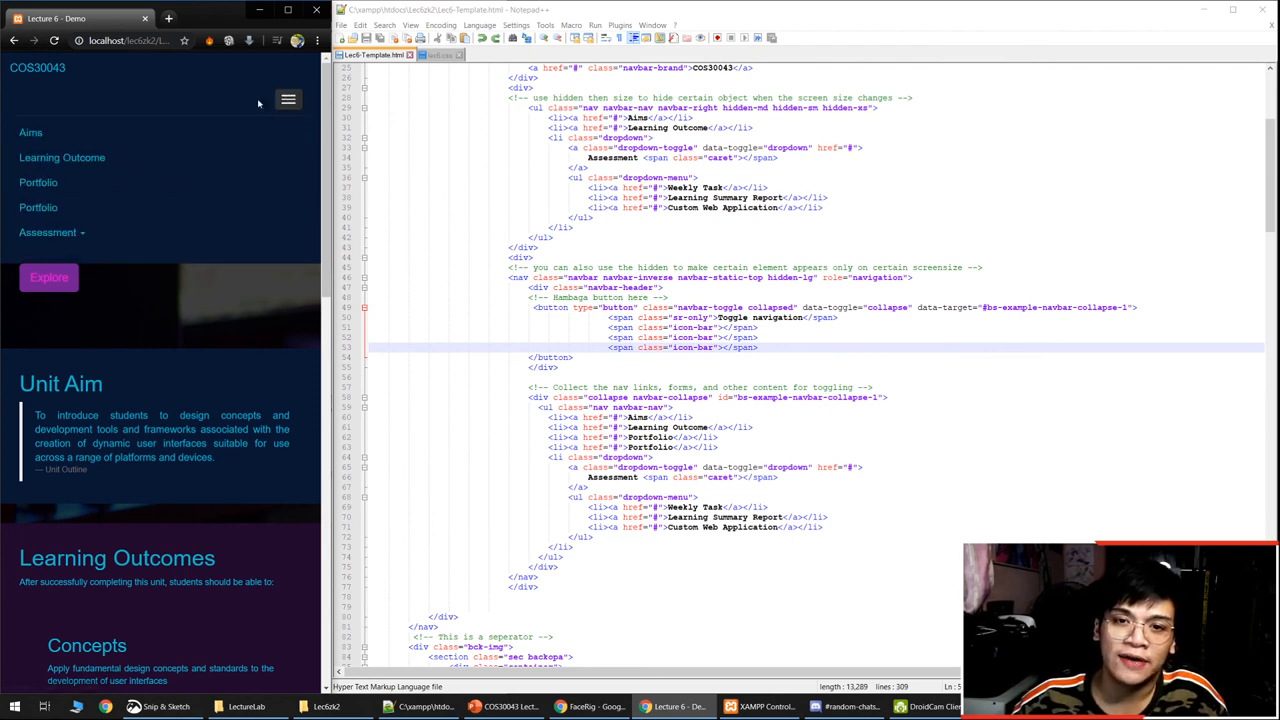
{"action": "left_click", "coordinate": [48, 232]}
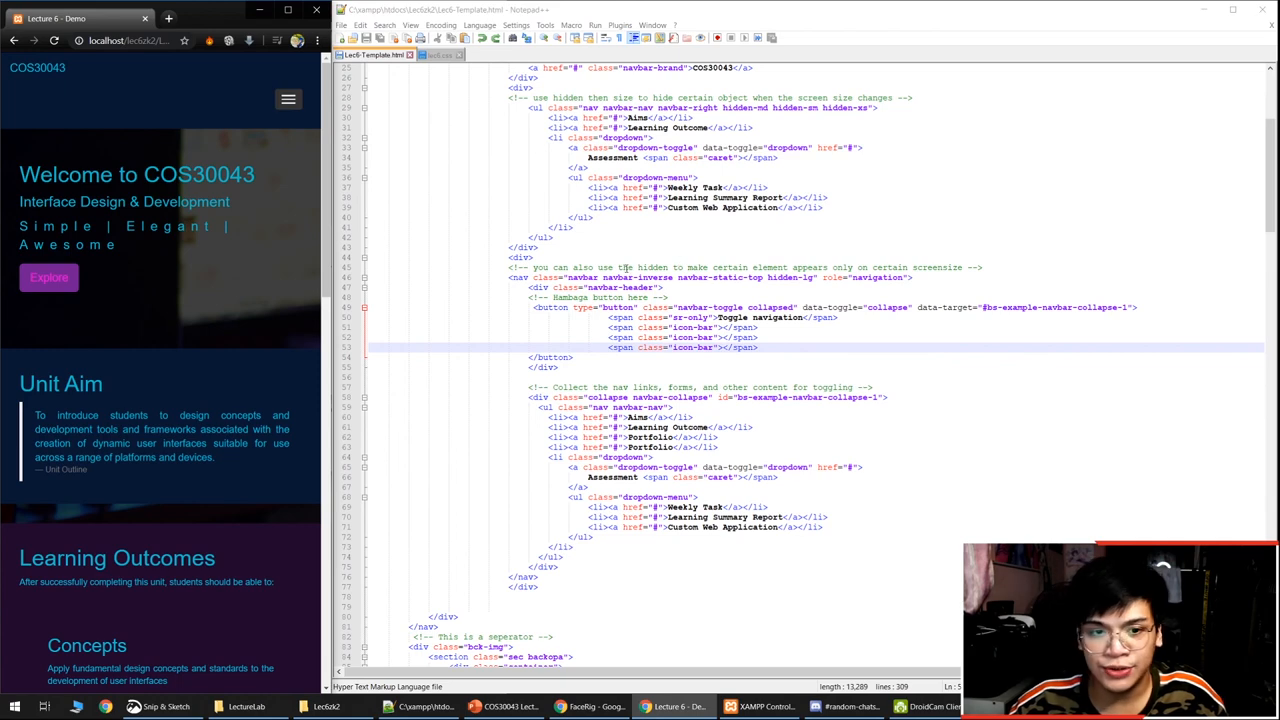
{"action": "scroll", "scroll_direction": "up", "scroll_amount": 3}
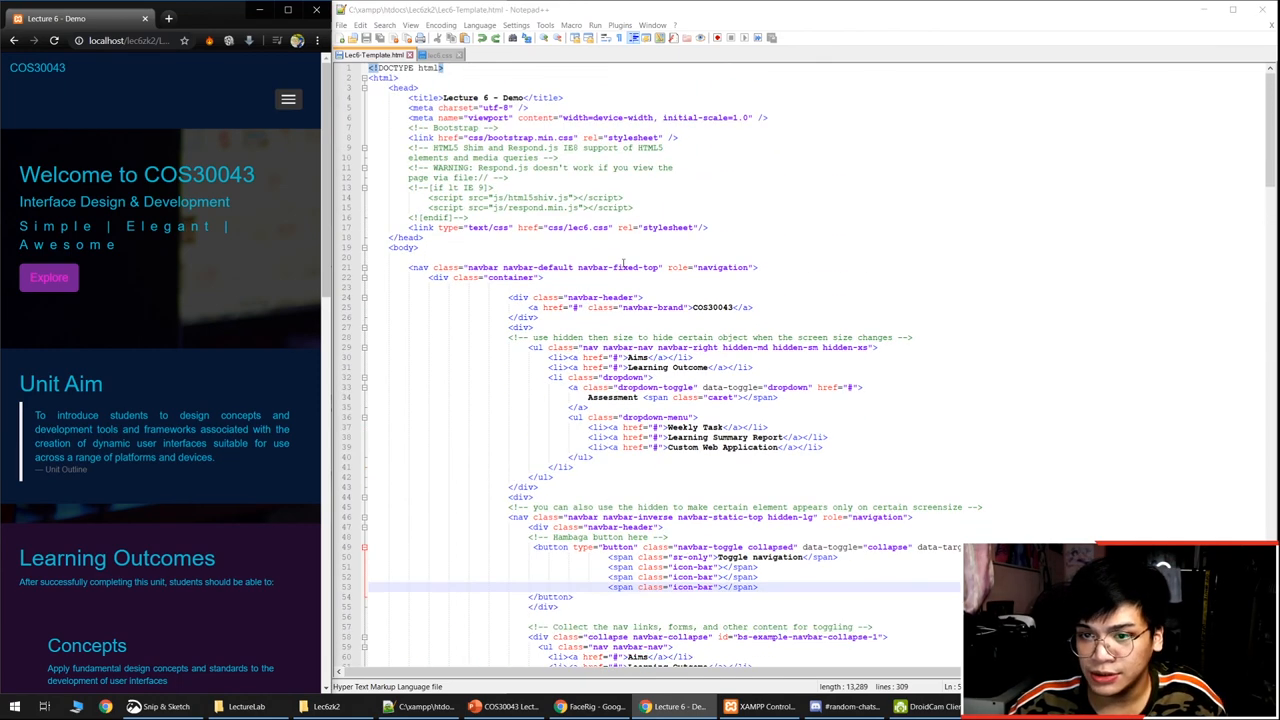
Step: Scroll through lec6.css and select the .mybtn button rule
{"action": "scroll", "scroll_direction": "down", "scroll_amount": 3}
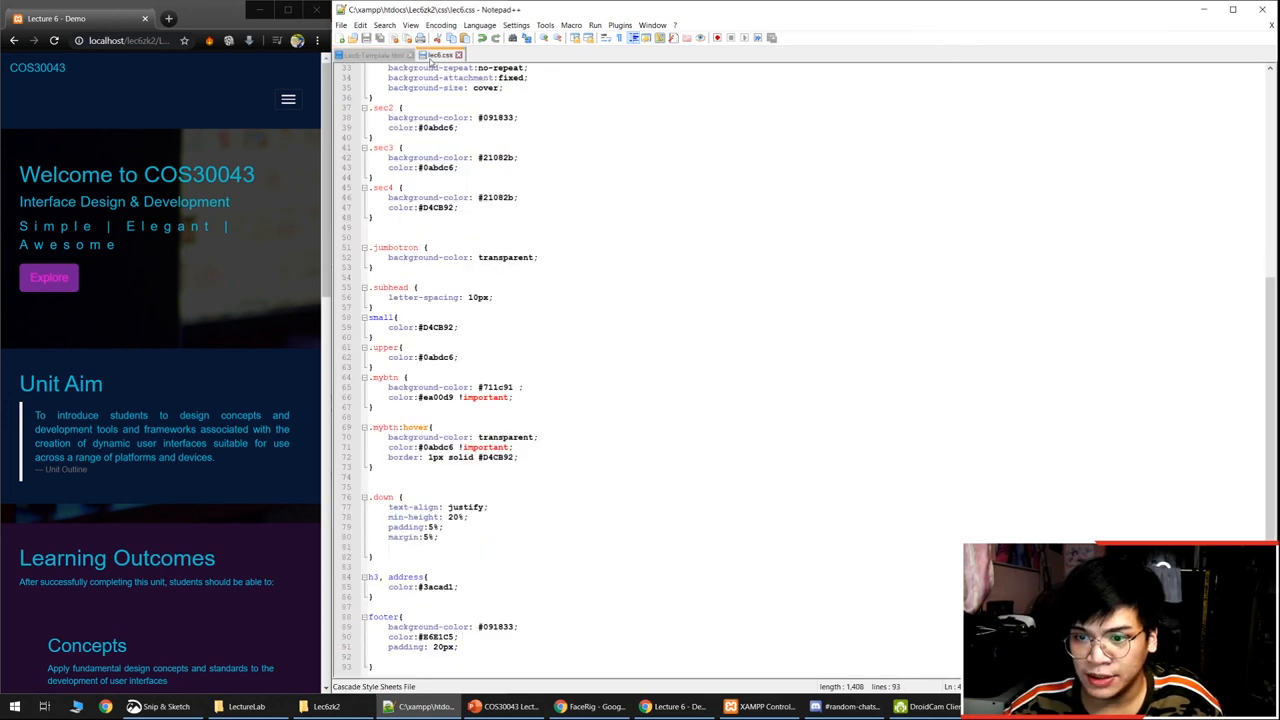
{"action": "left_click", "coordinate": [512, 407]}
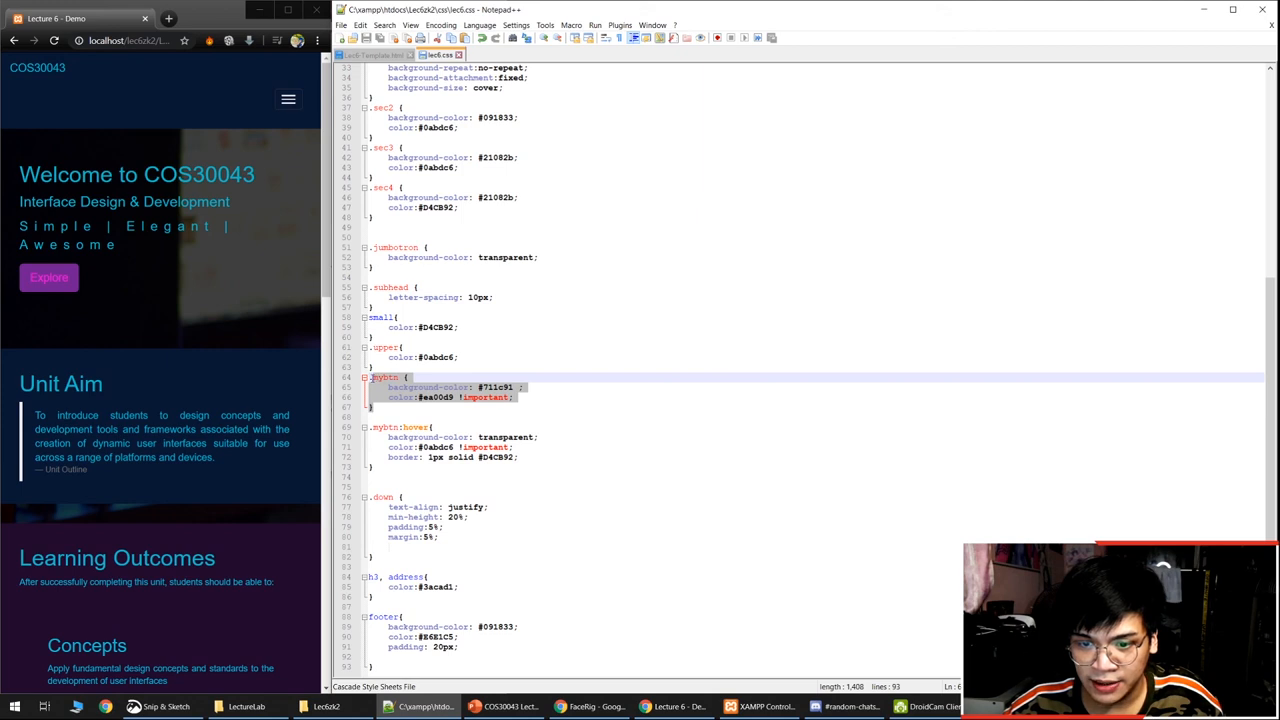
{"action": "mouse_move", "coordinate": [538, 448]}
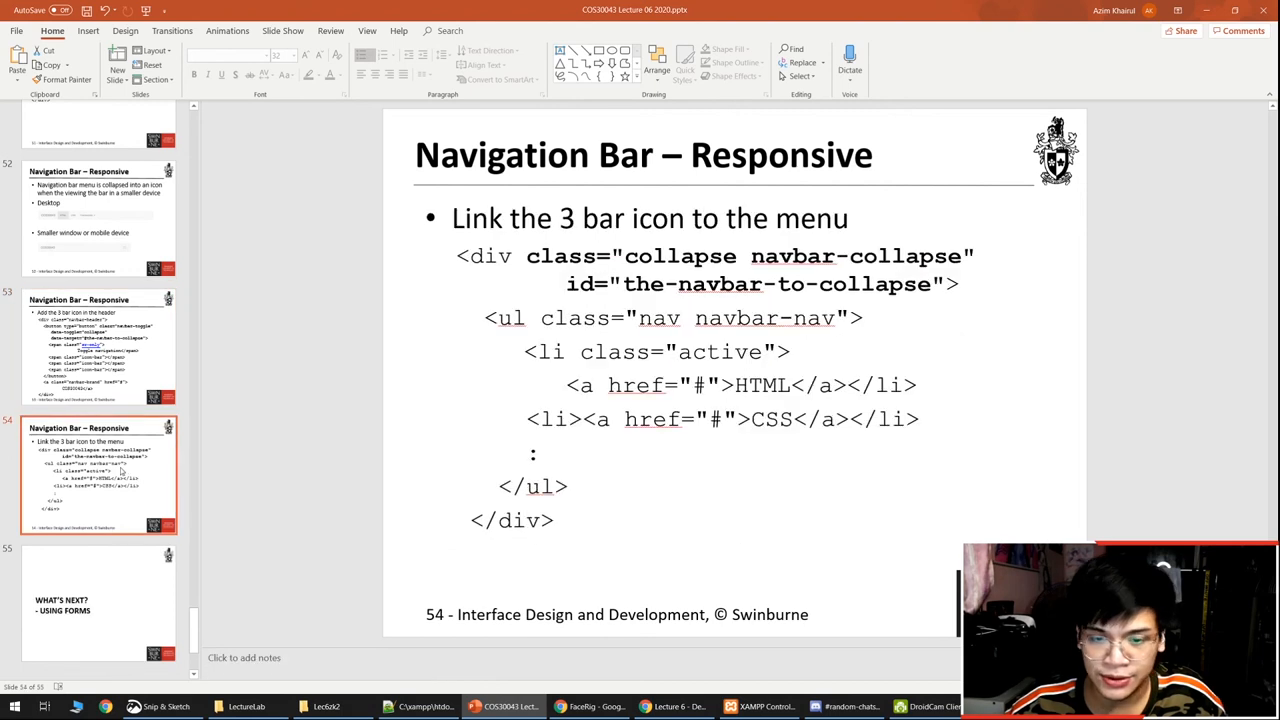
Step: Go to slide 55, What's Next – Using Forms, from the thumbnail pane
{"action": "left_click", "coordinate": [98, 600]}
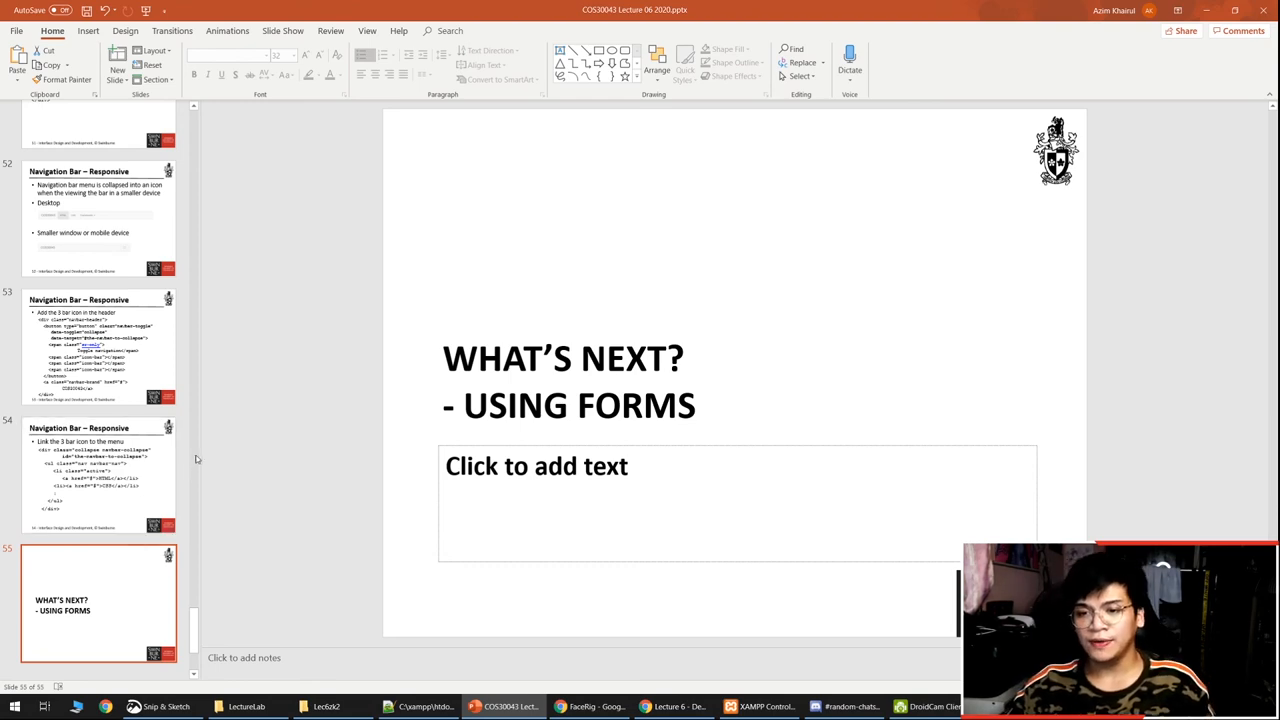
{"action": "left_click", "coordinate": [588, 707]}
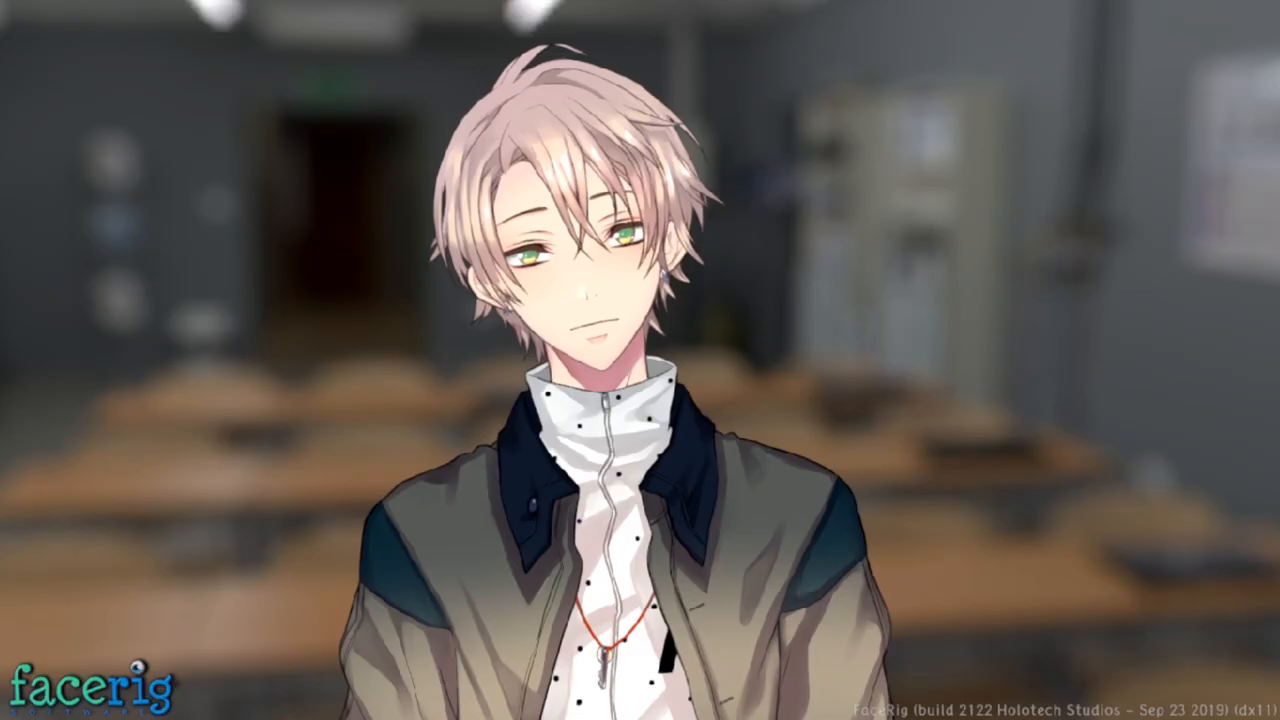